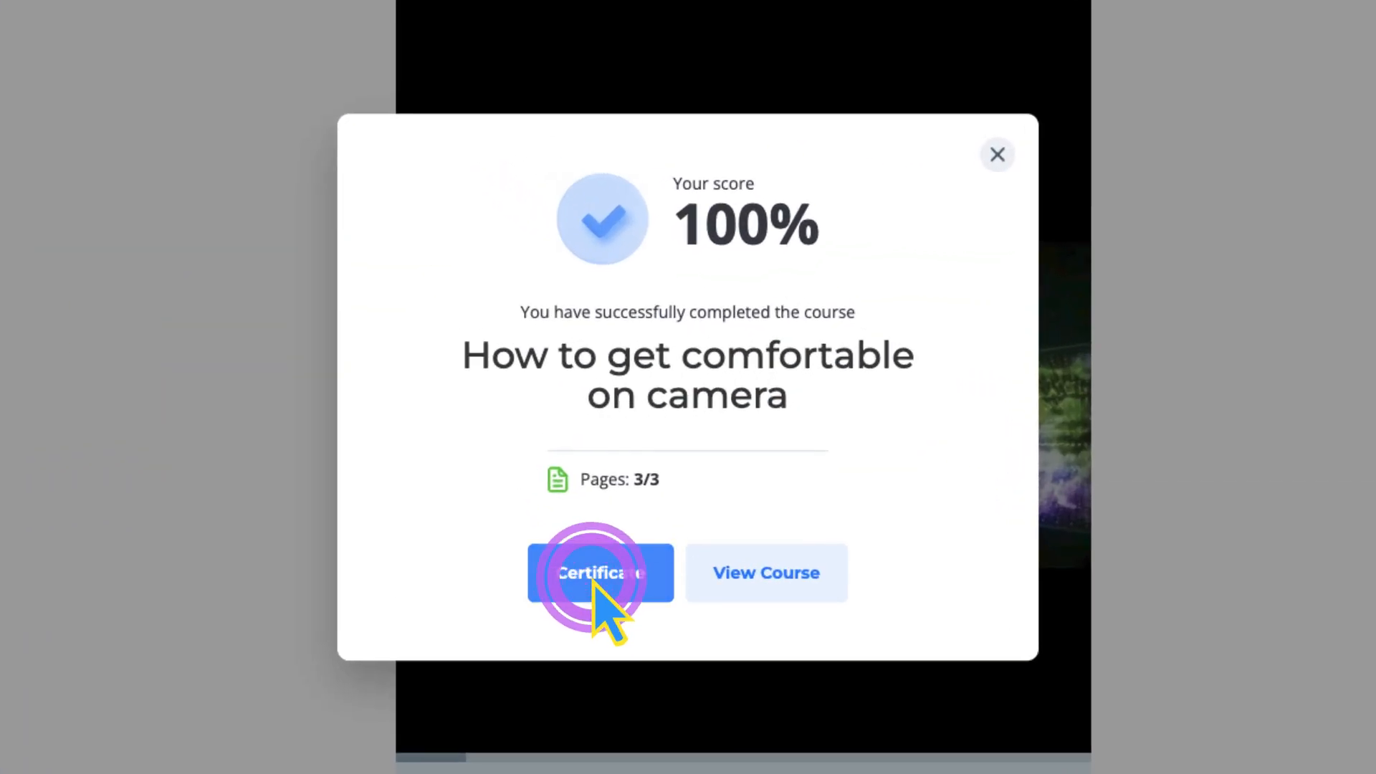
- Enable the Certificate Builder add-on from the MS LMS Addons list
click(600, 572)
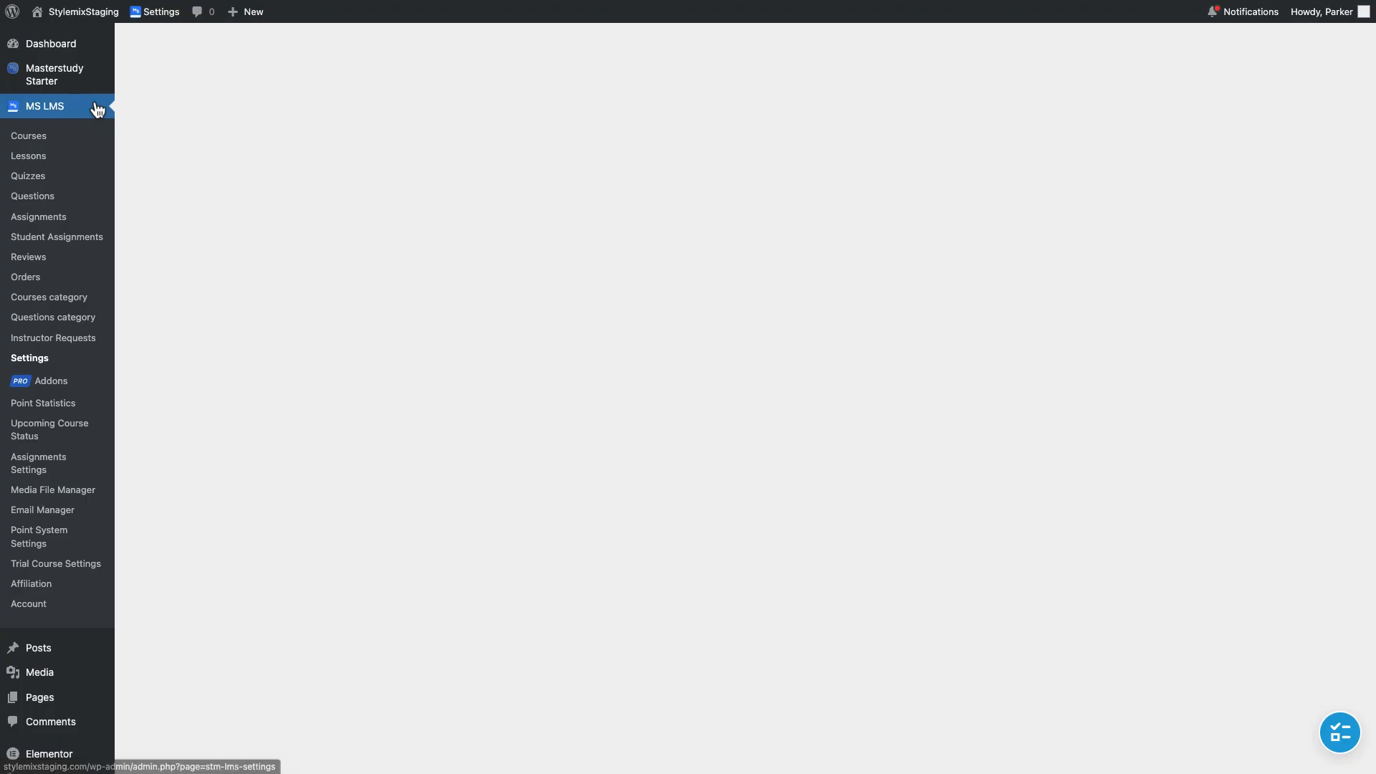
click(30, 358)
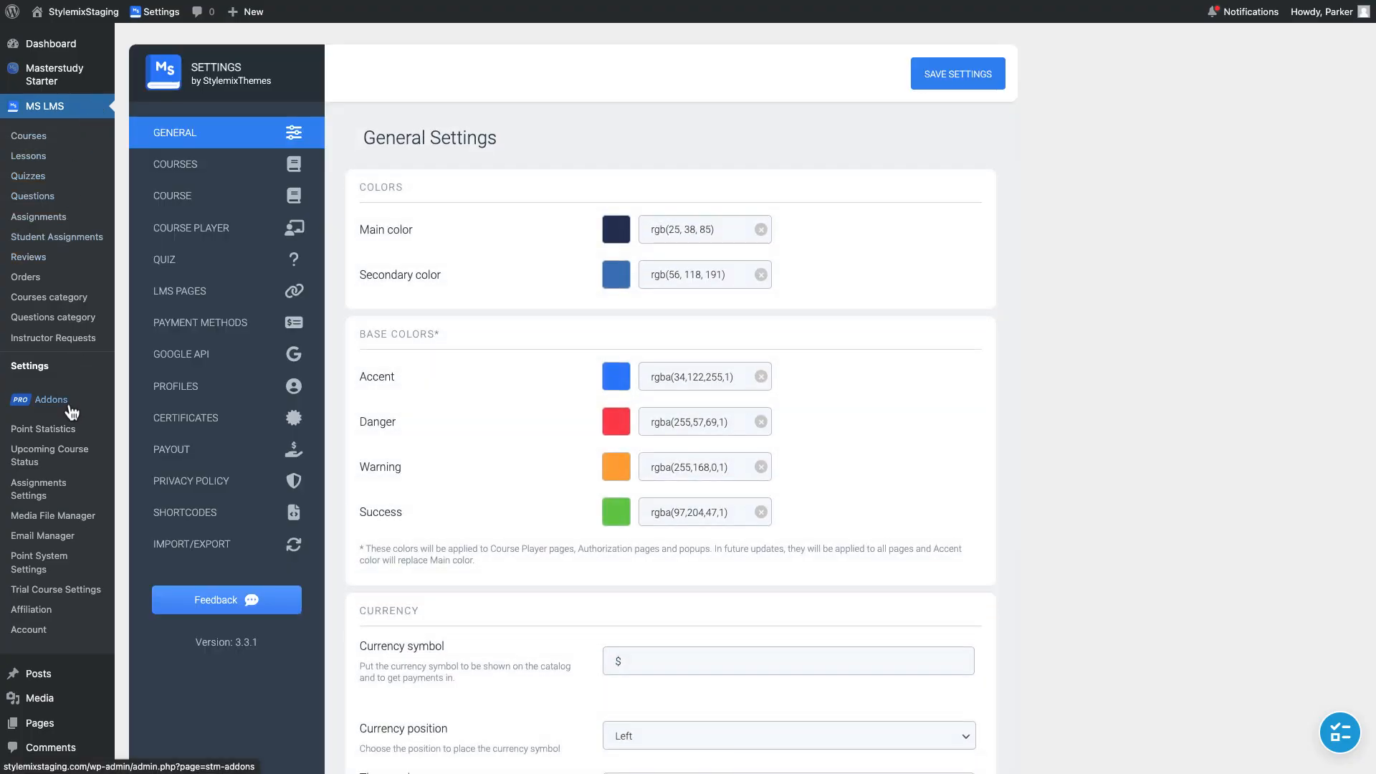
click(52, 400)
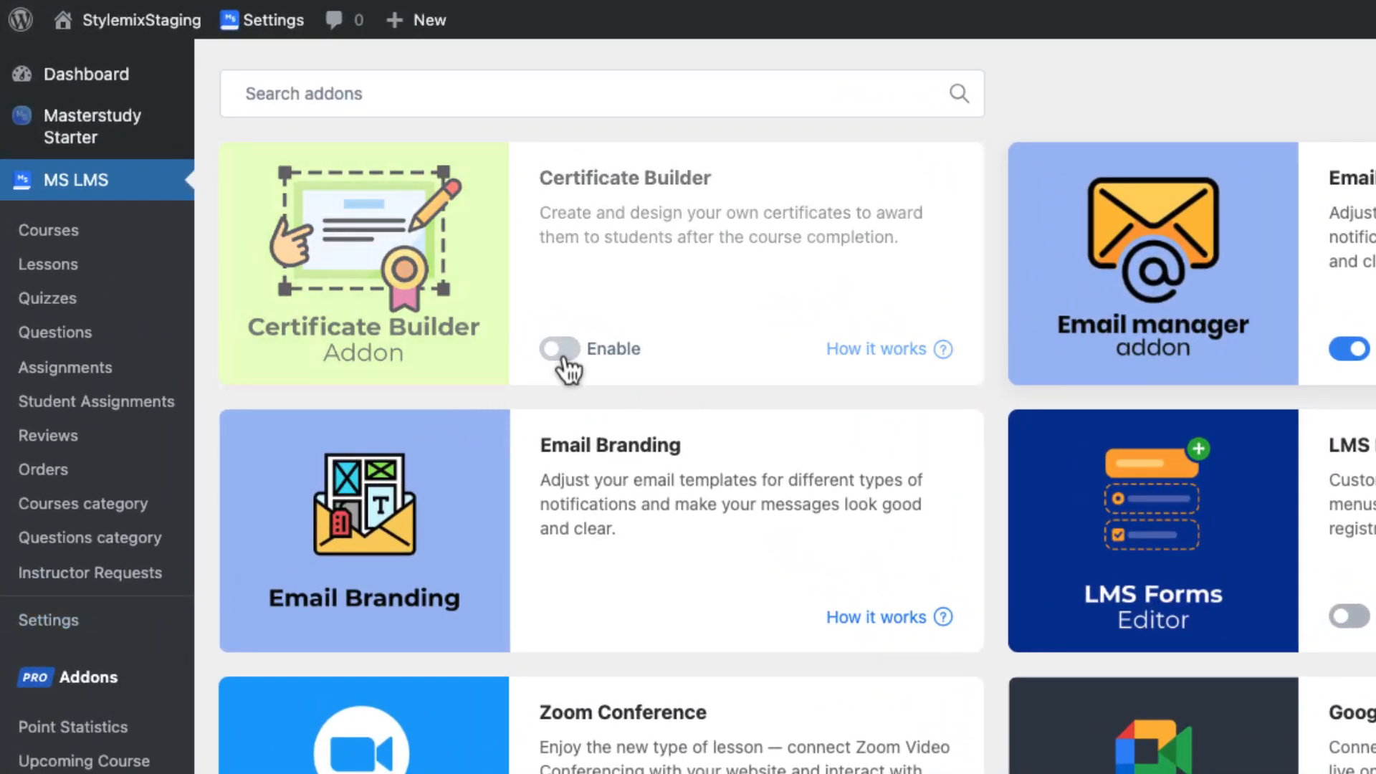
click(557, 348)
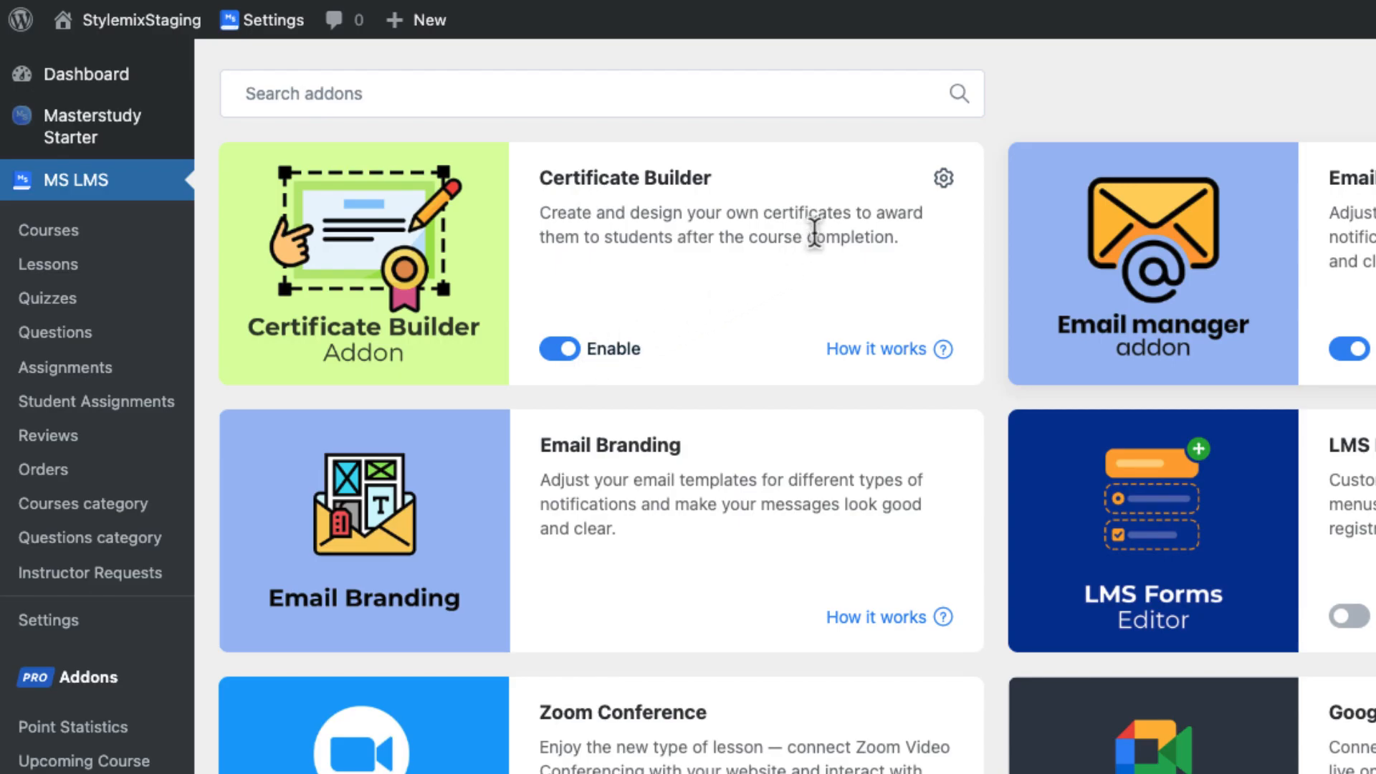
- Launch the builder on a sample certificate and review its student, course and instructor elements
click(943, 177)
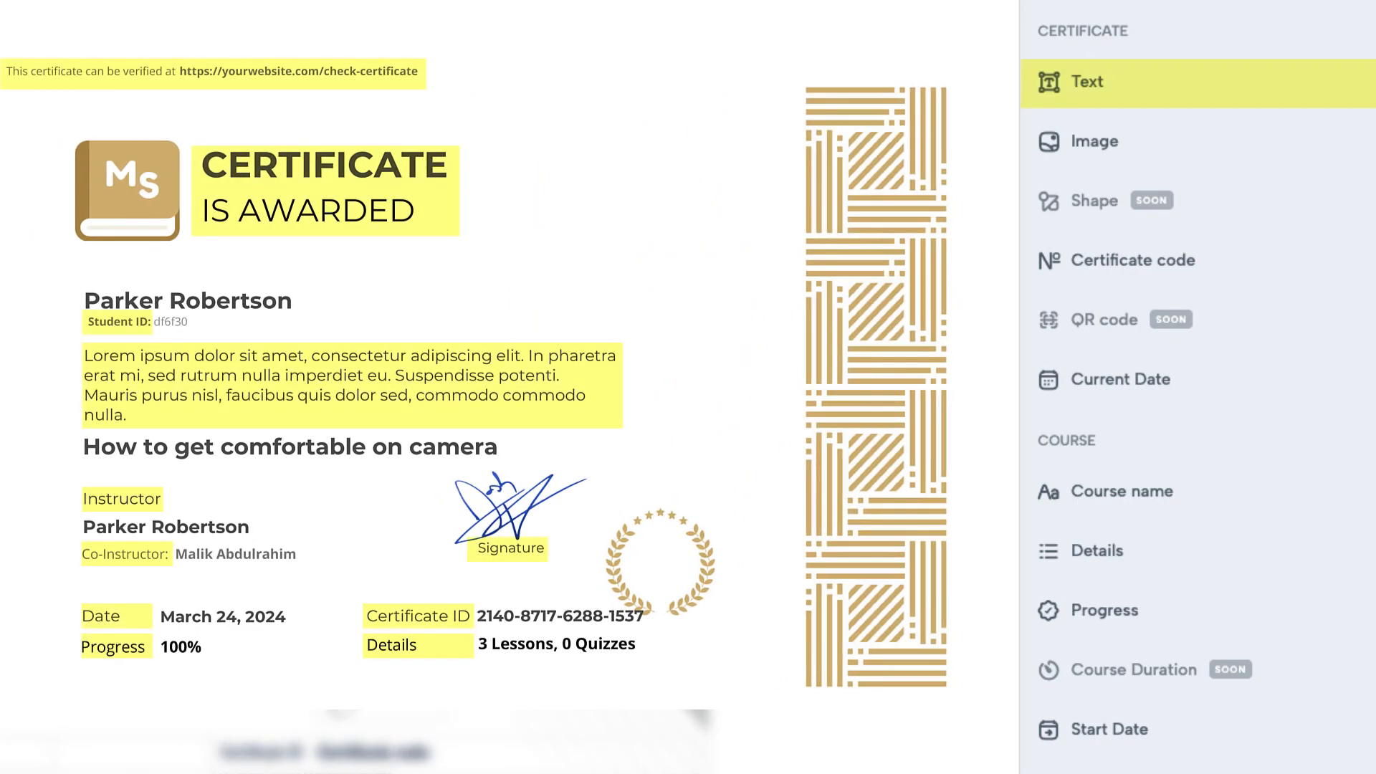
click(1134, 259)
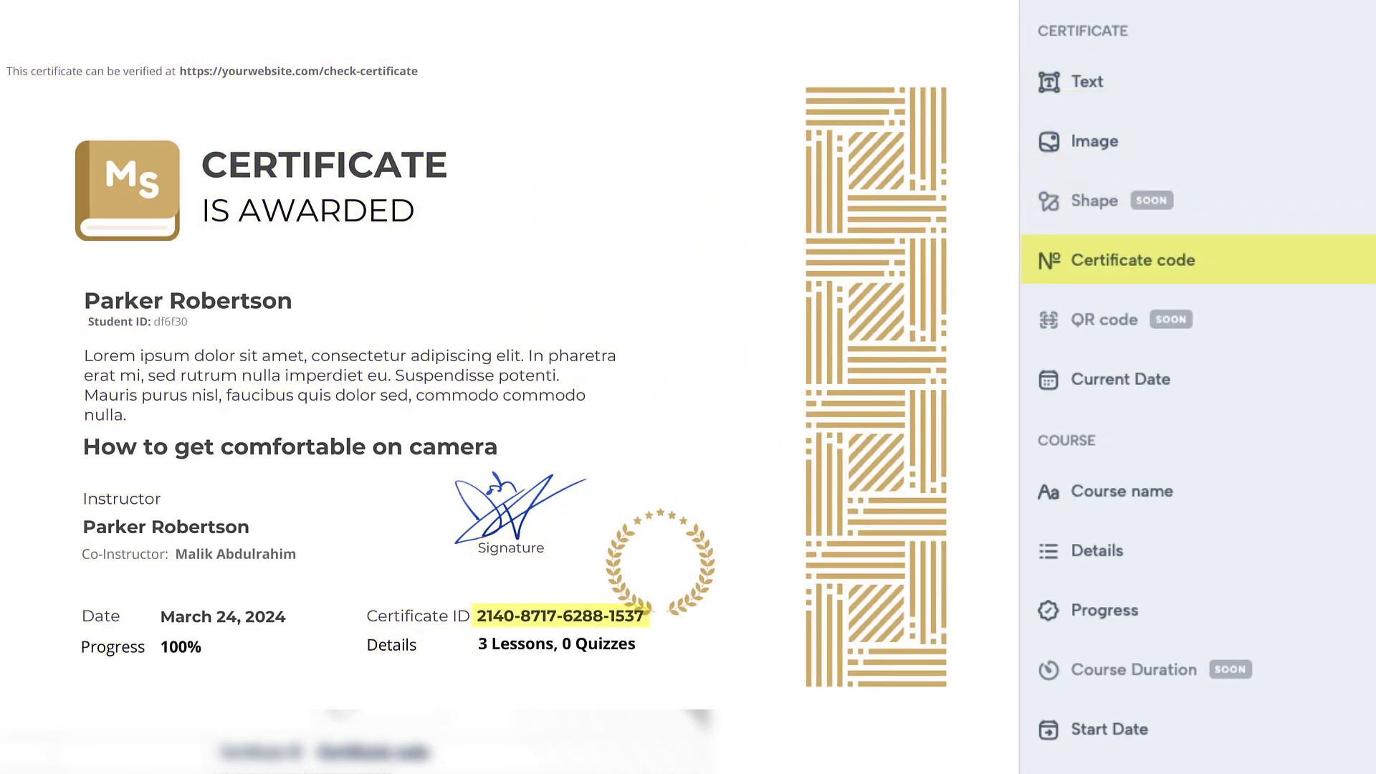
click(1120, 379)
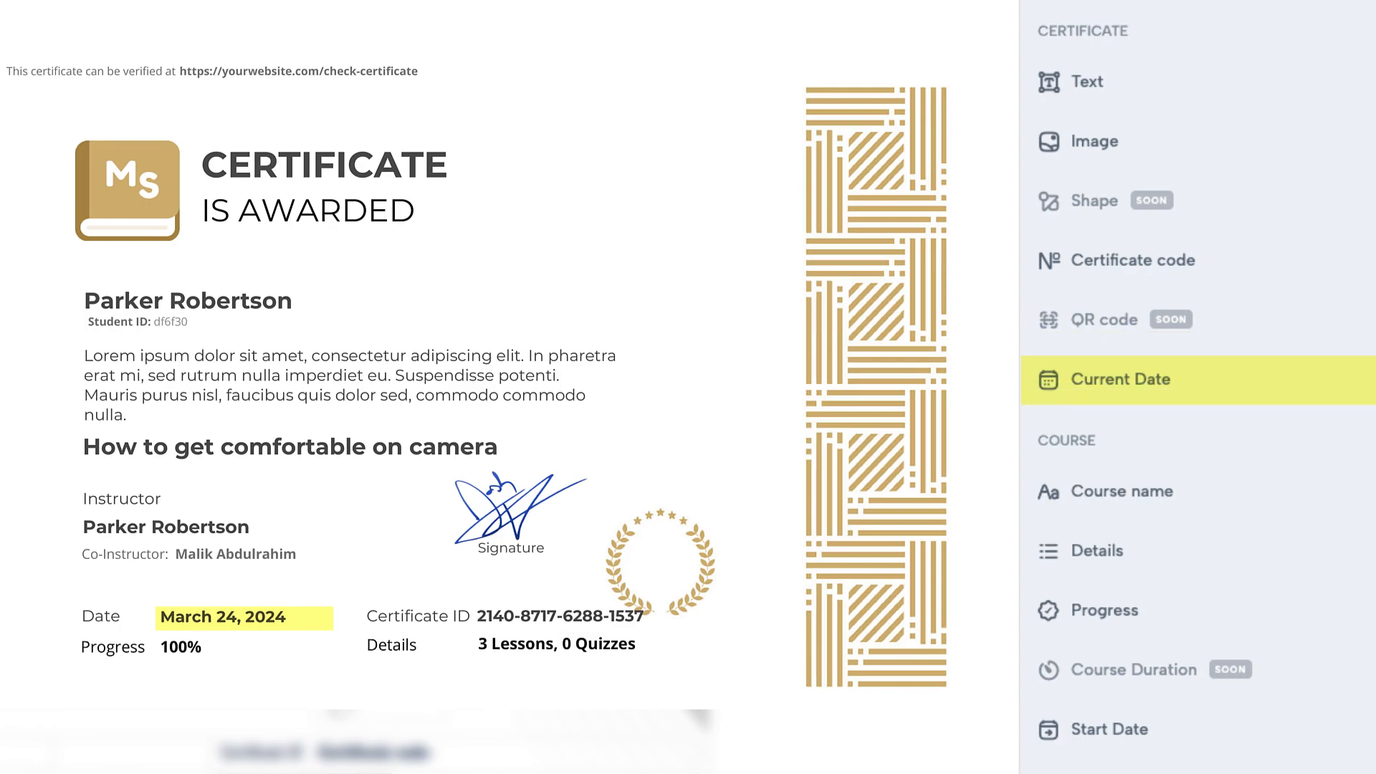
click(1123, 490)
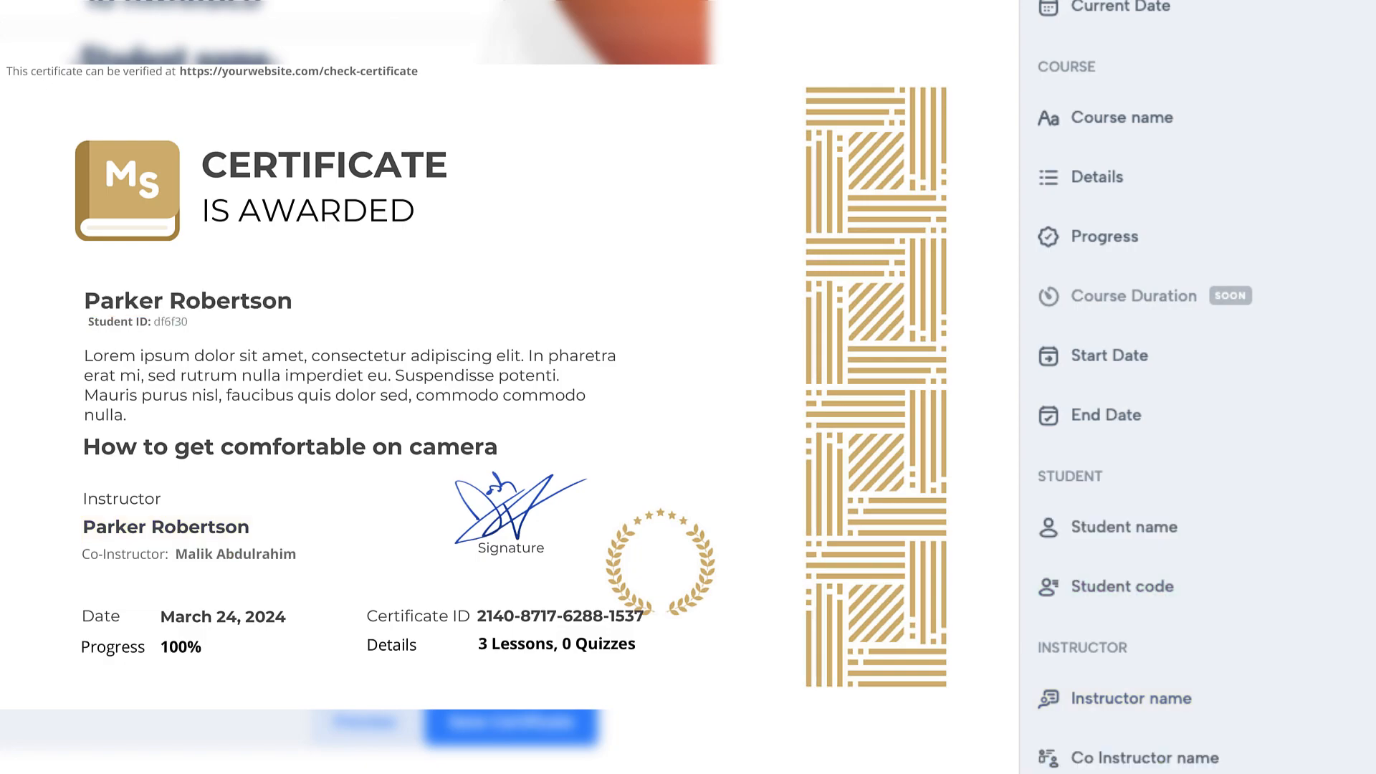
- Review the Backgrounds and Elements panels, then show the Link Certificates page with Demo 4 as default
click(1133, 342)
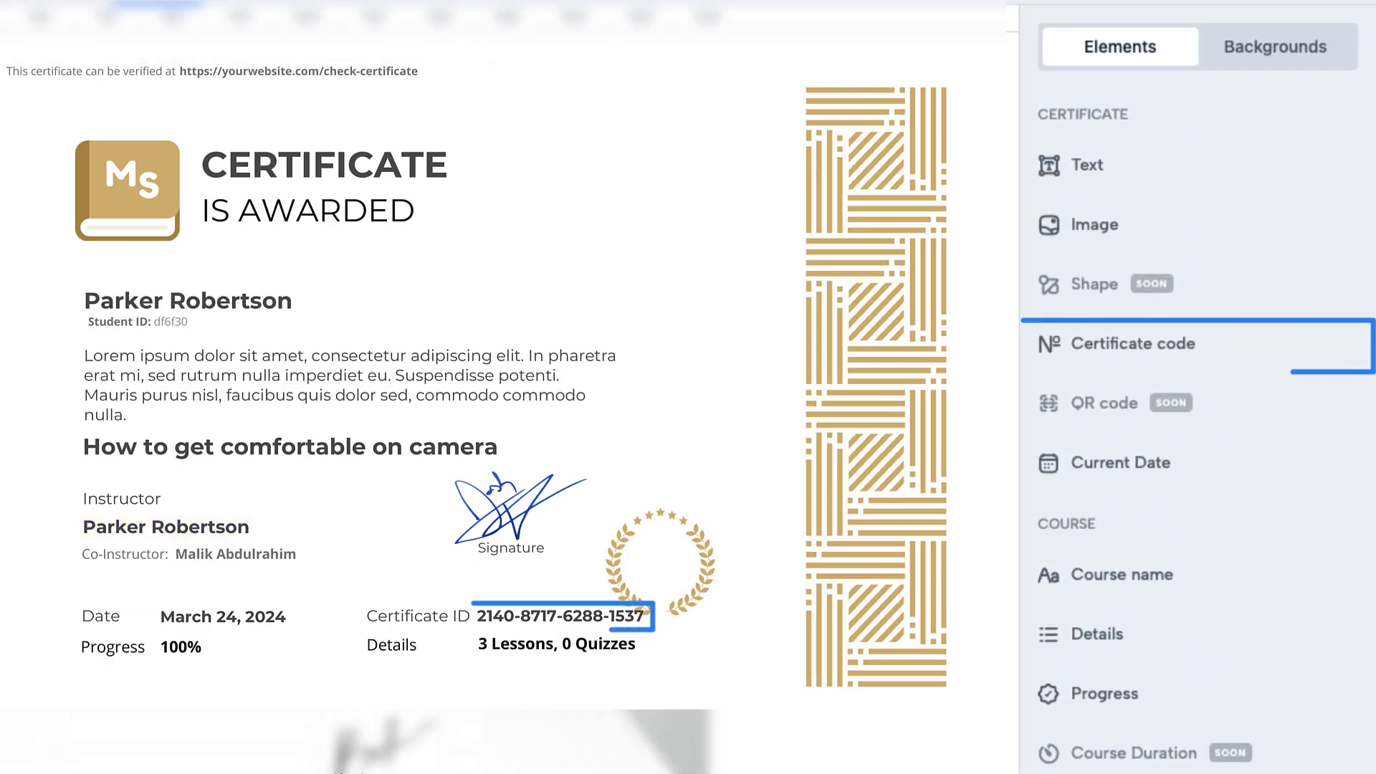
click(1132, 342)
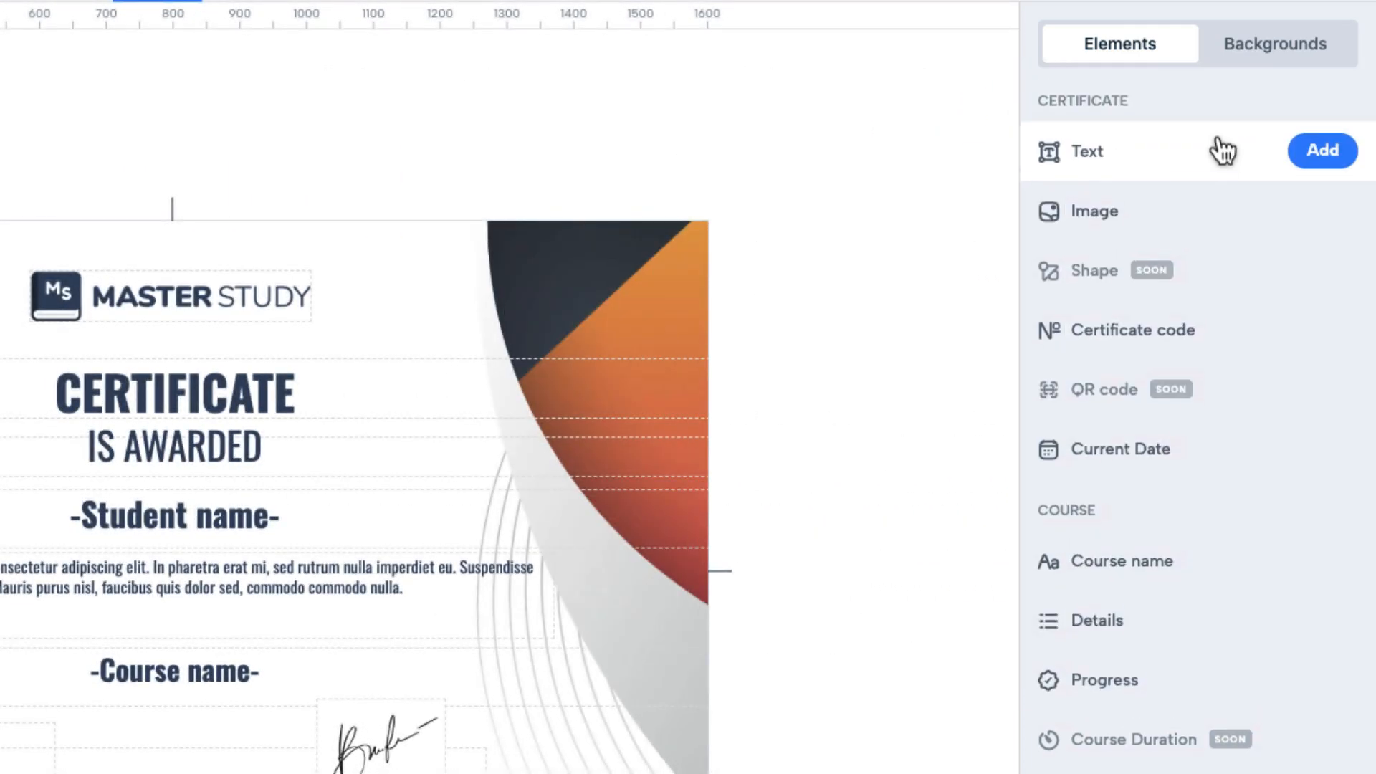
mouse_move(996, 123)
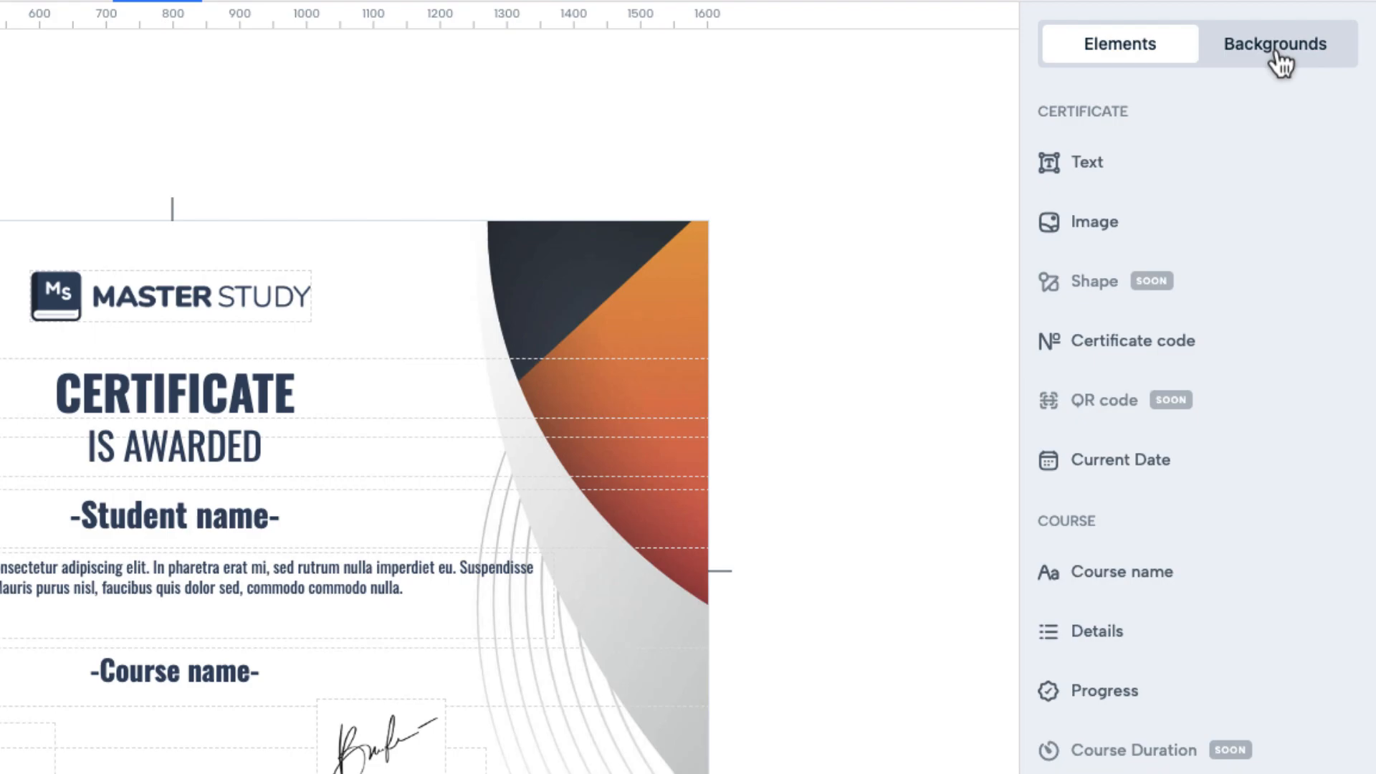
click(1272, 44)
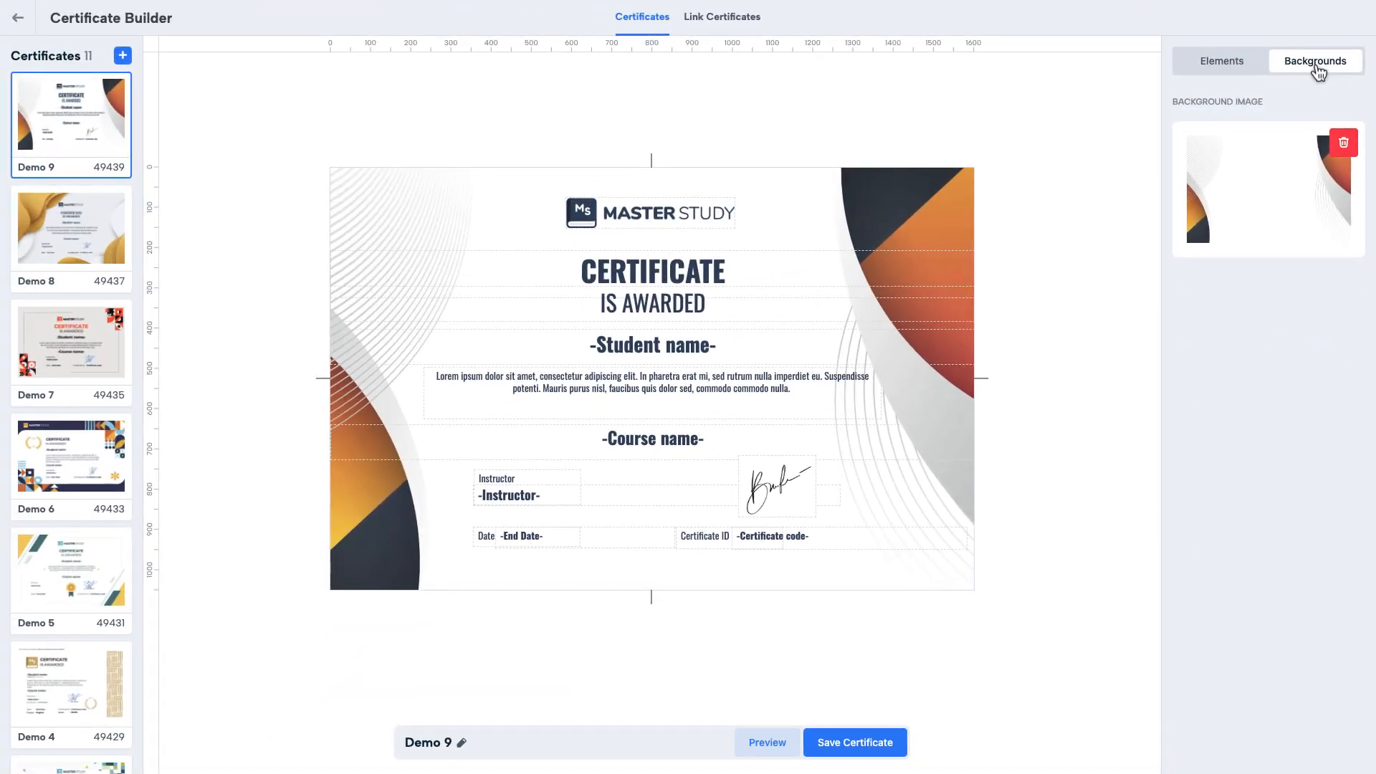
click(1221, 60)
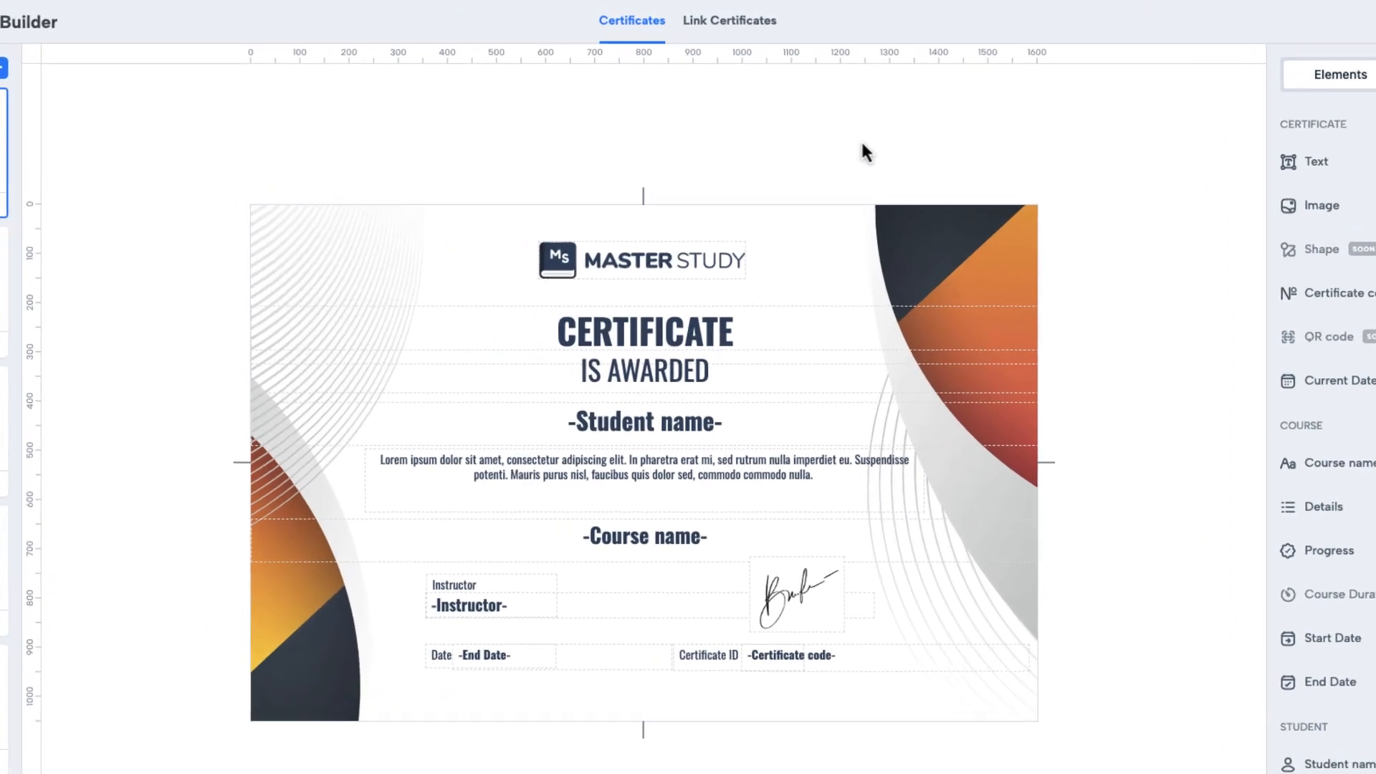
click(729, 20)
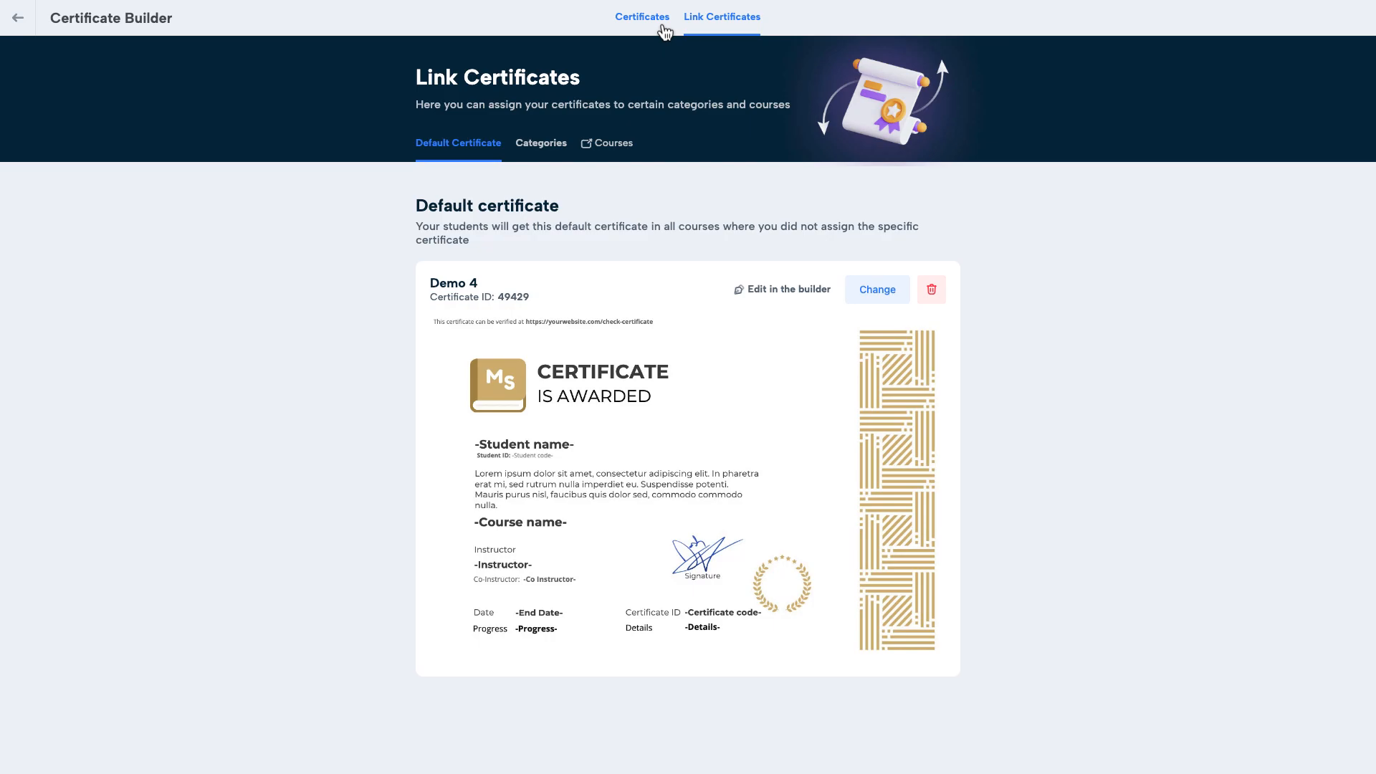
- Create a vertical certificate with demo-10.jpg background and save it as 'New light certificate 1'
click(642, 17)
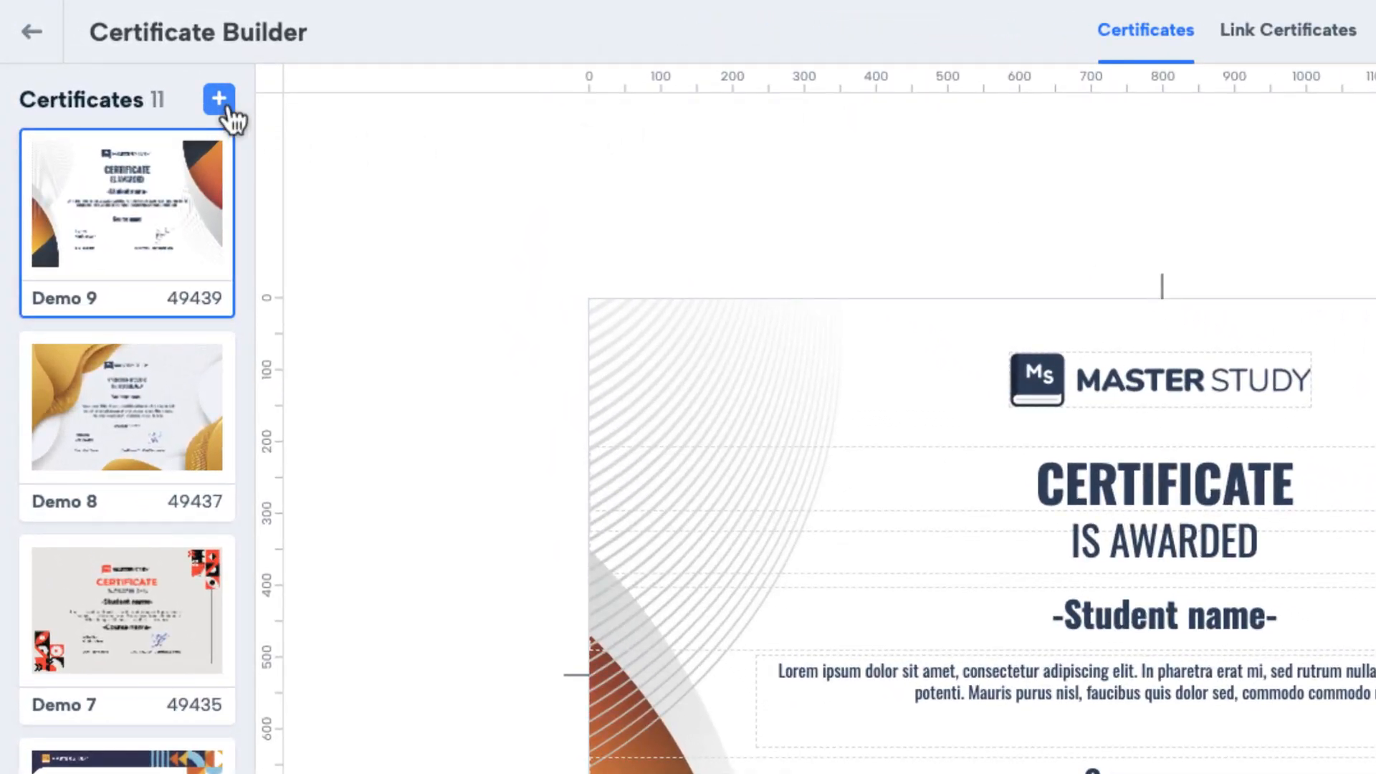
click(218, 99)
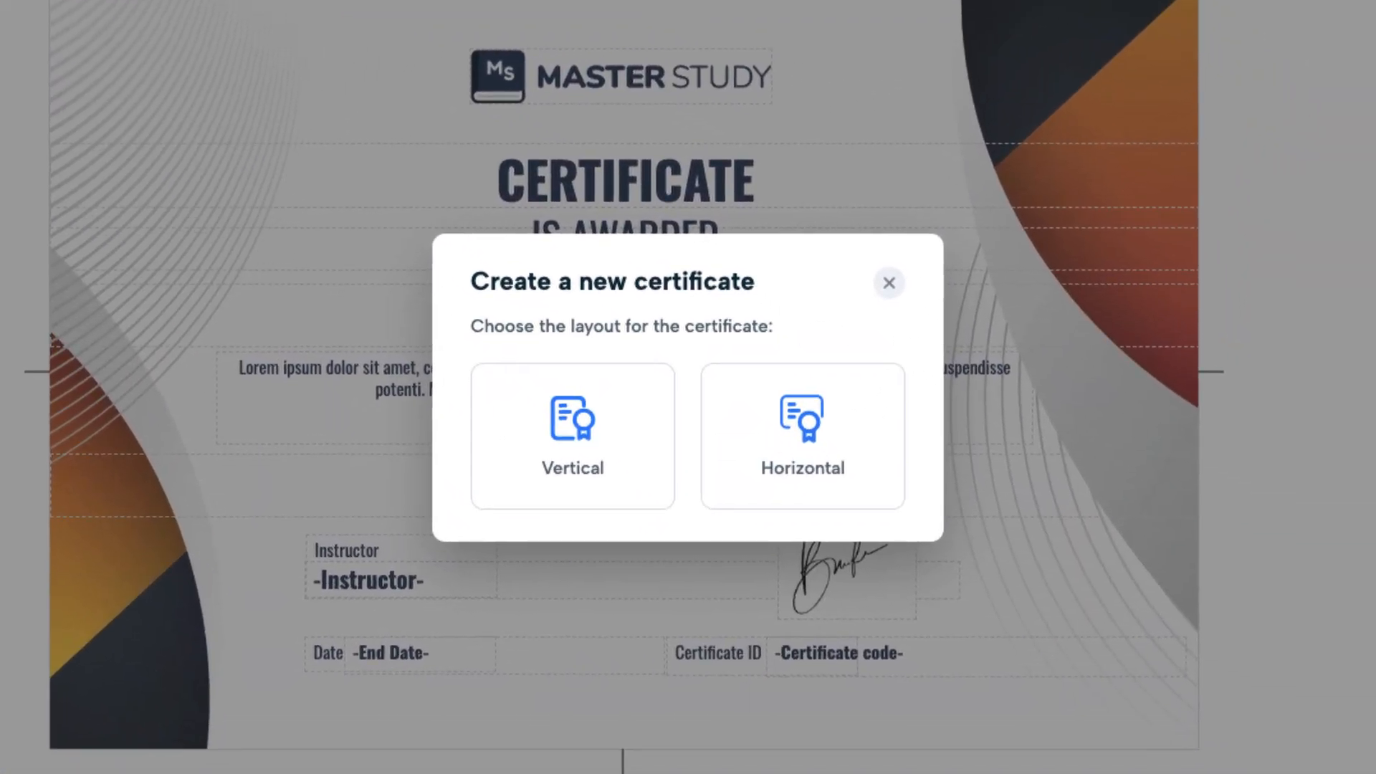
click(572, 436)
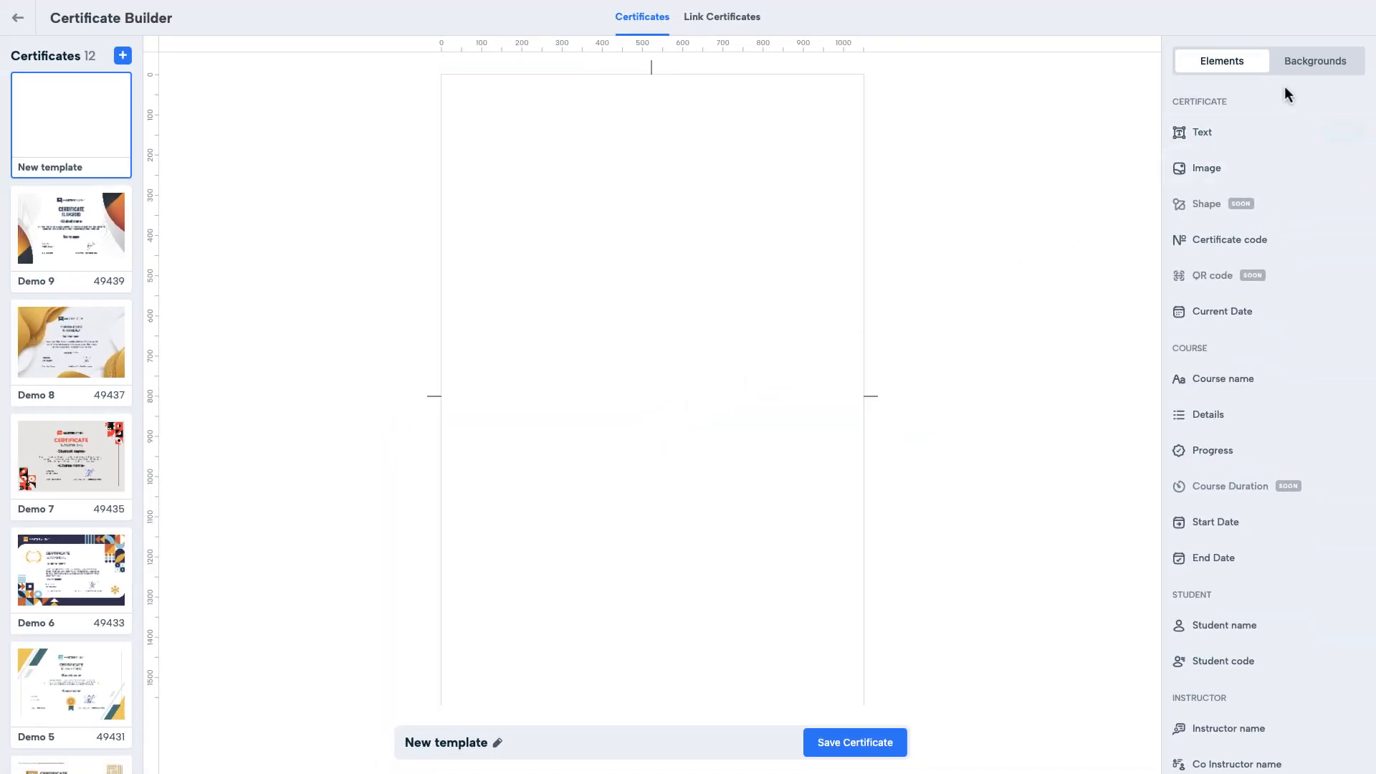
click(1205, 168)
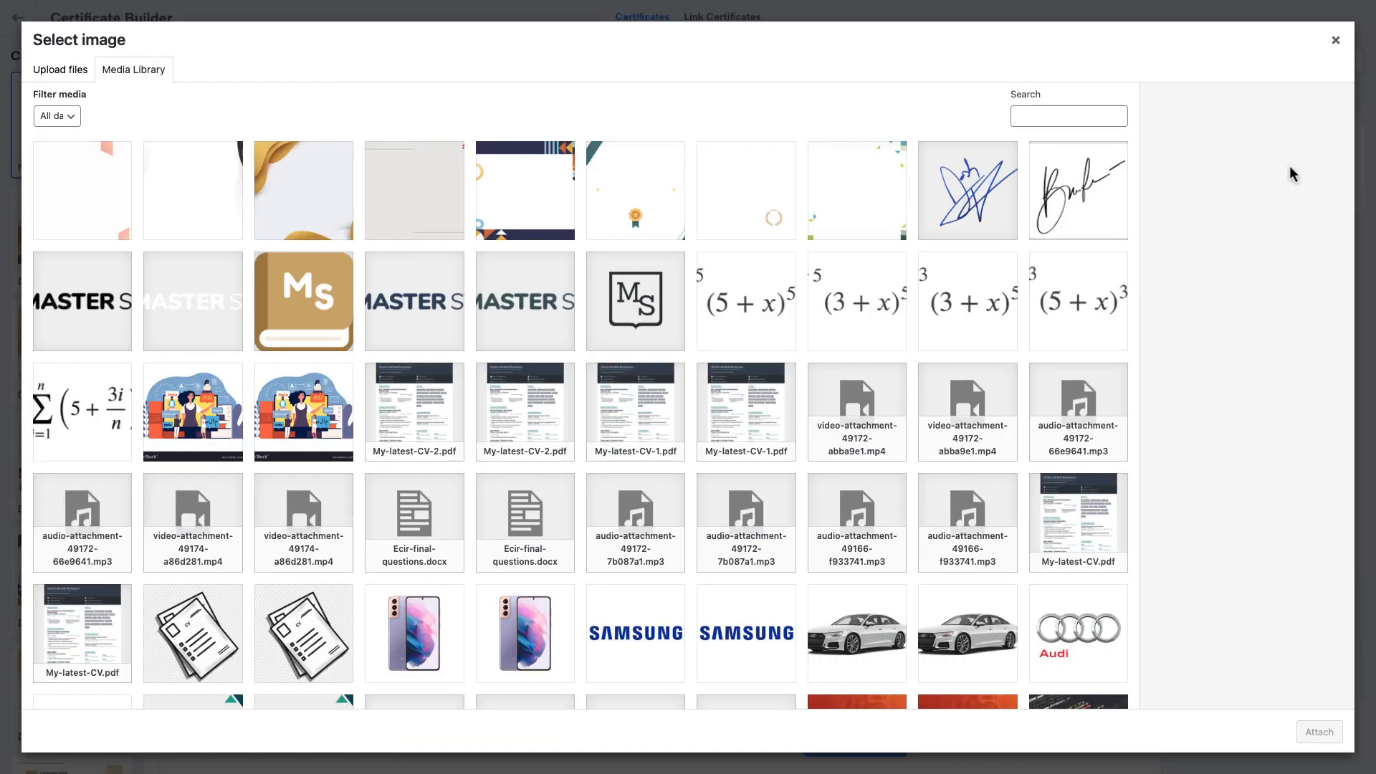
click(81, 190)
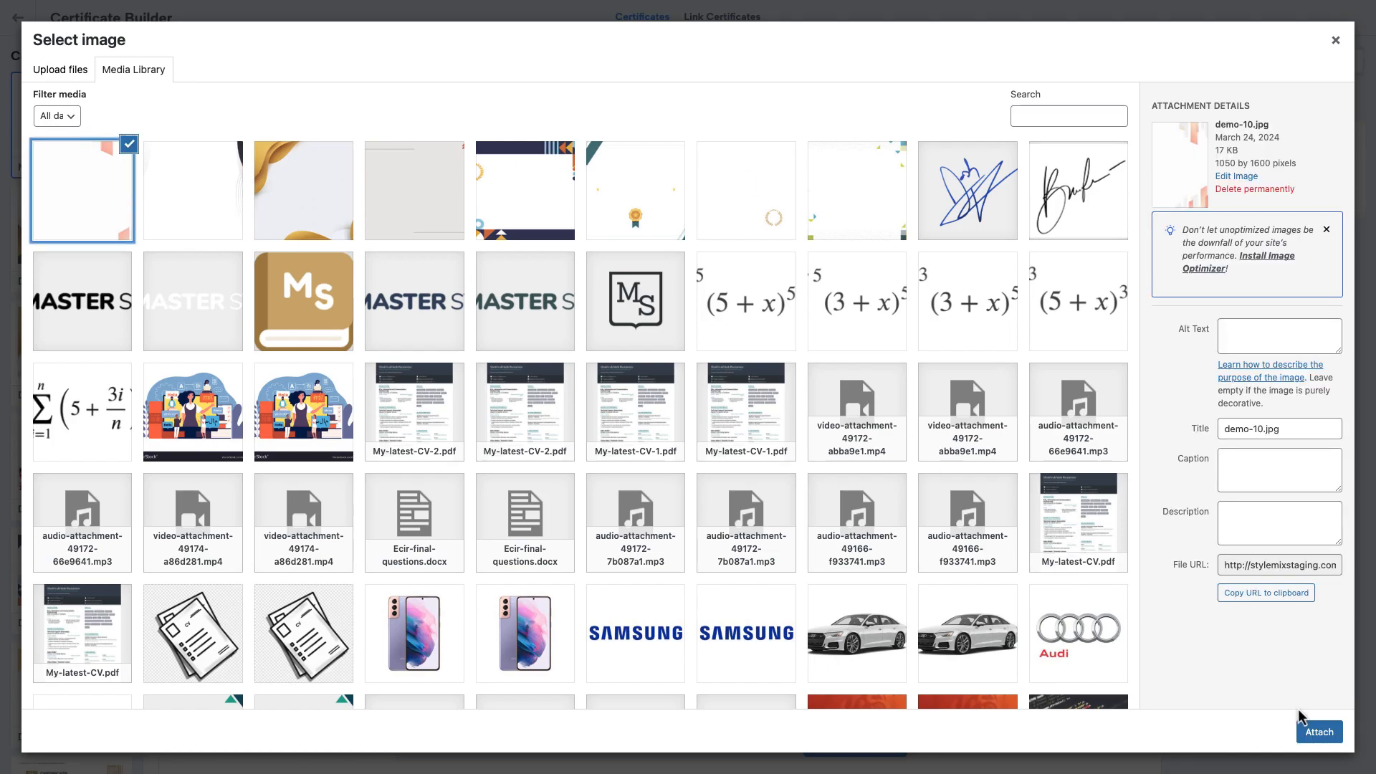
click(1317, 731)
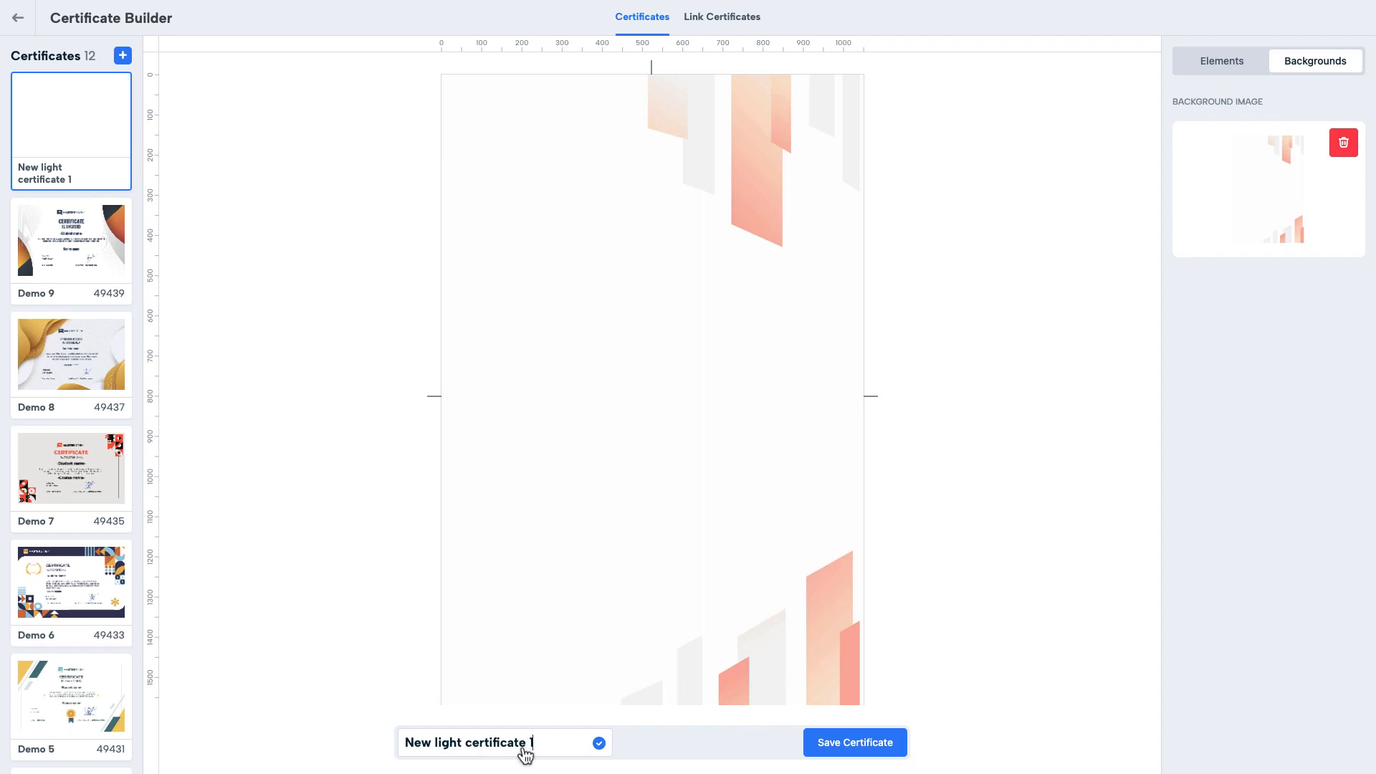
click(853, 743)
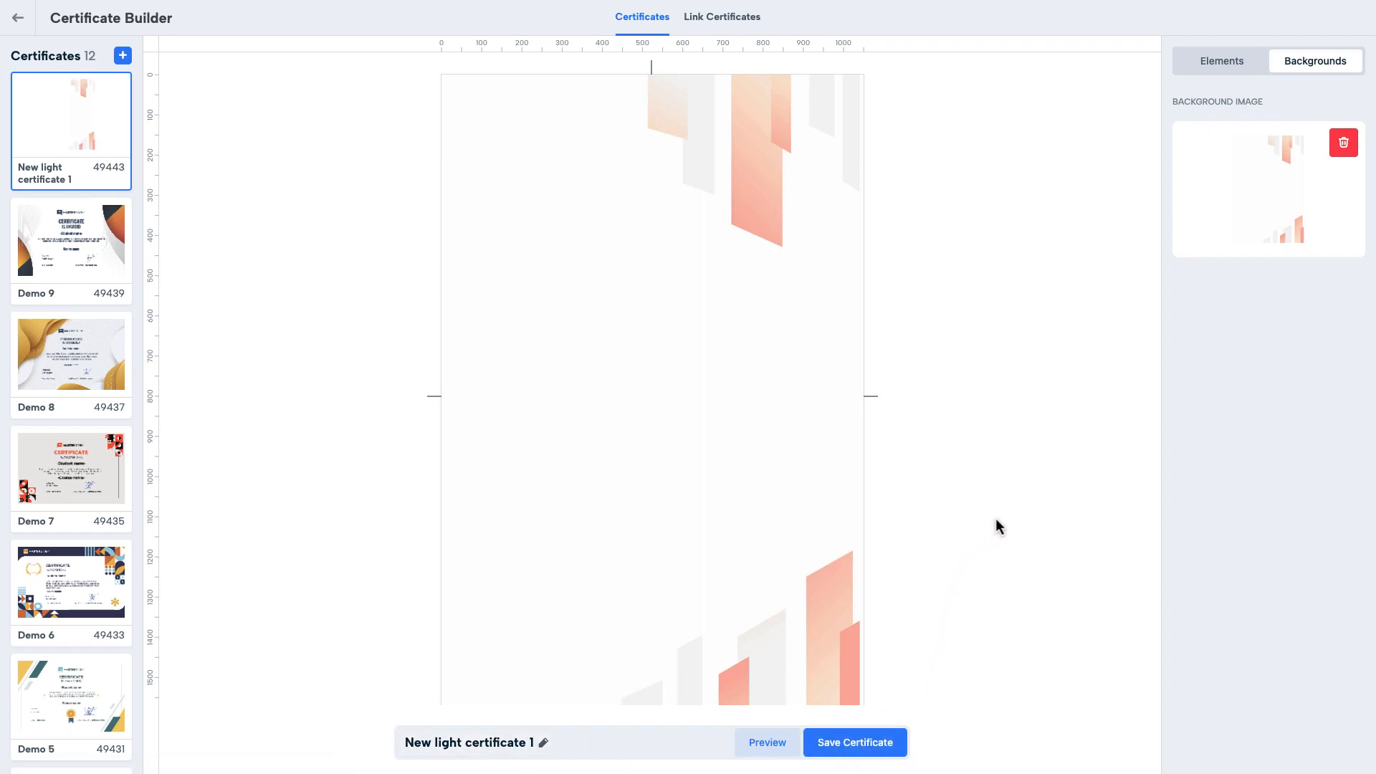
- Style the CERTIFICATE heading in bold OpenSans and enlarge the student name field
click(1220, 60)
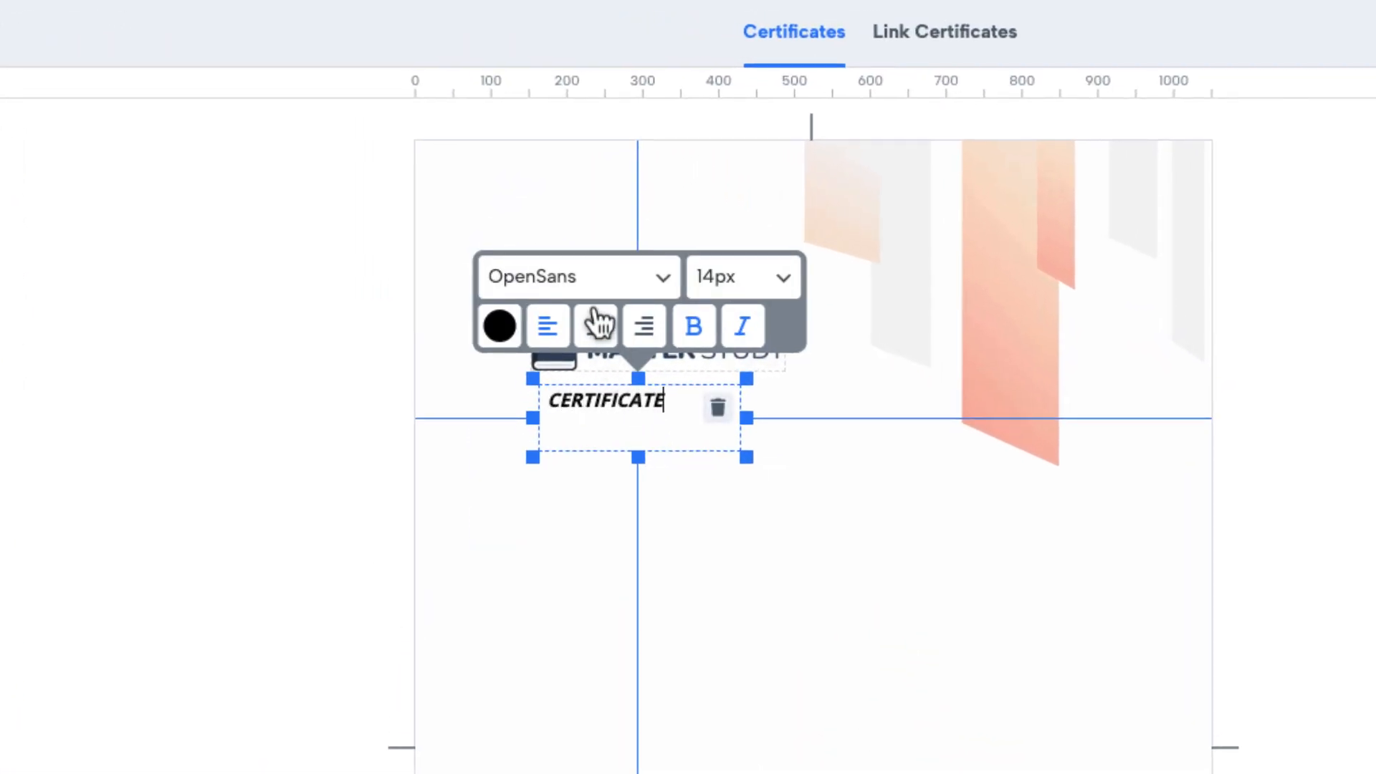
click(577, 277)
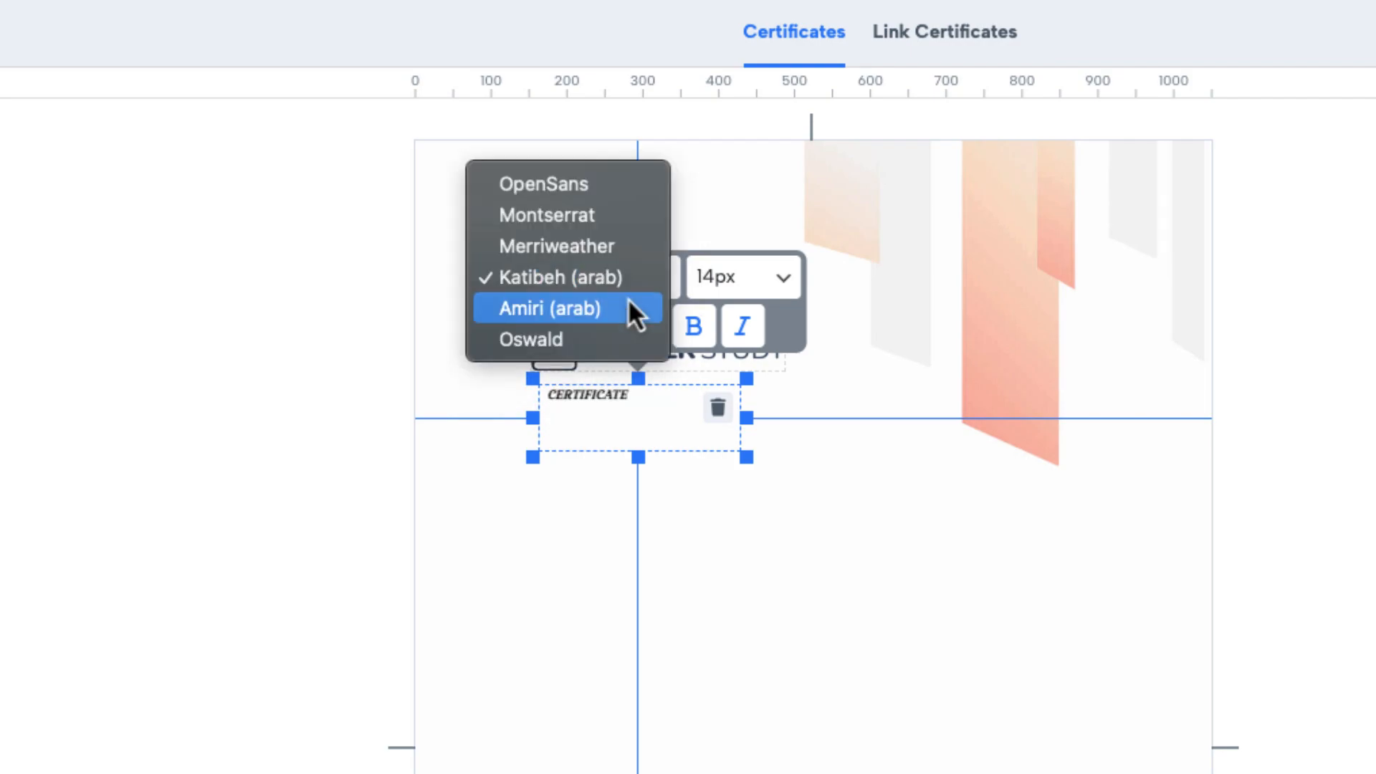
click(544, 184)
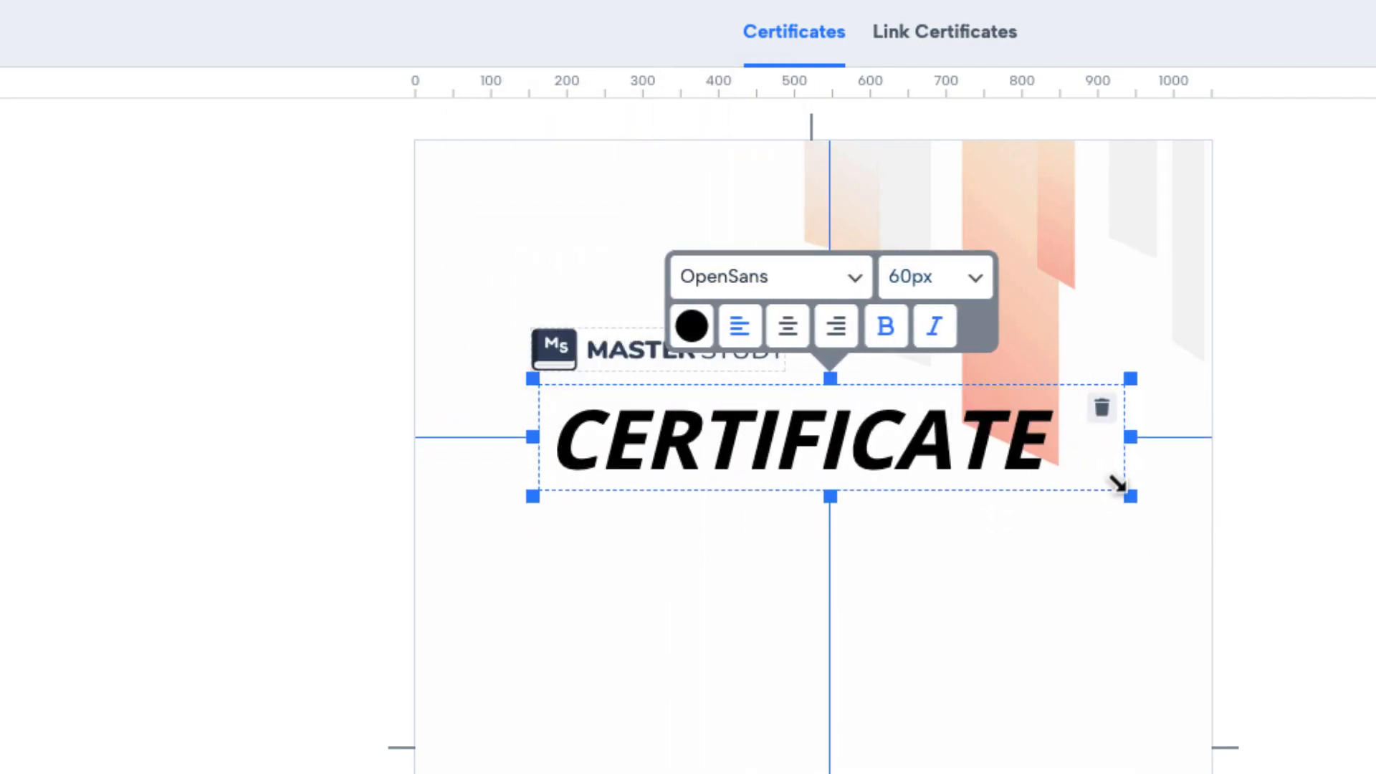
click(692, 326)
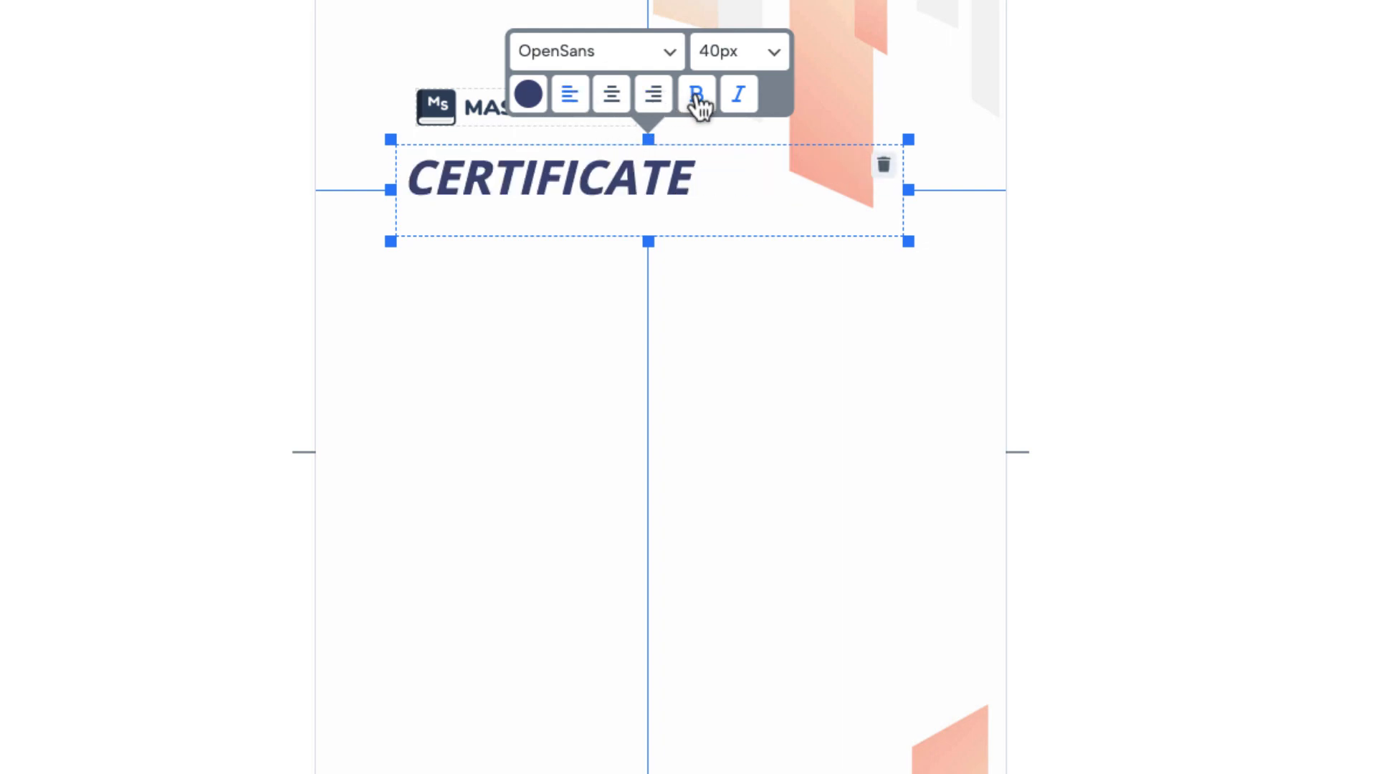
click(696, 95)
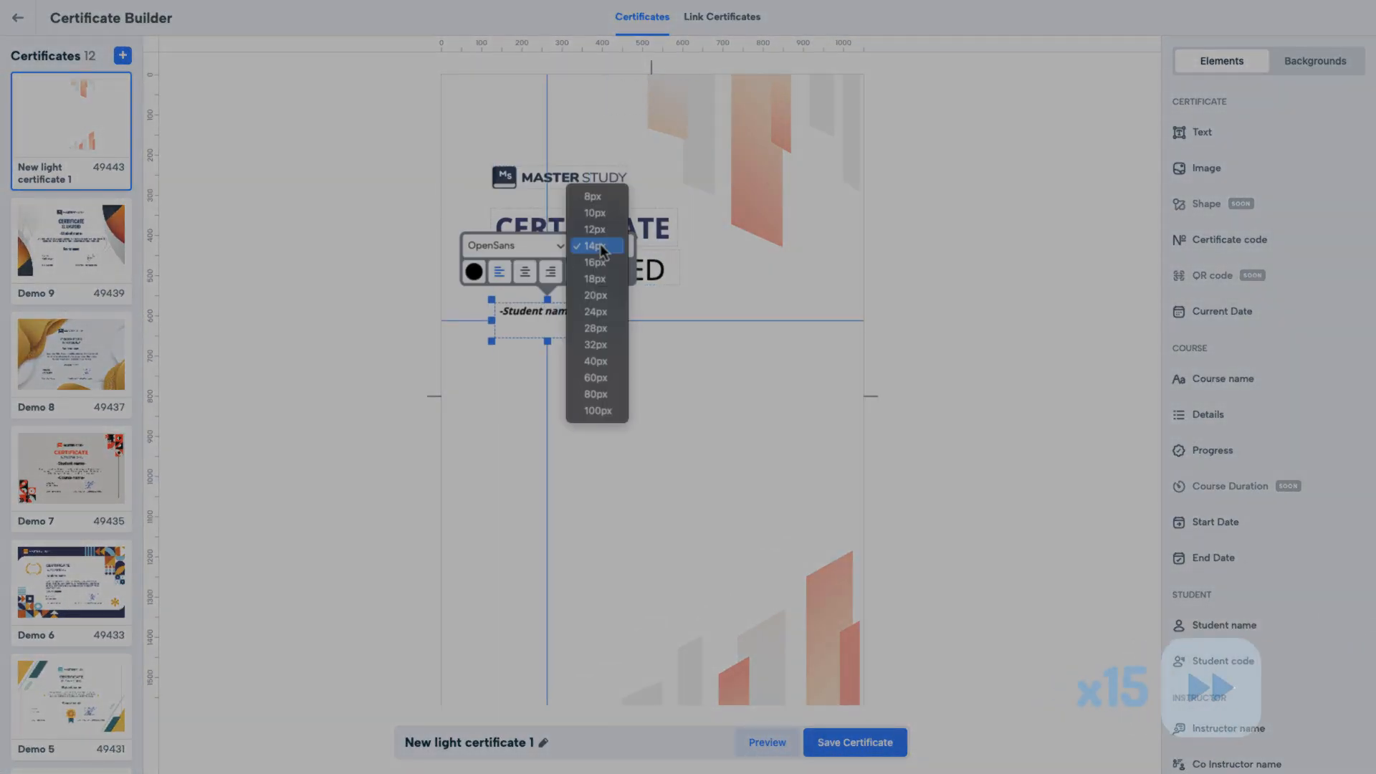
click(595, 245)
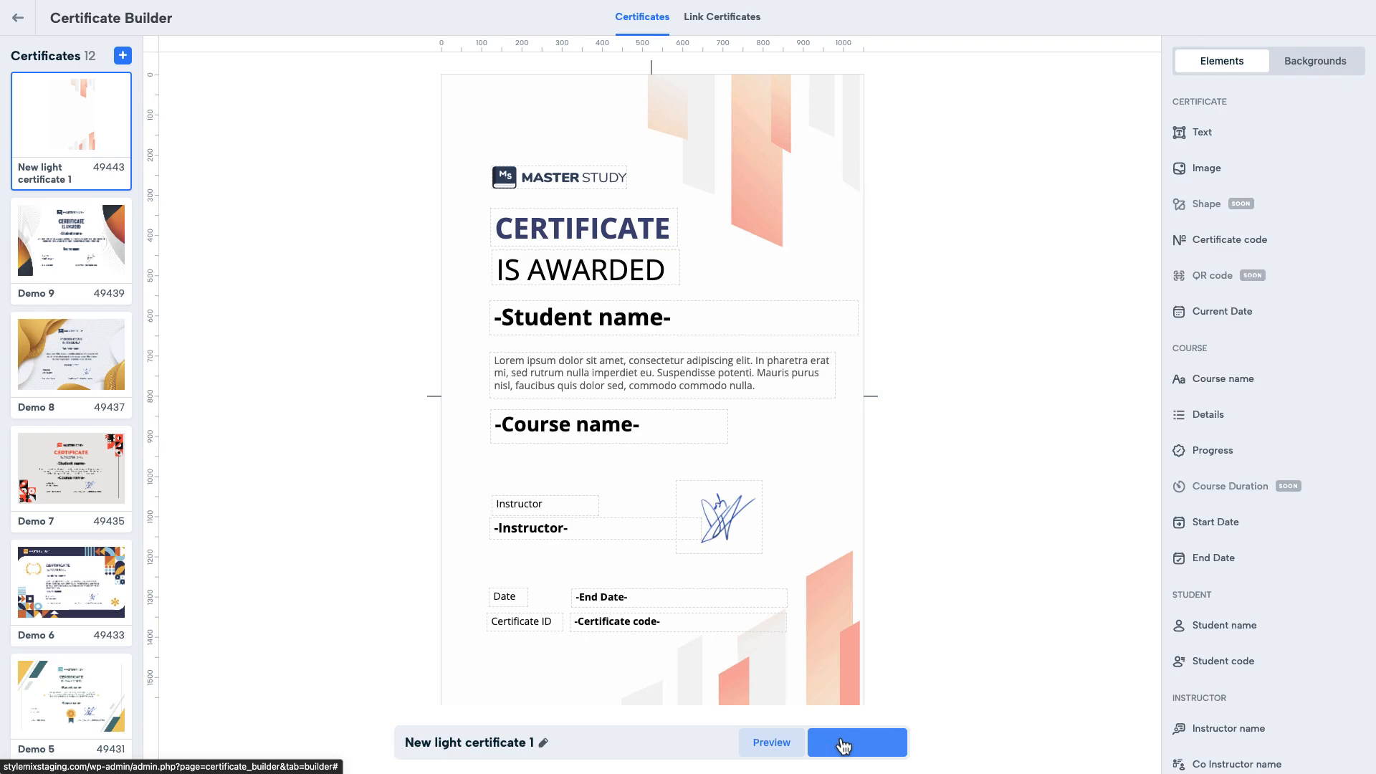
- Save New light certificate 1 and scroll through its rendered PDF preview
click(856, 741)
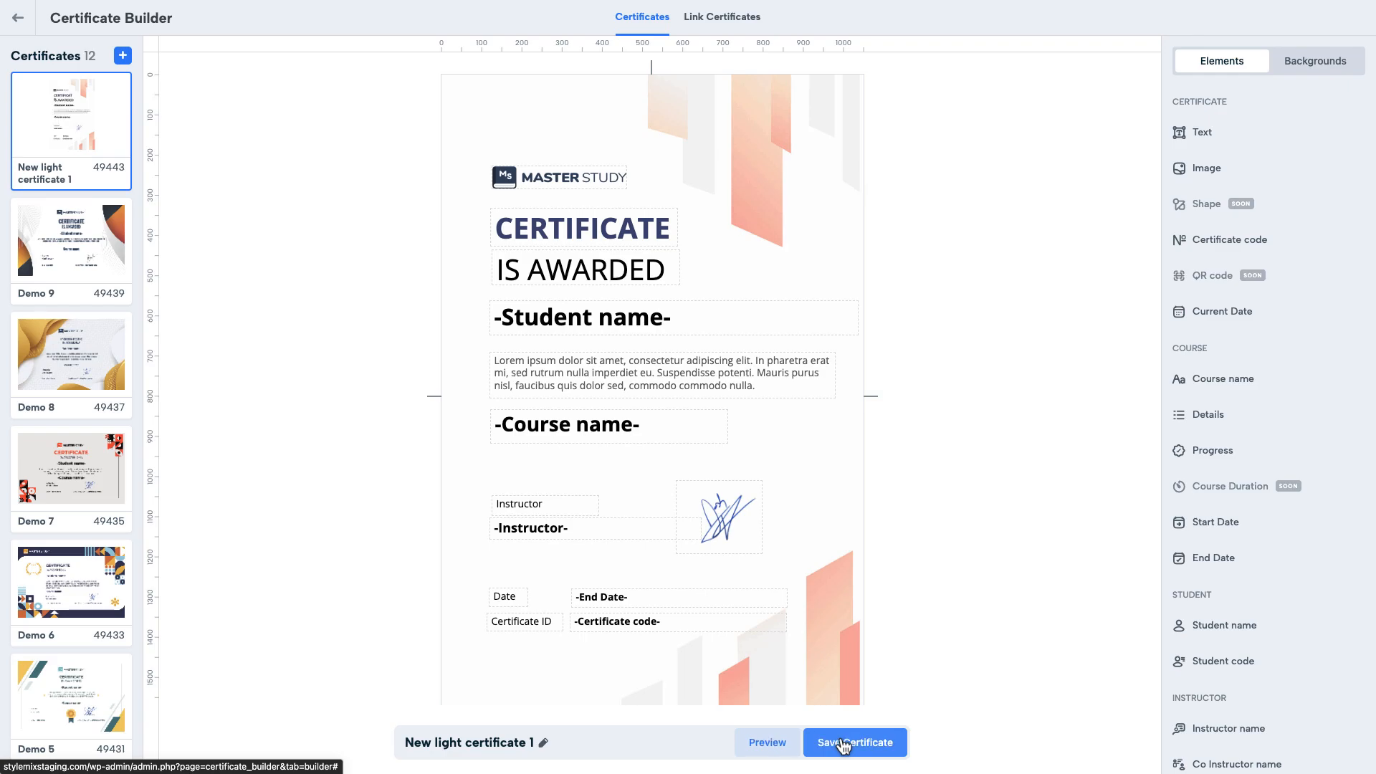
click(765, 743)
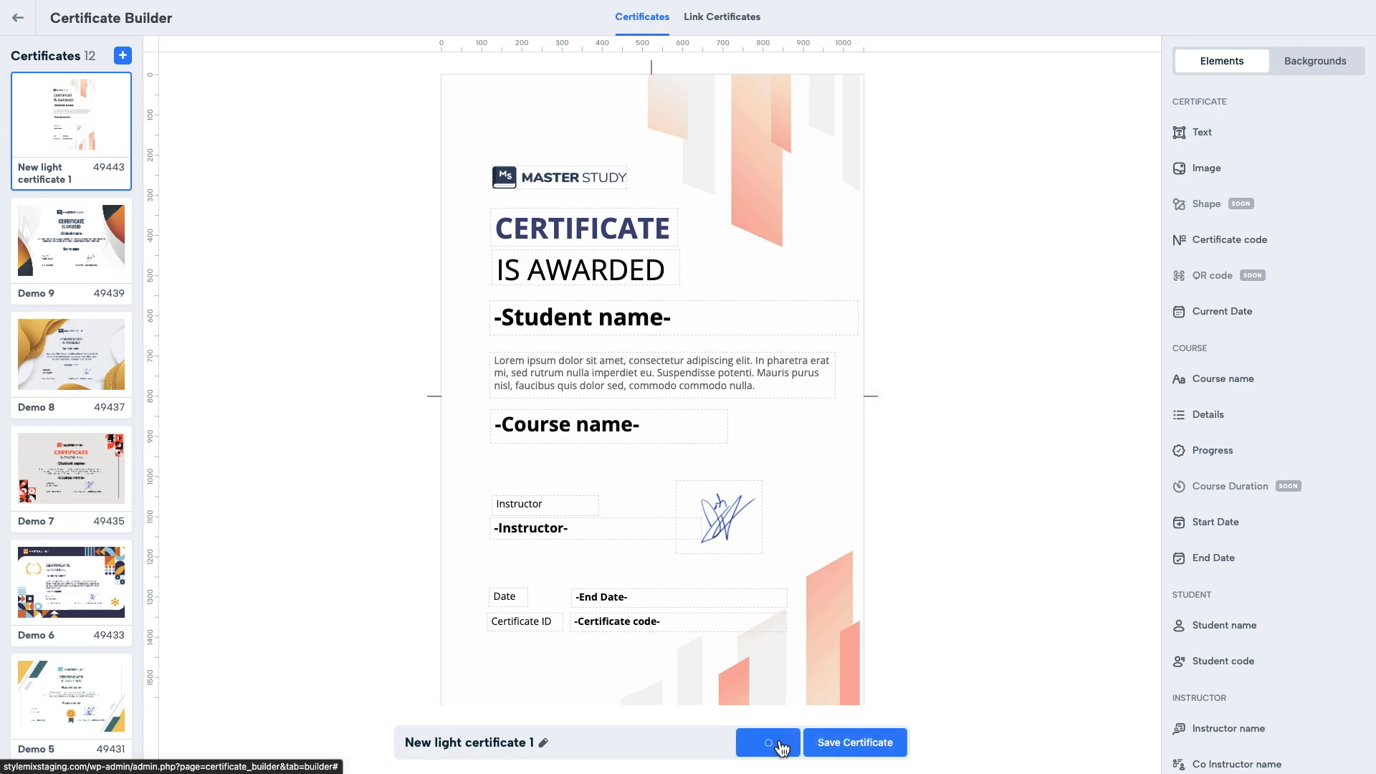
click(767, 742)
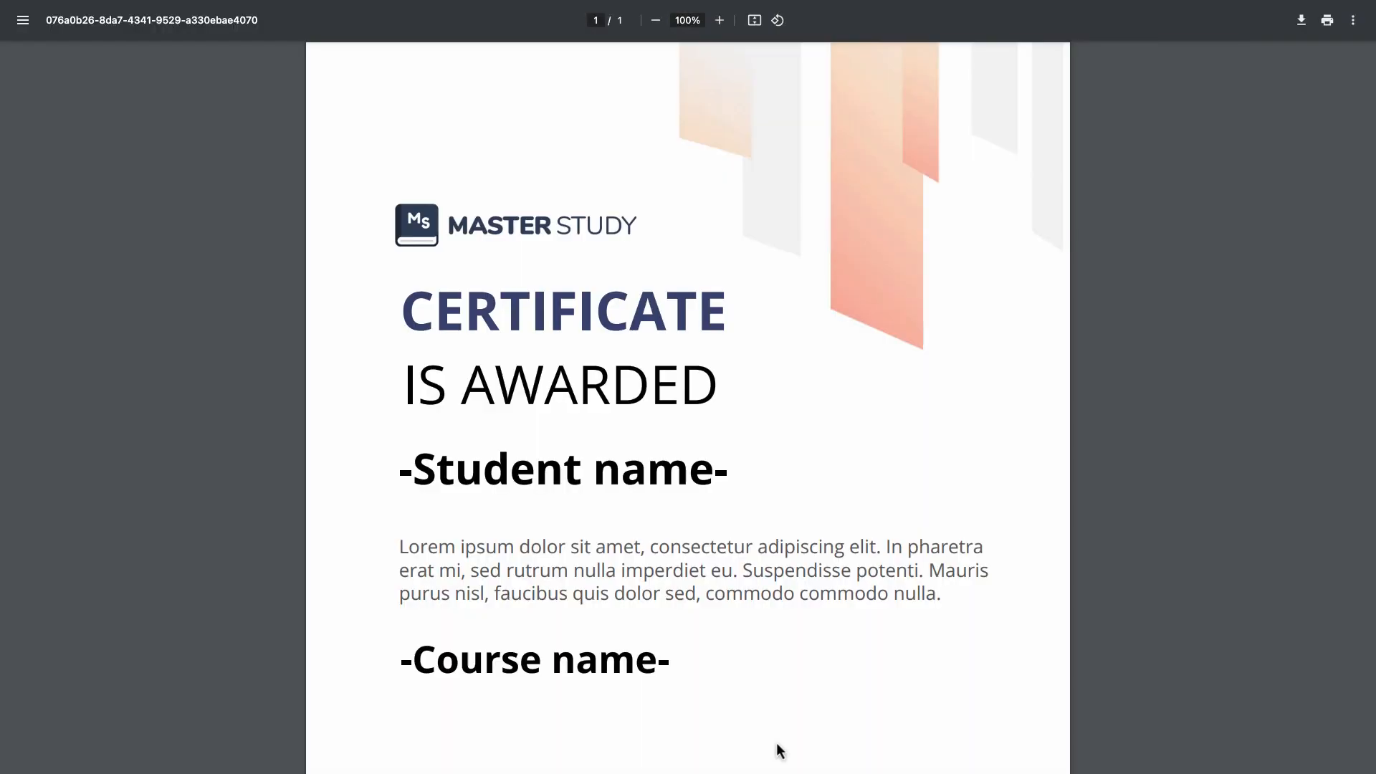
scroll(down, 3)
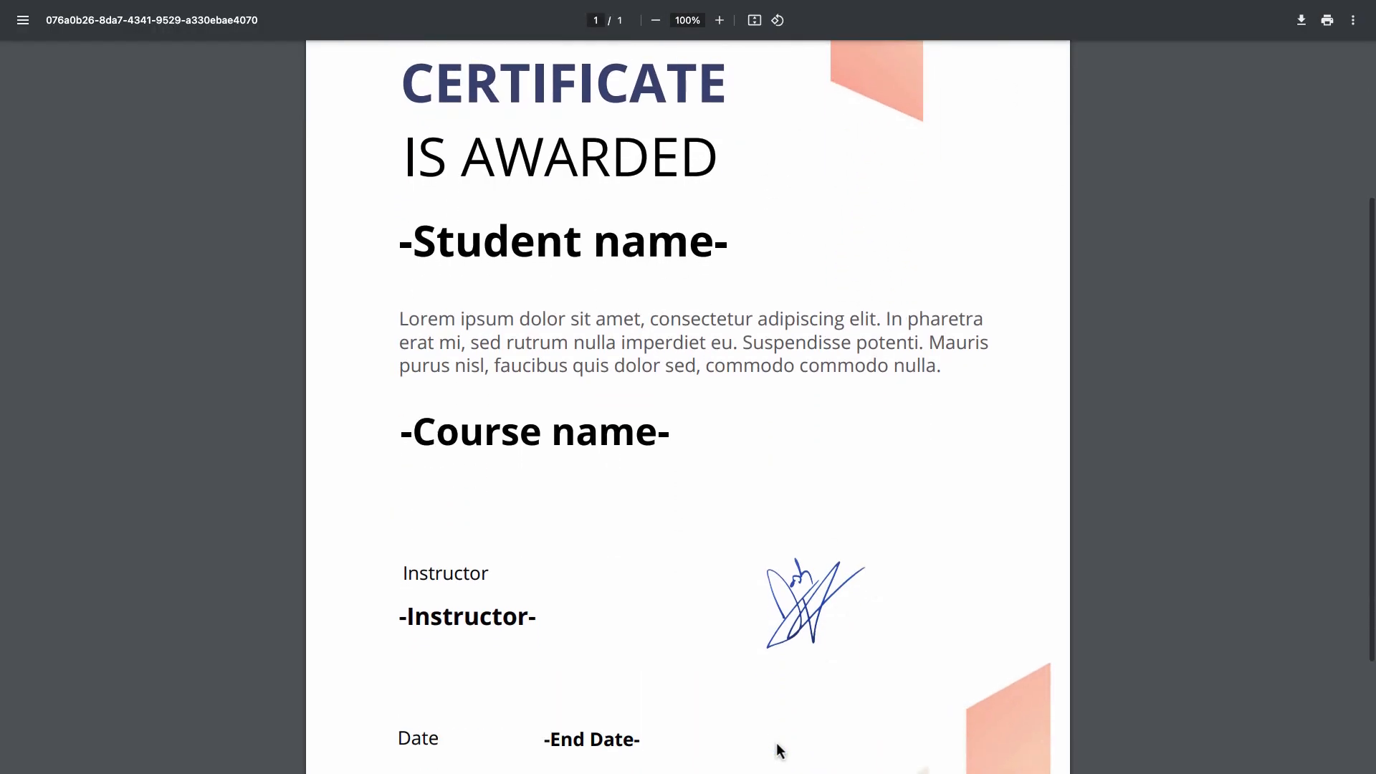
scroll(down, 3)
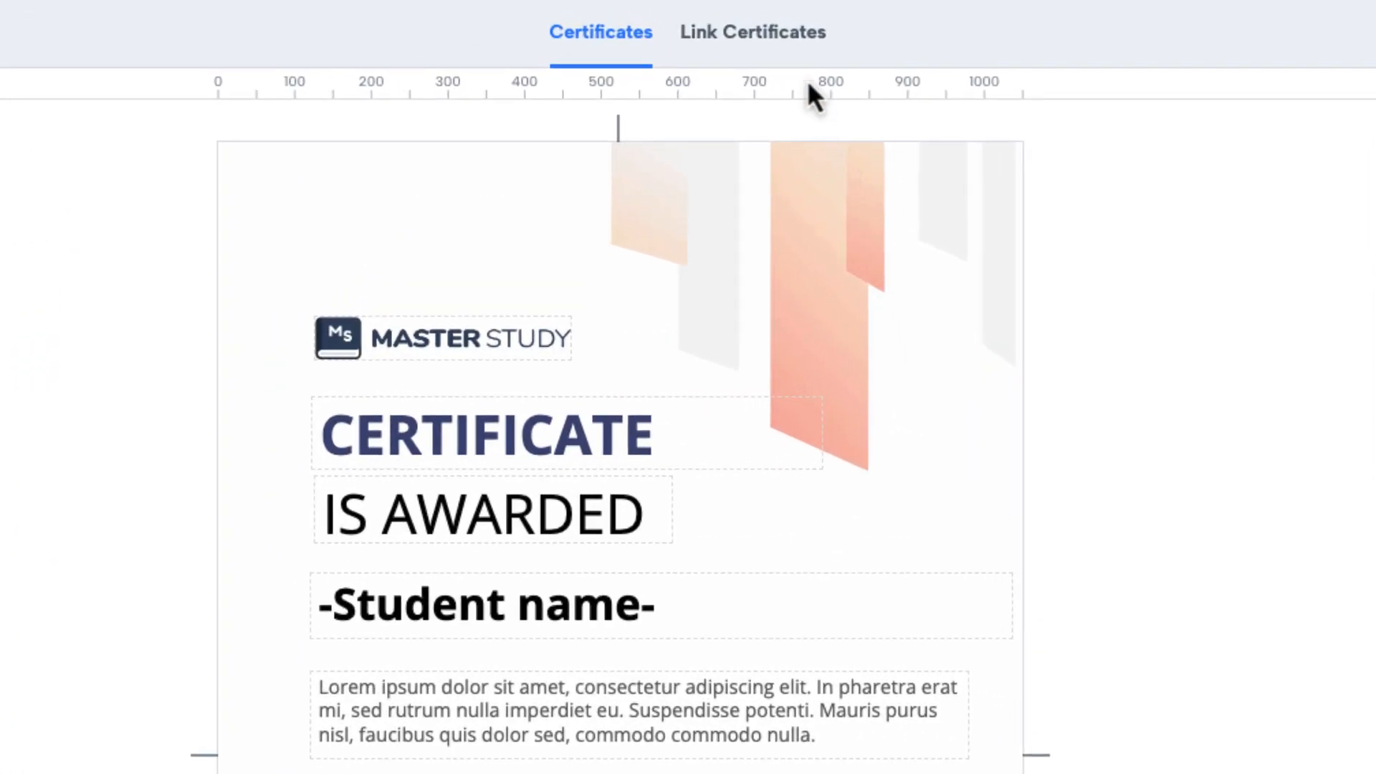
- On Link Certificates, change the default certificate to the Demo 4 template and save
click(752, 33)
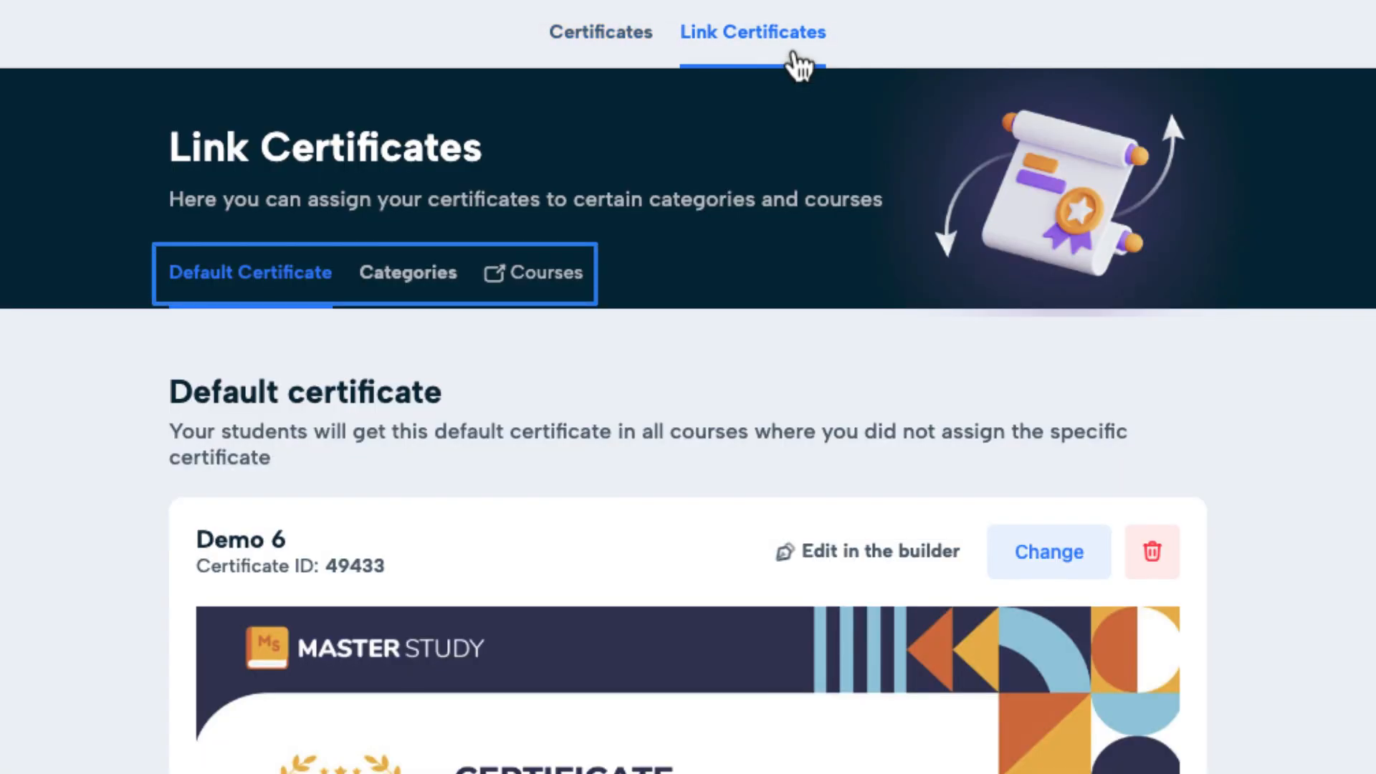
mouse_move(799, 83)
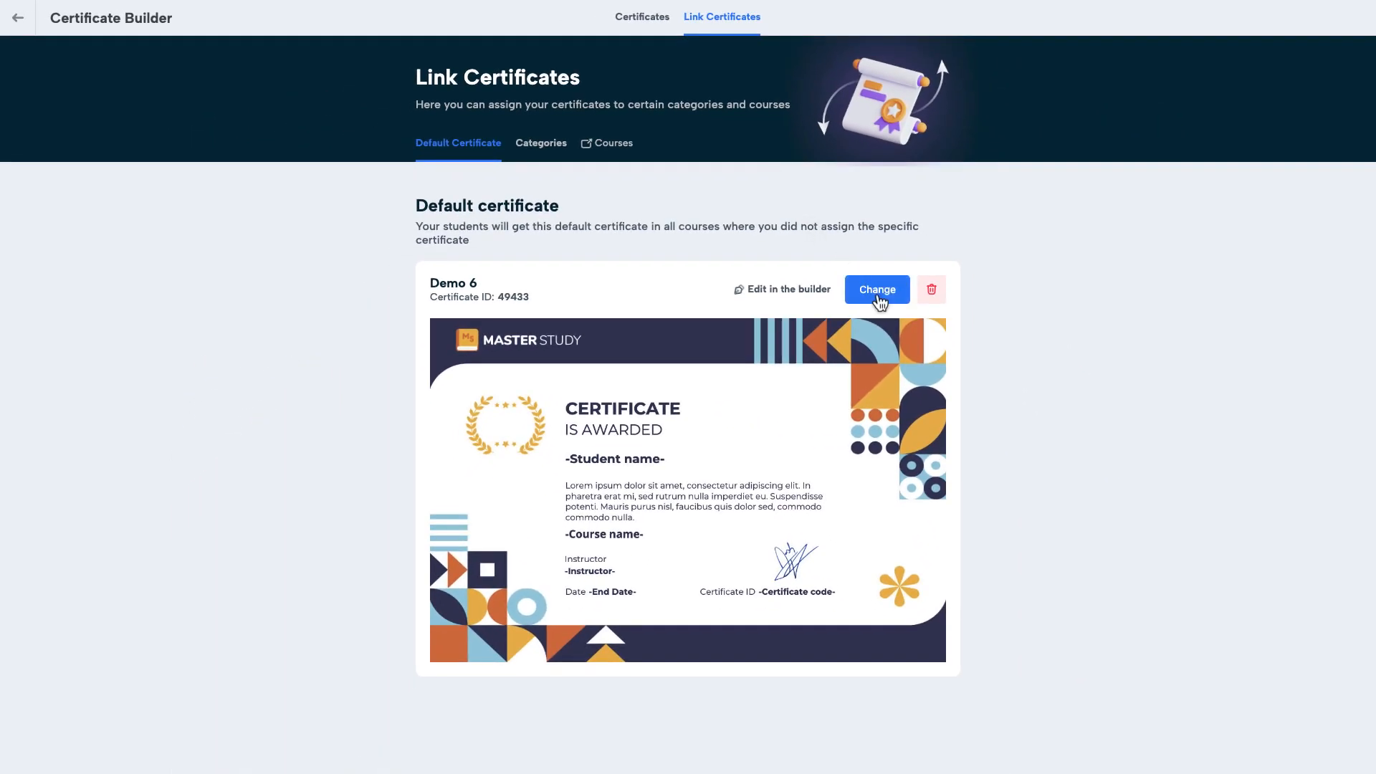
click(875, 290)
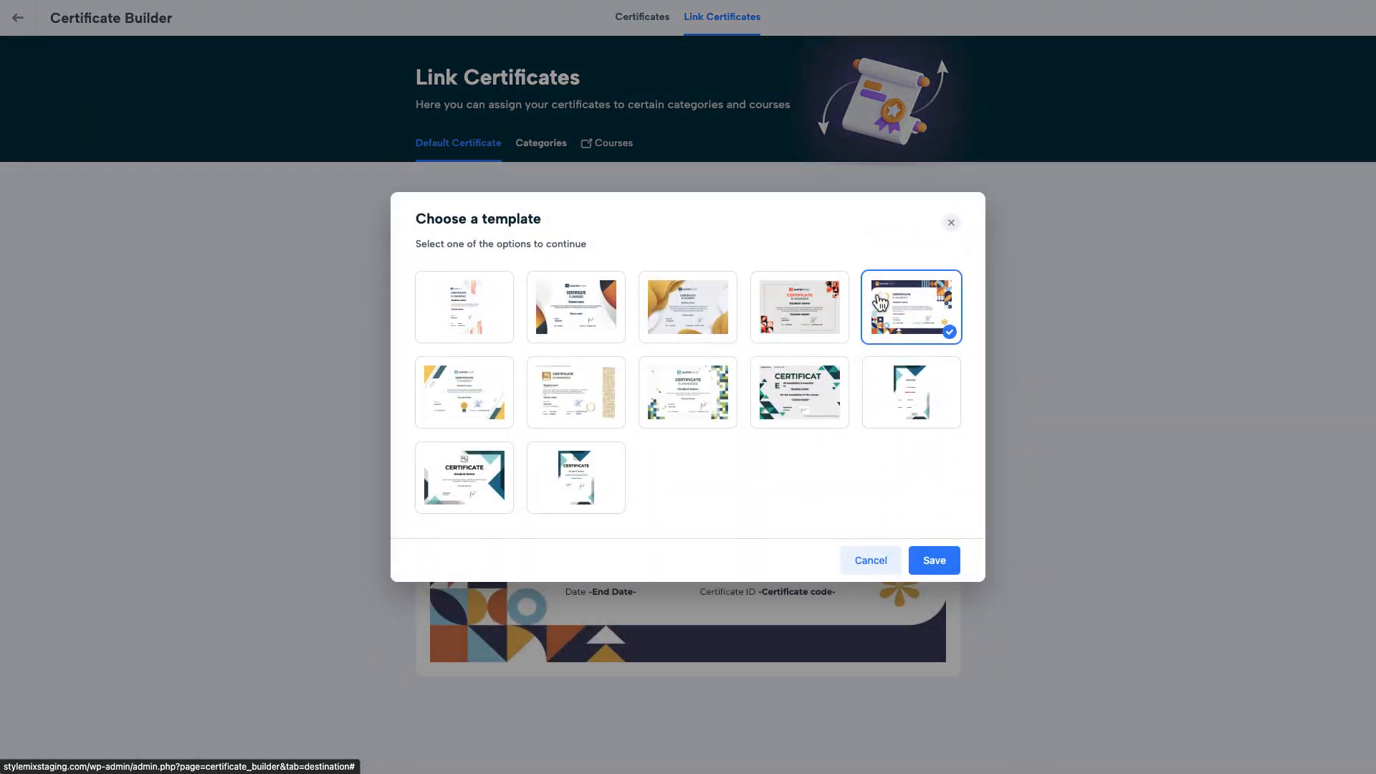
click(575, 392)
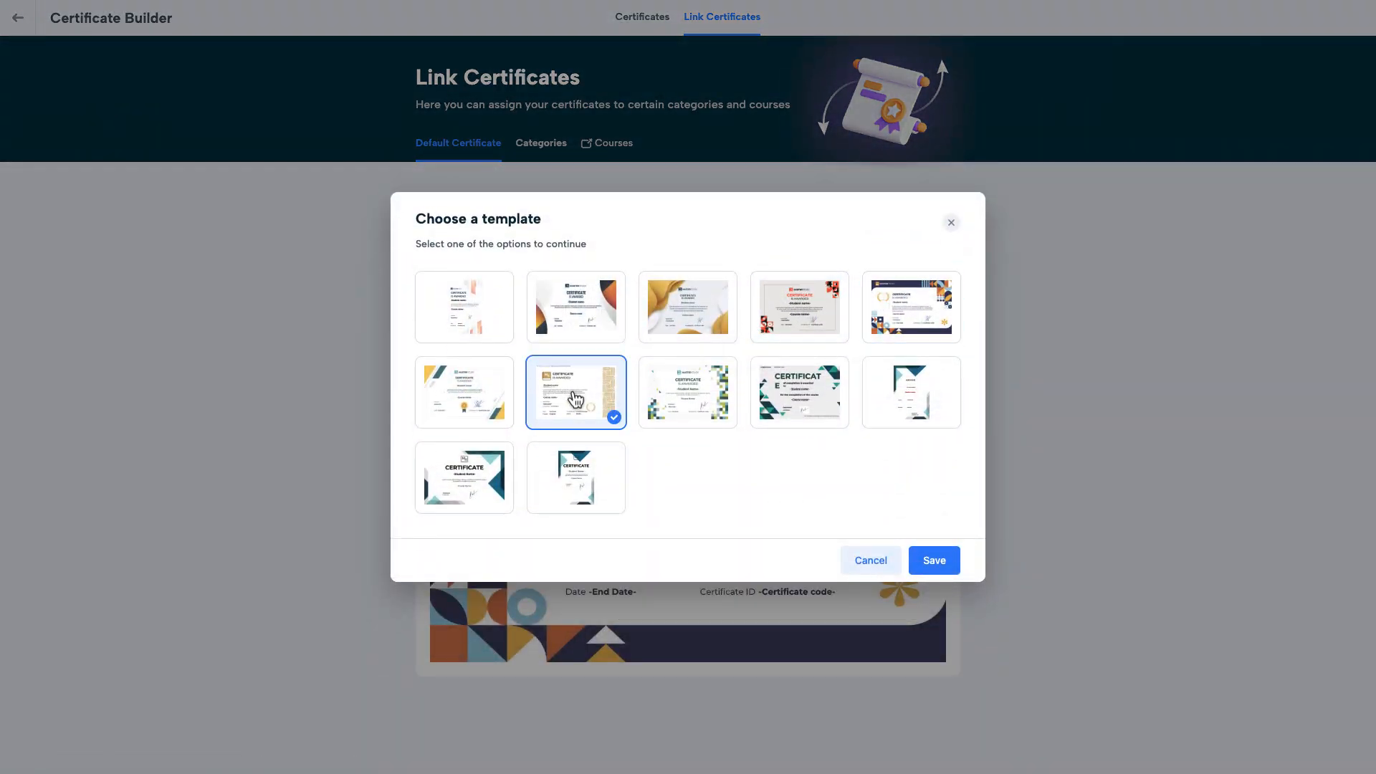
click(933, 560)
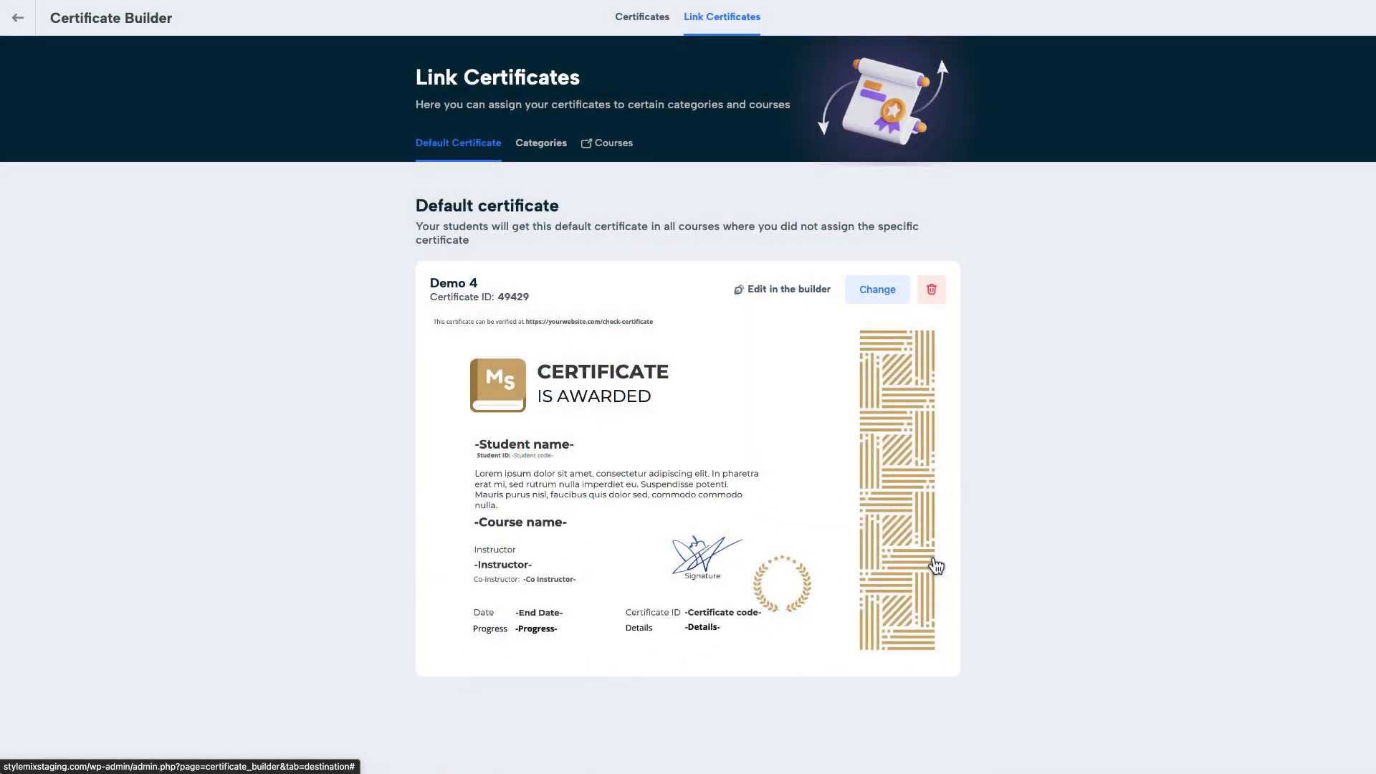
mouse_move(913, 549)
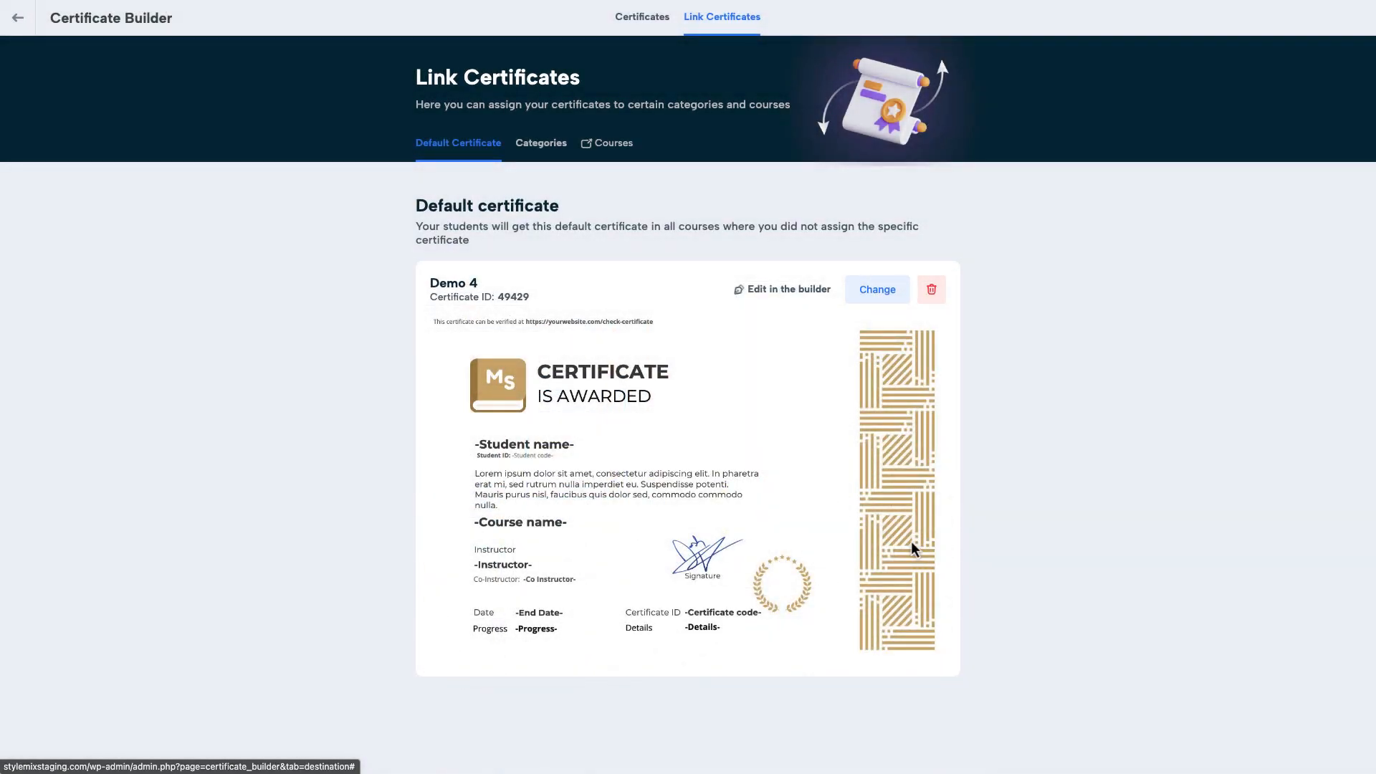
mouse_move(607, 185)
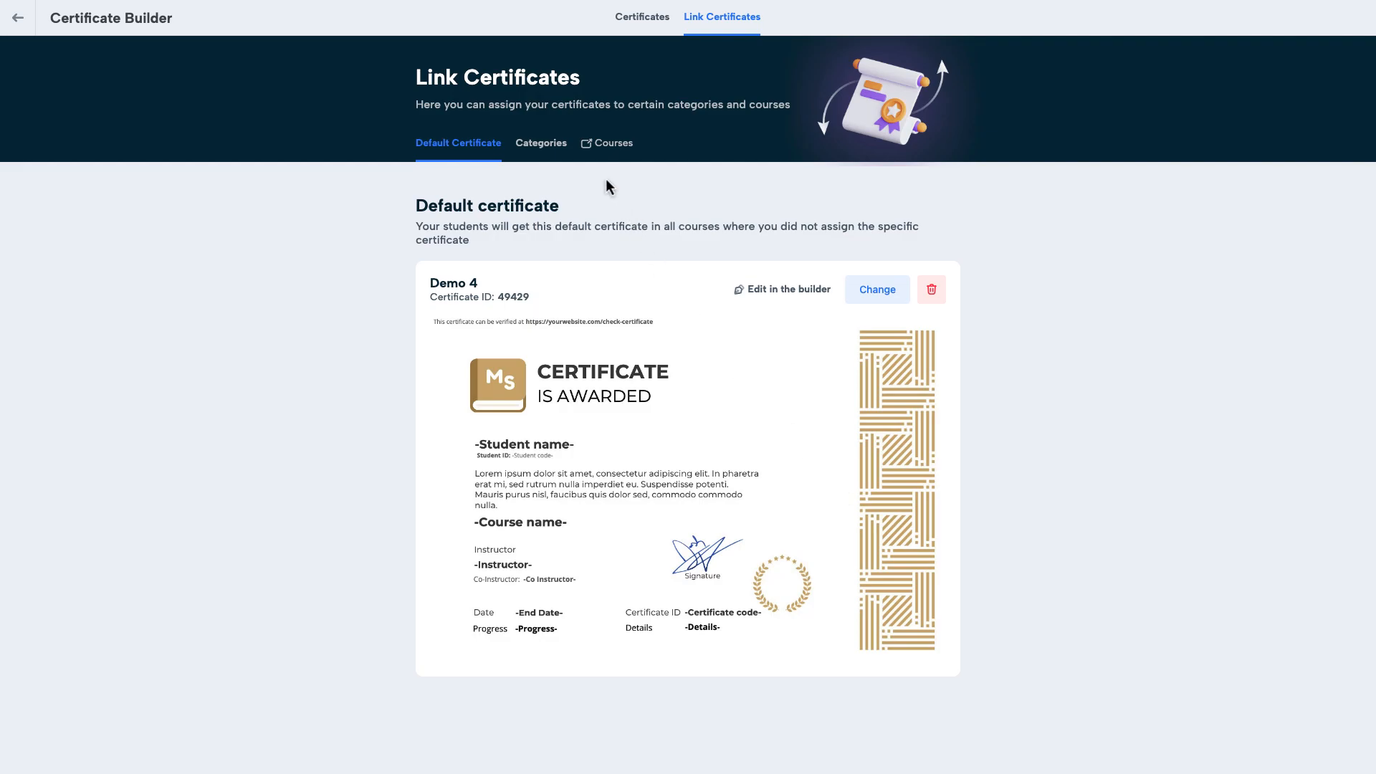
- Assign Demo 3 to the 360 photos category and the new light certificate to the C++ category
click(540, 143)
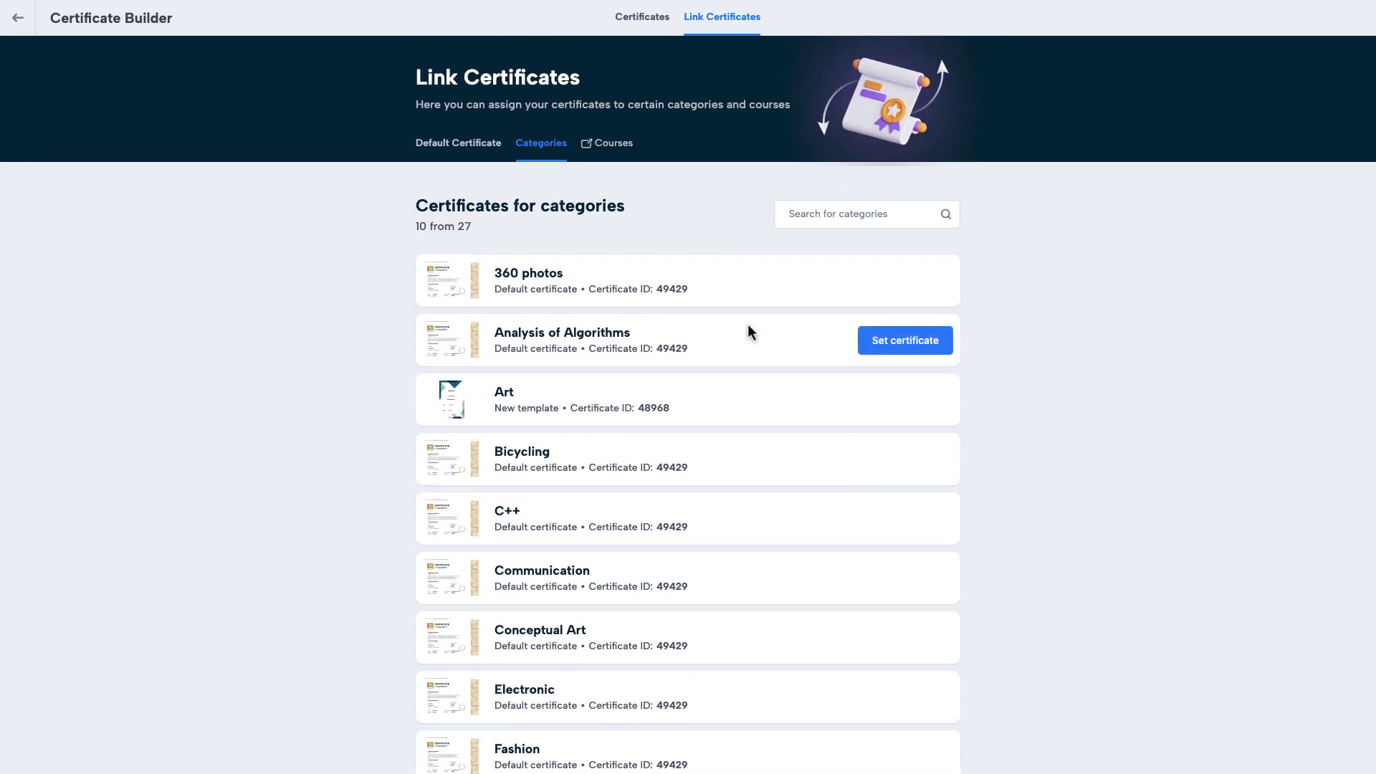
click(904, 341)
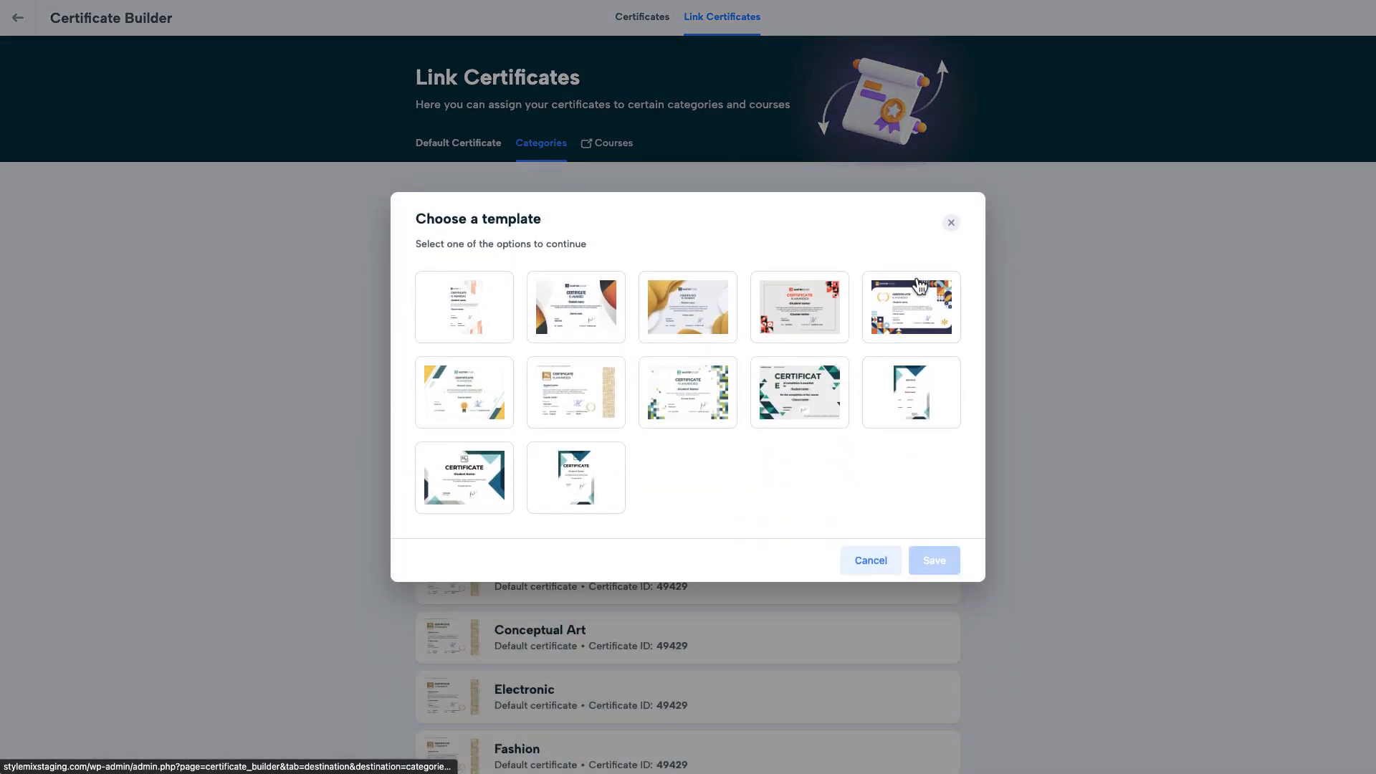
click(688, 393)
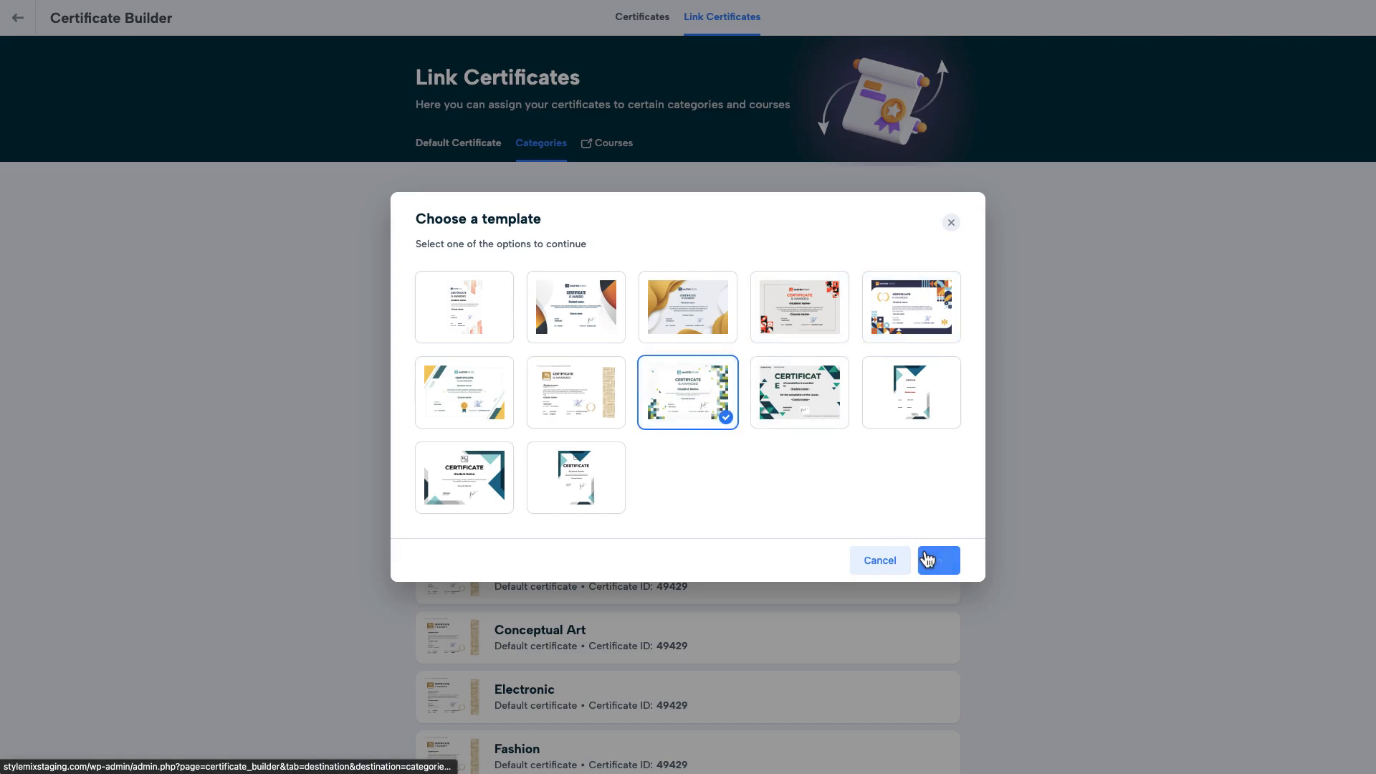
click(937, 561)
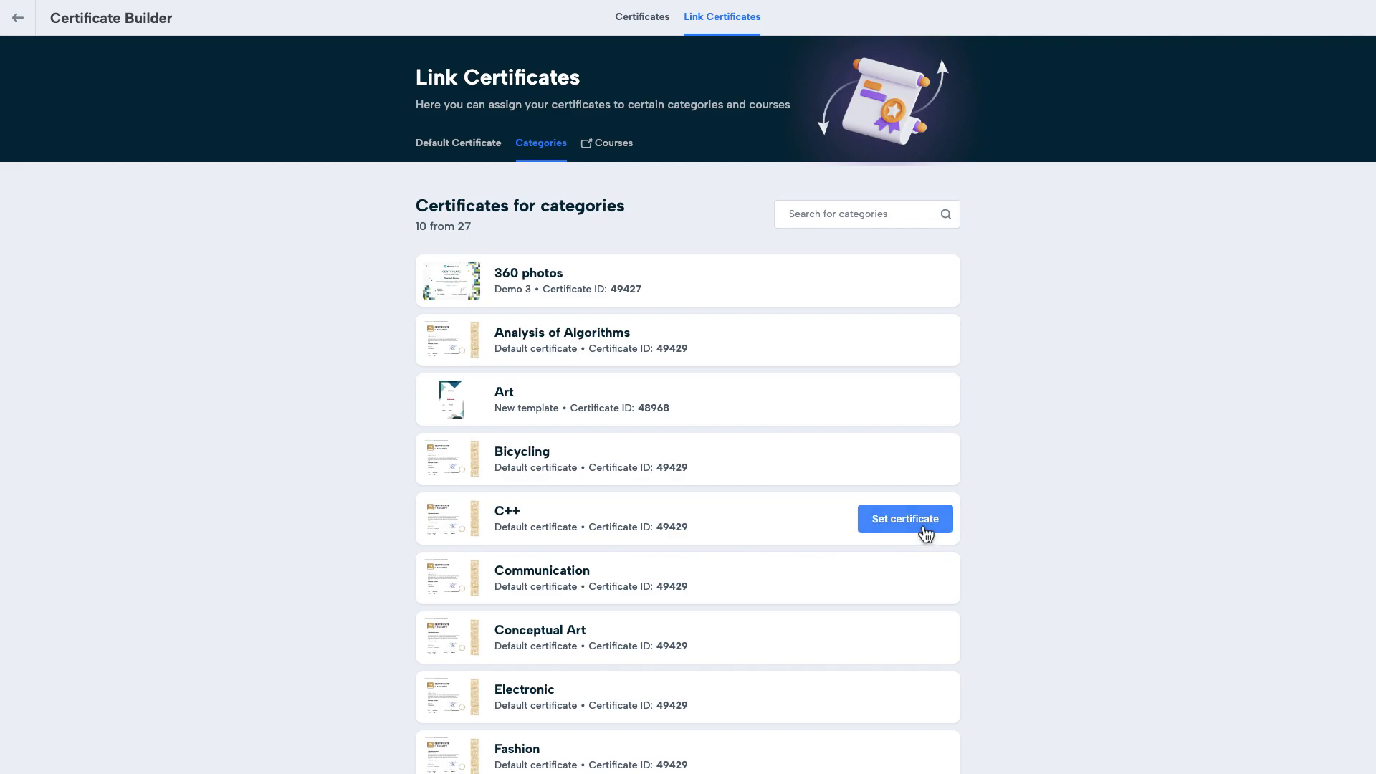
click(904, 517)
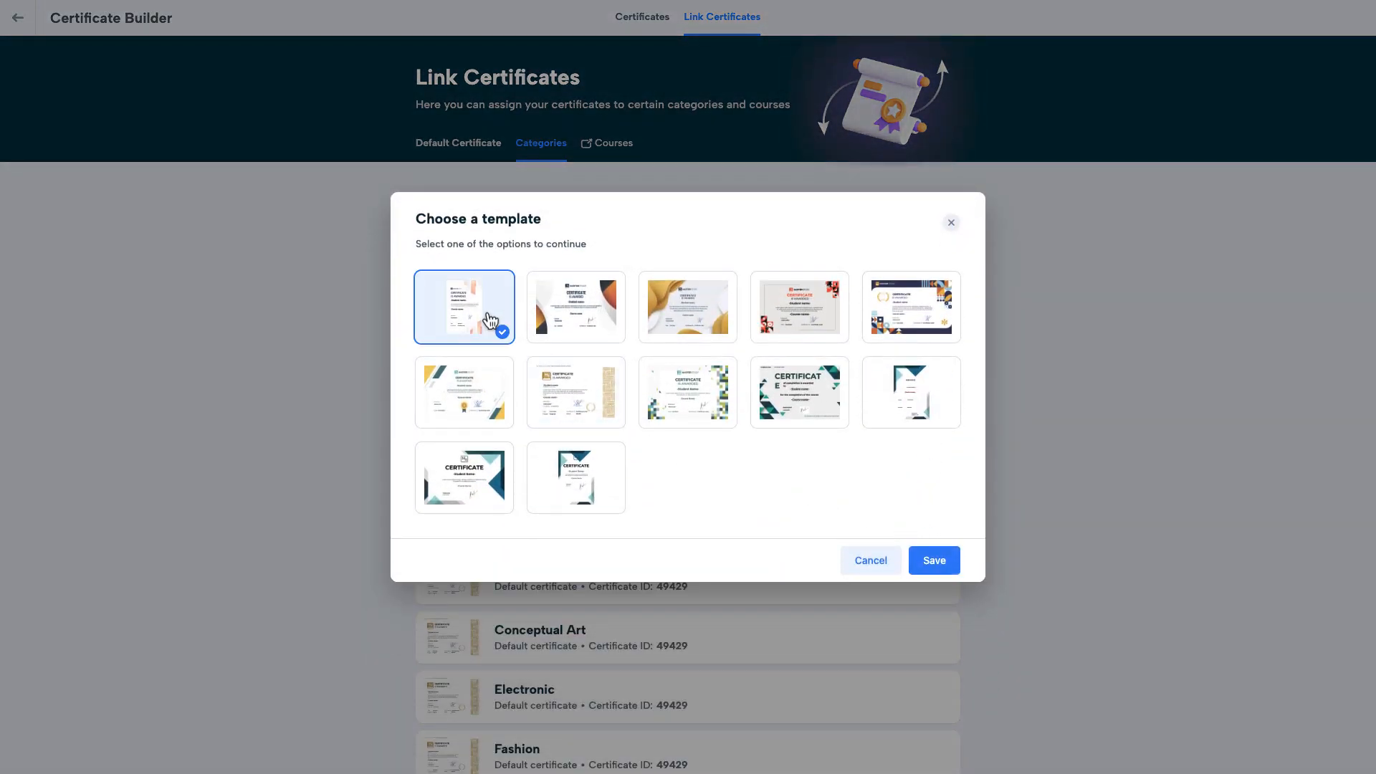
click(931, 561)
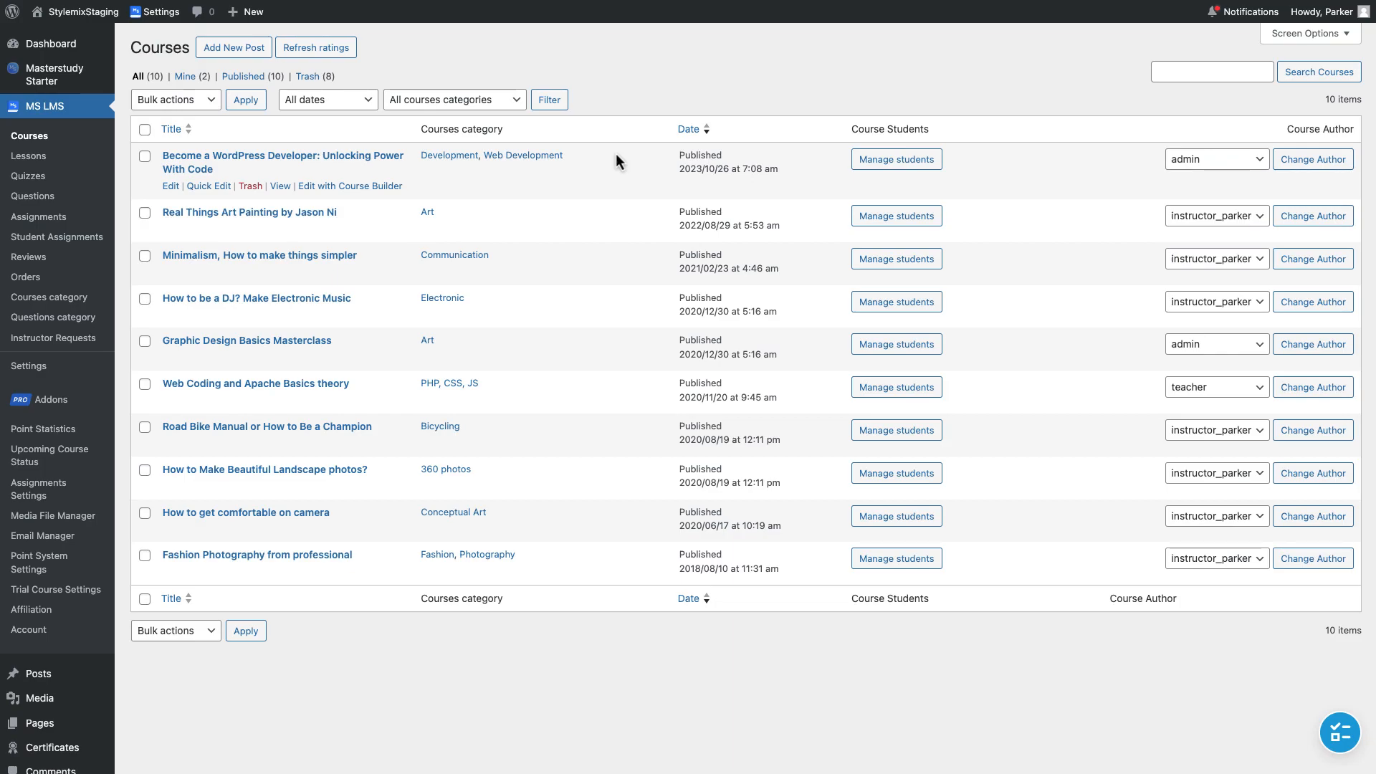
mouse_move(370, 279)
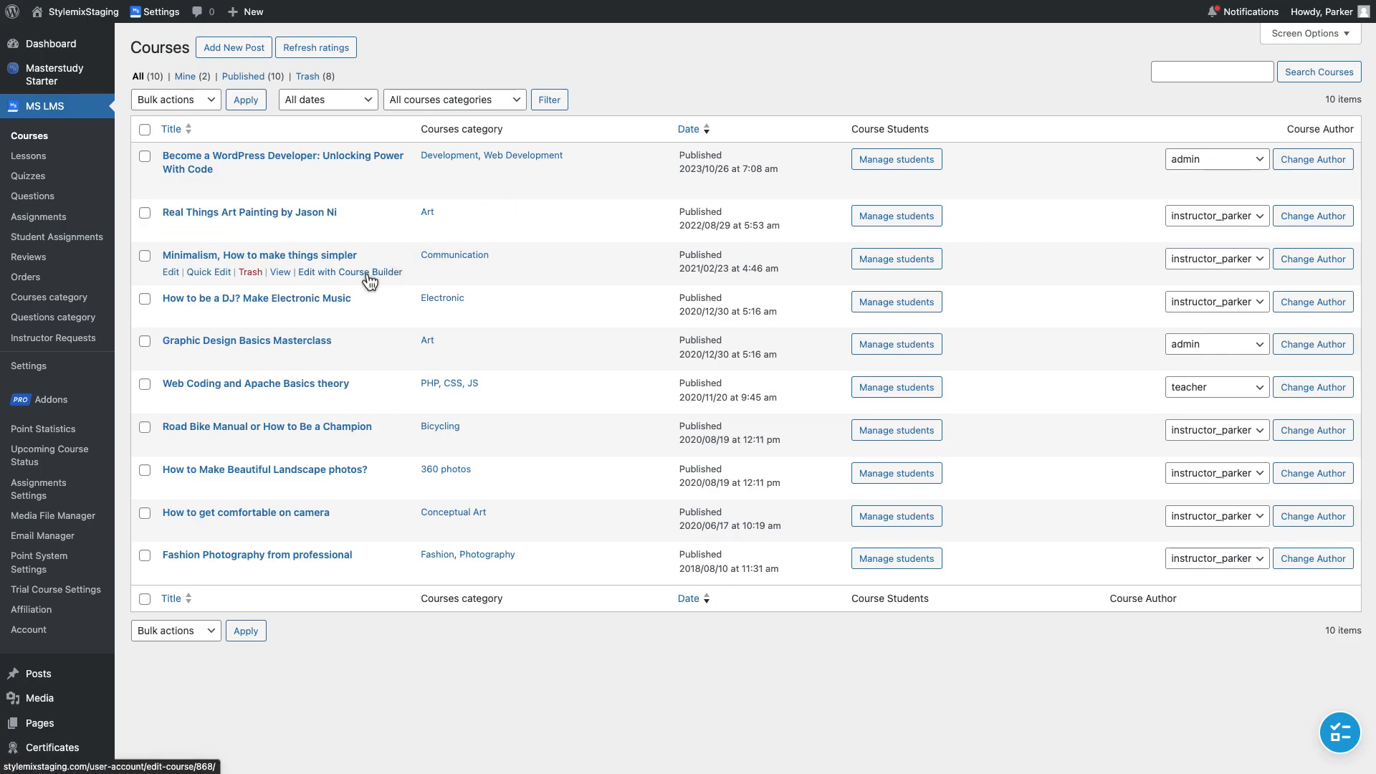
- In the Minimalism course settings, select New light certificate 1 as its certificate and save
click(349, 271)
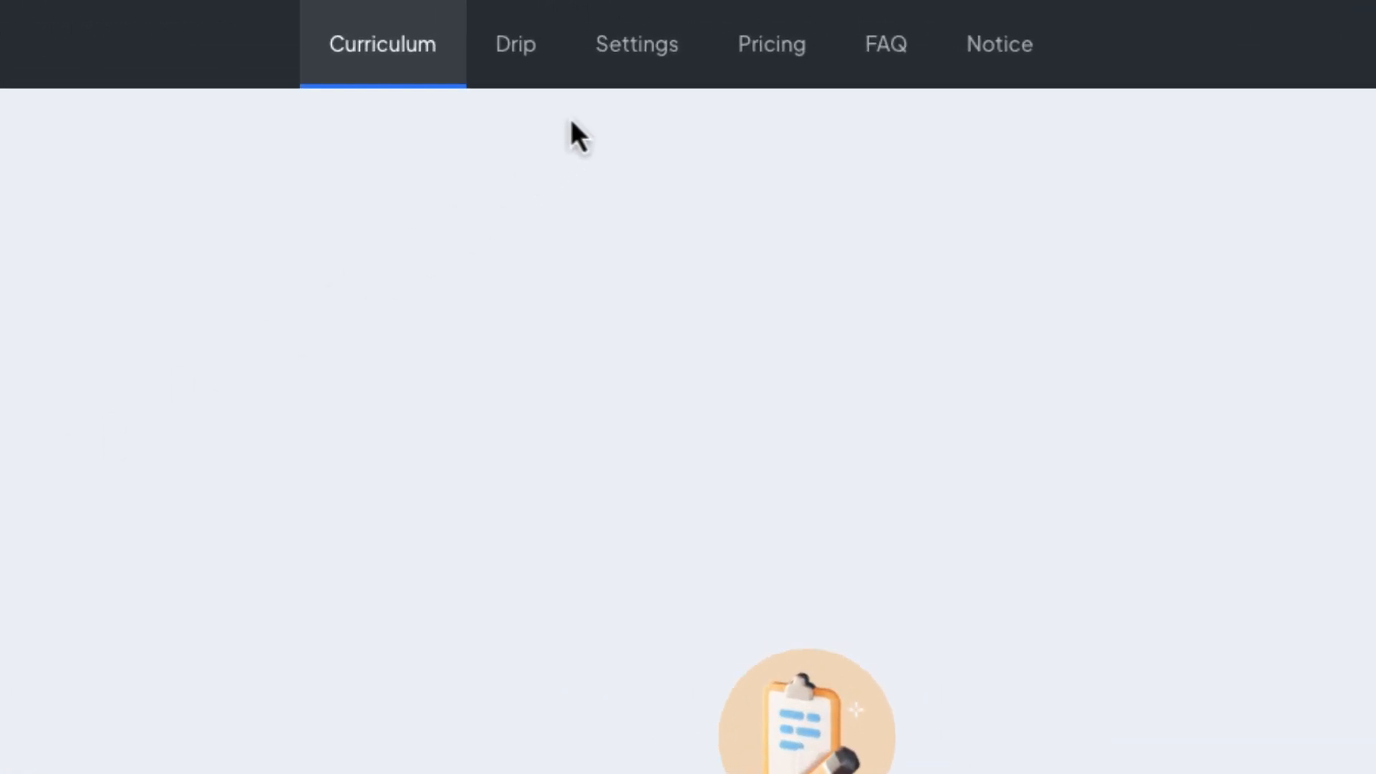
click(636, 45)
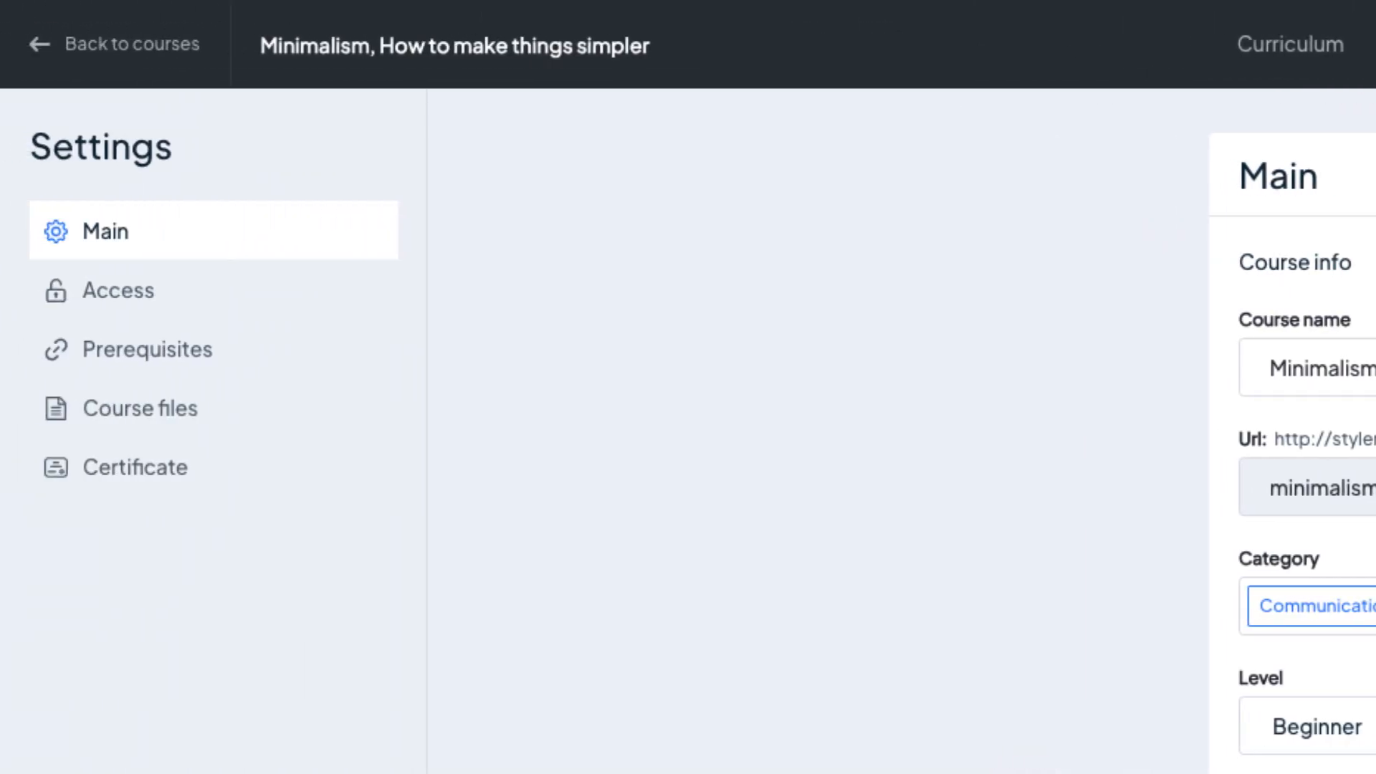
click(65, 227)
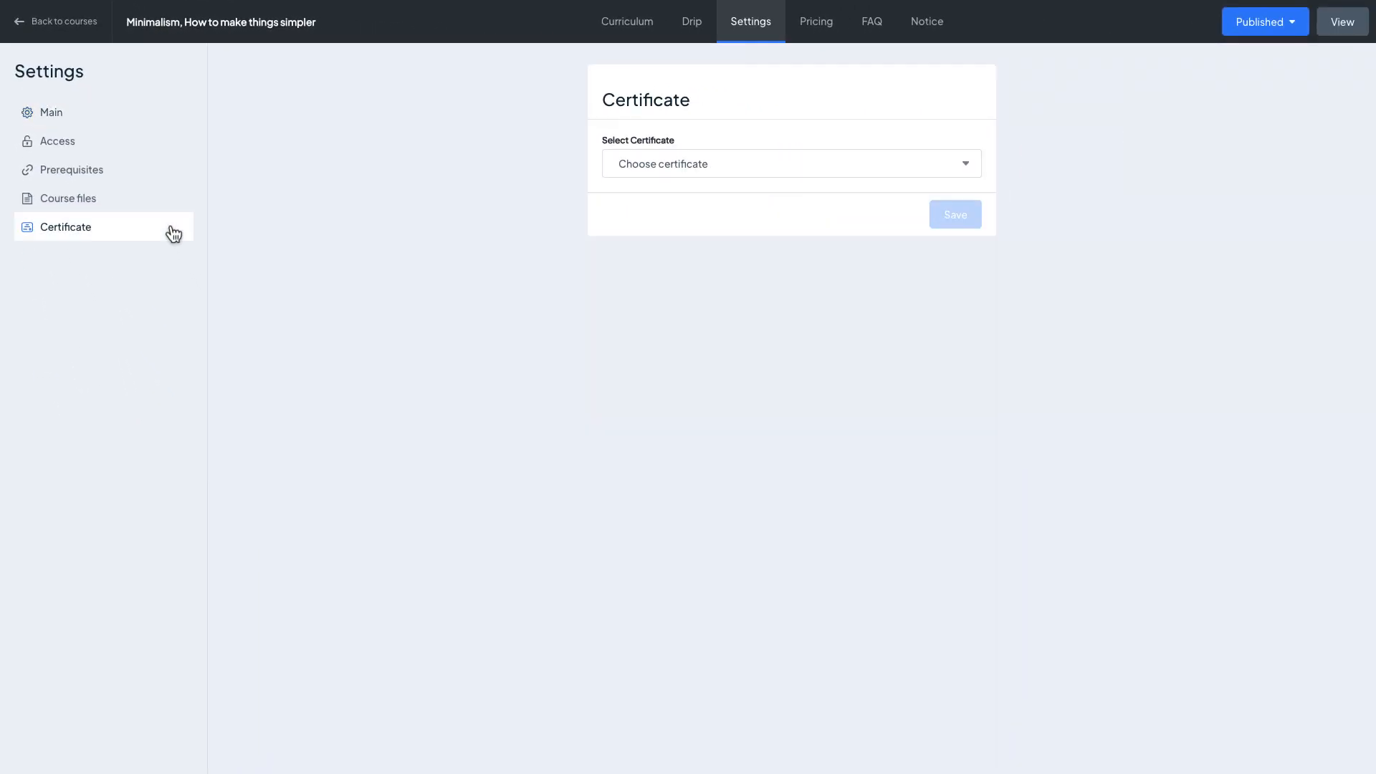
mouse_move(678, 170)
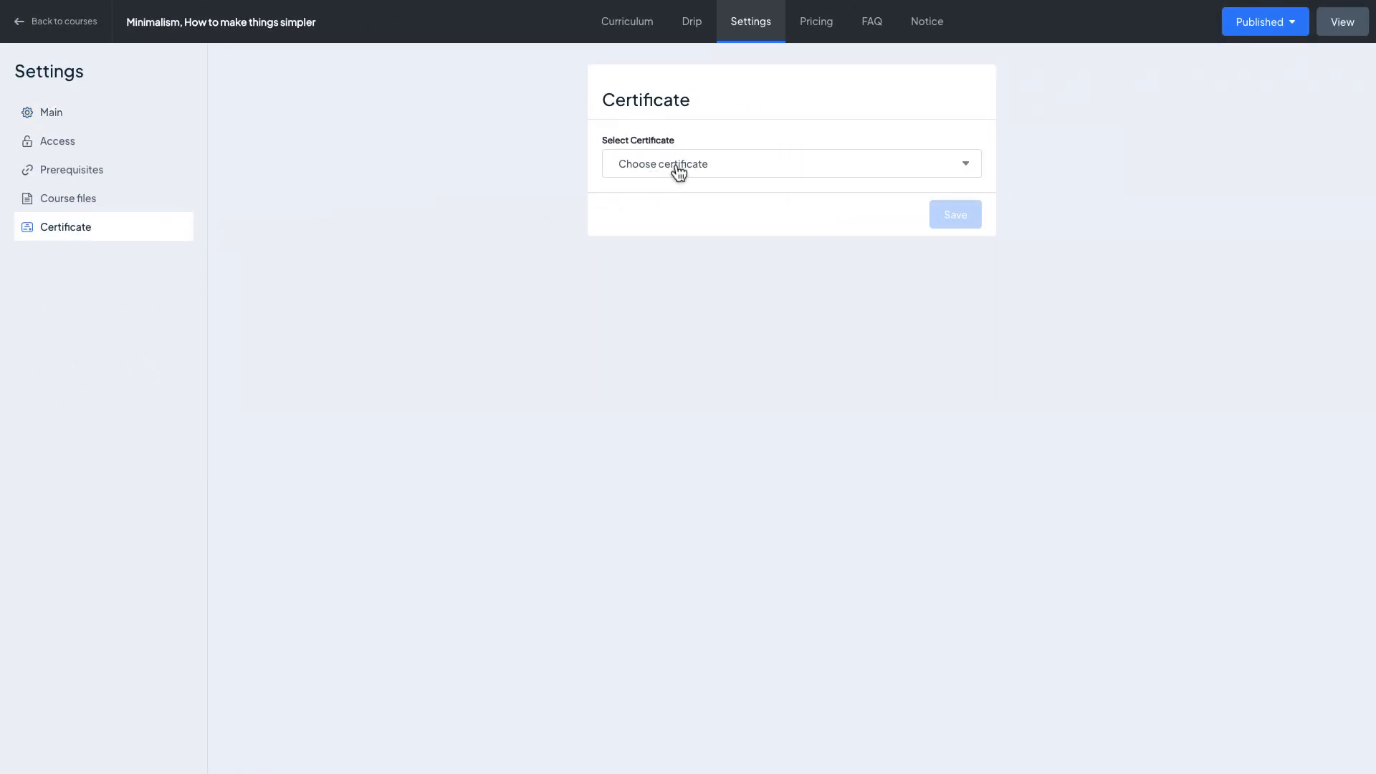
click(788, 163)
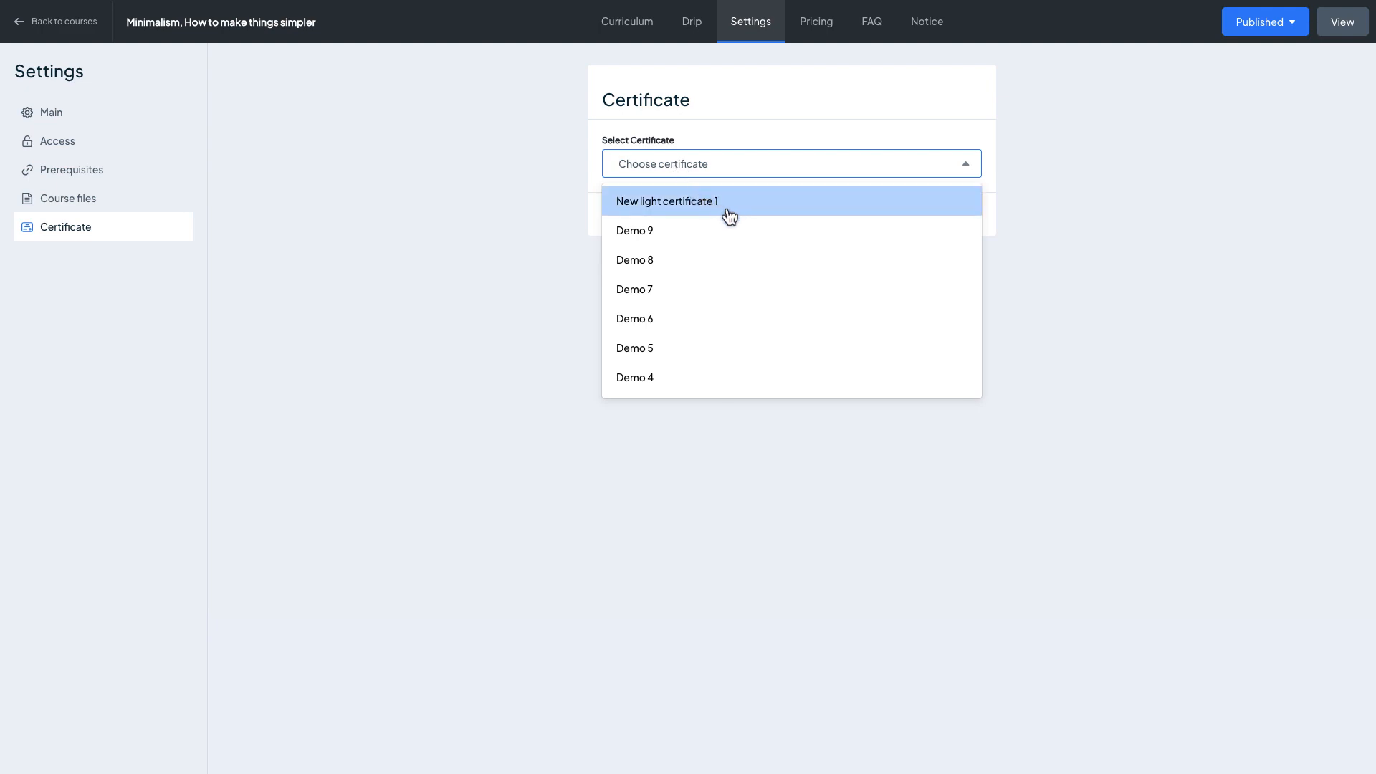
click(667, 200)
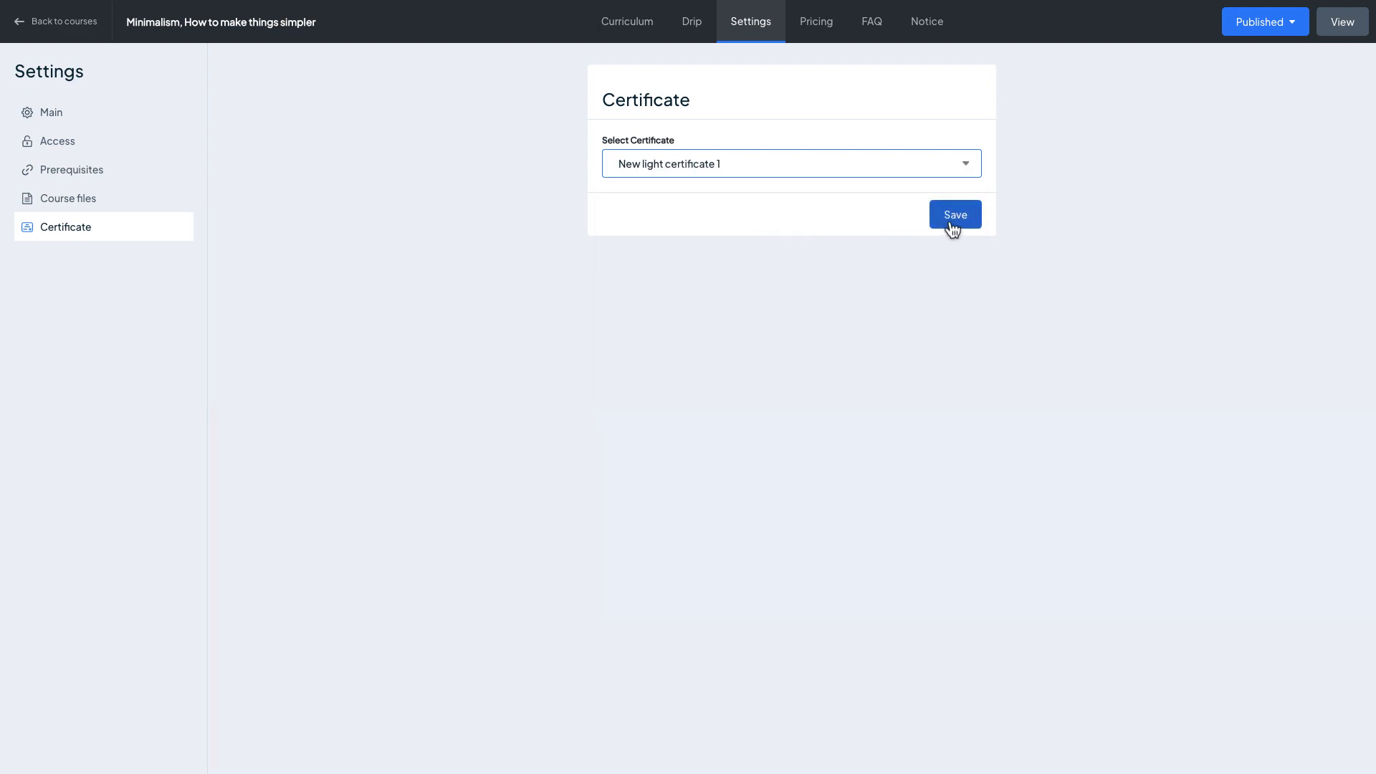
click(954, 214)
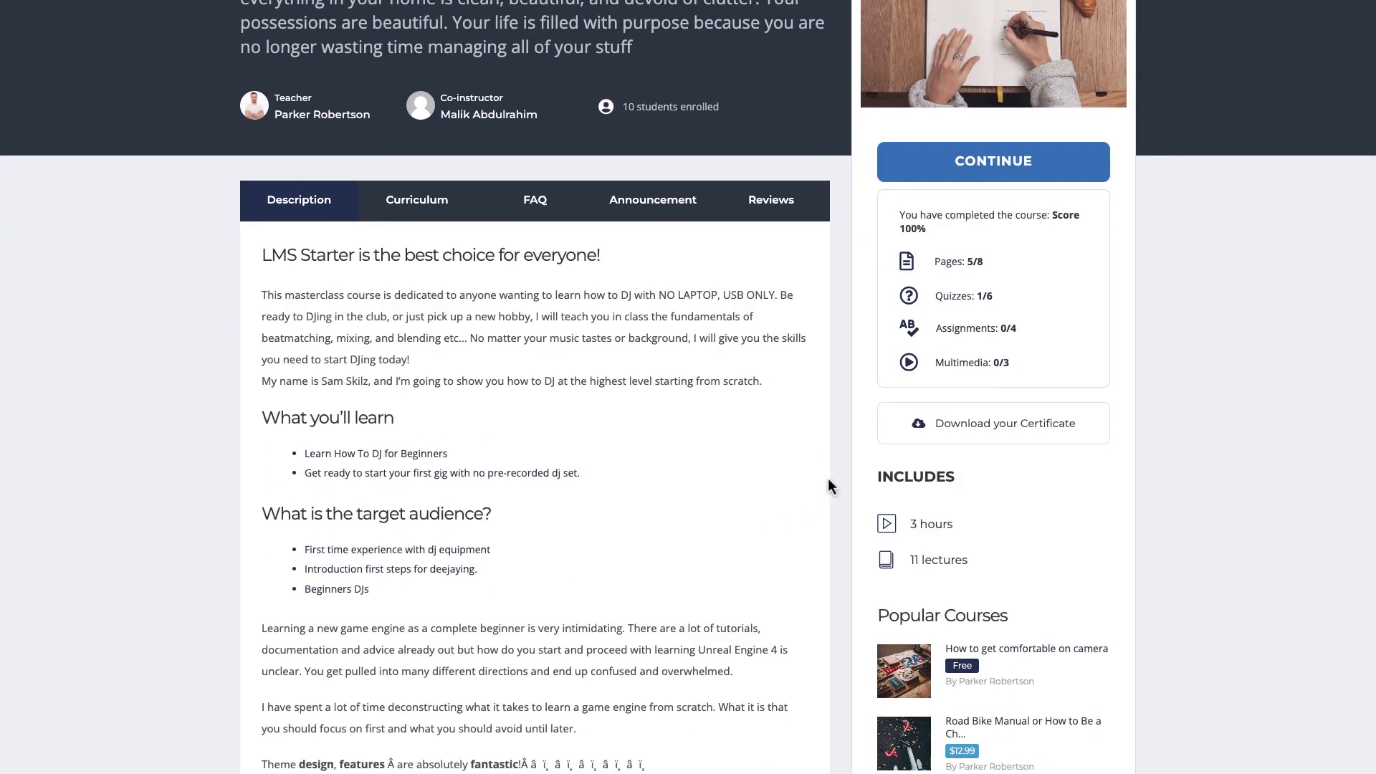
- From the learner's Certificates list, copy the Minimalism course certificate code
scroll(down, 3)
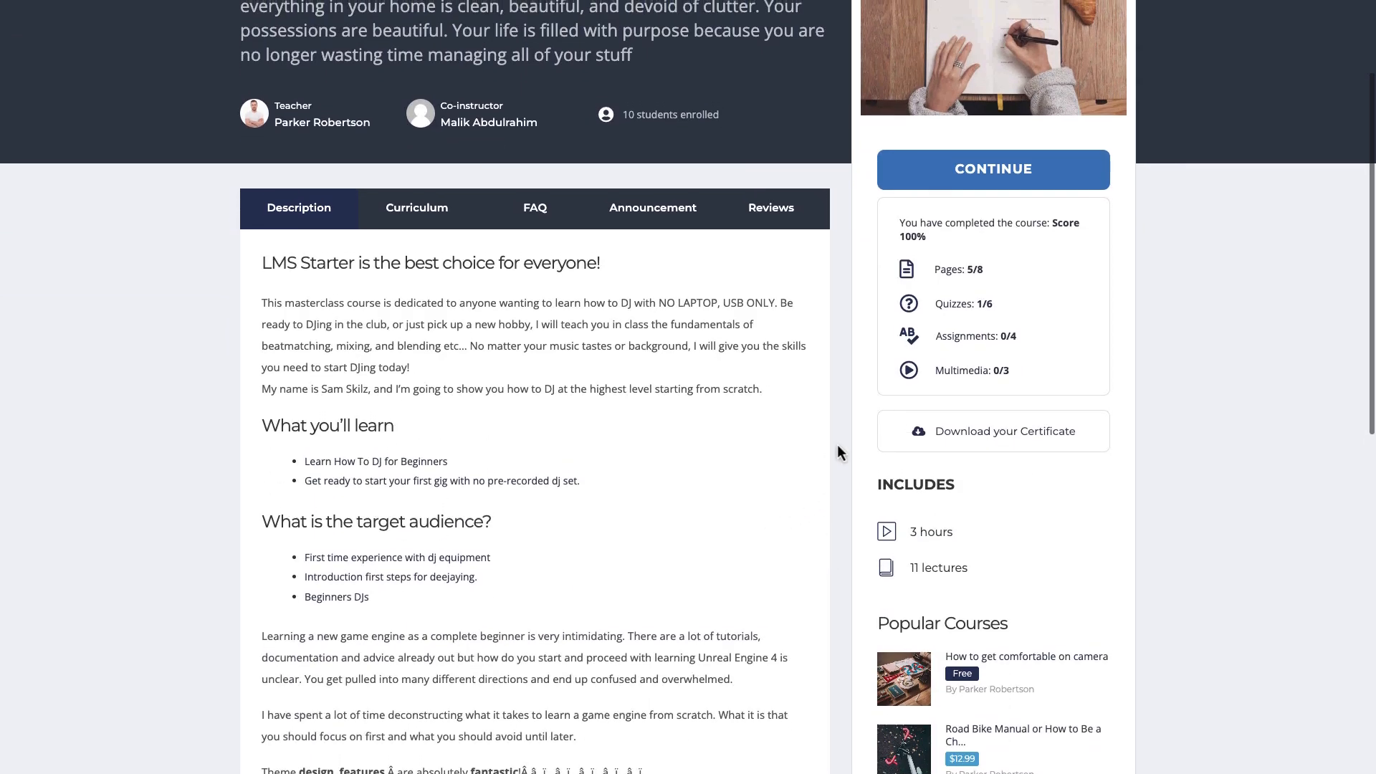
click(1041, 30)
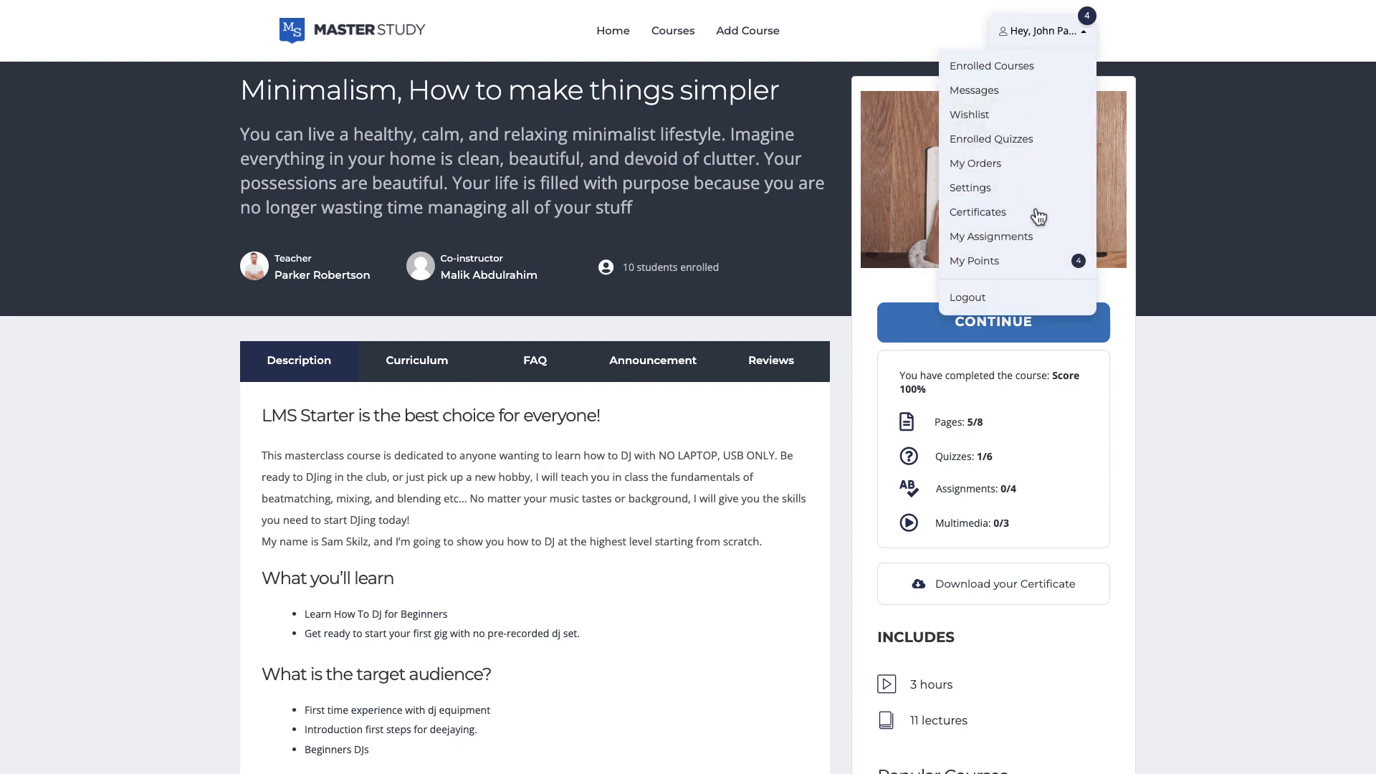
click(976, 212)
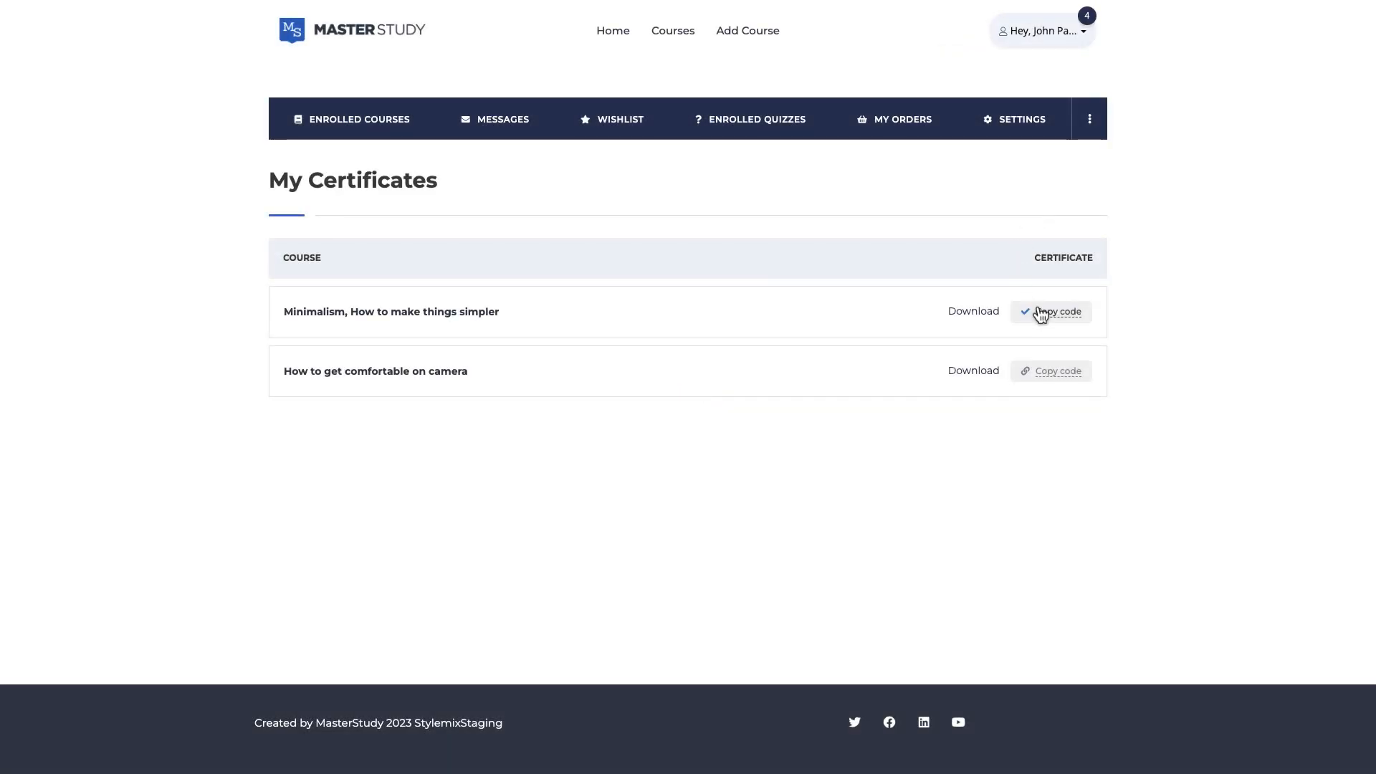
click(972, 311)
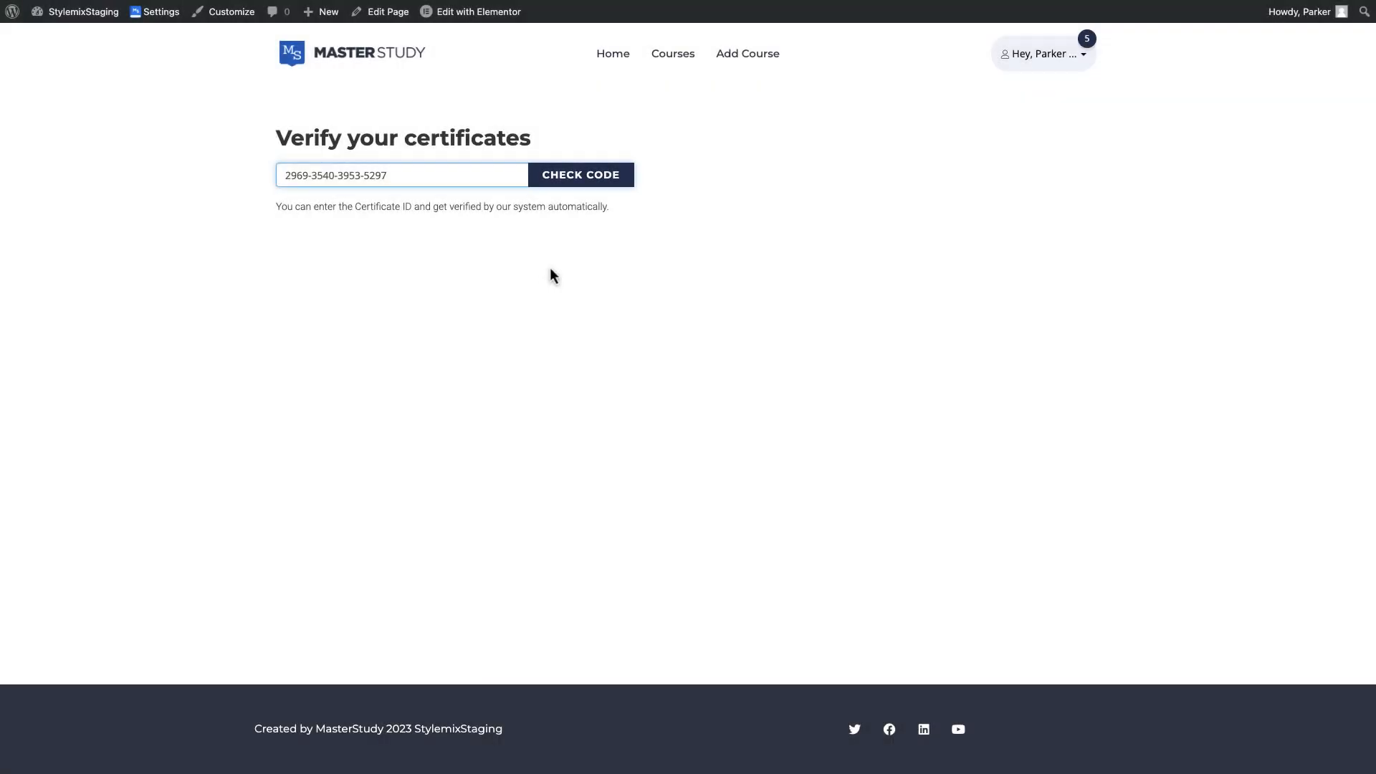
- Confirm the entered certificate code is valid, then start a new page and edit it with Elementor
click(580, 174)
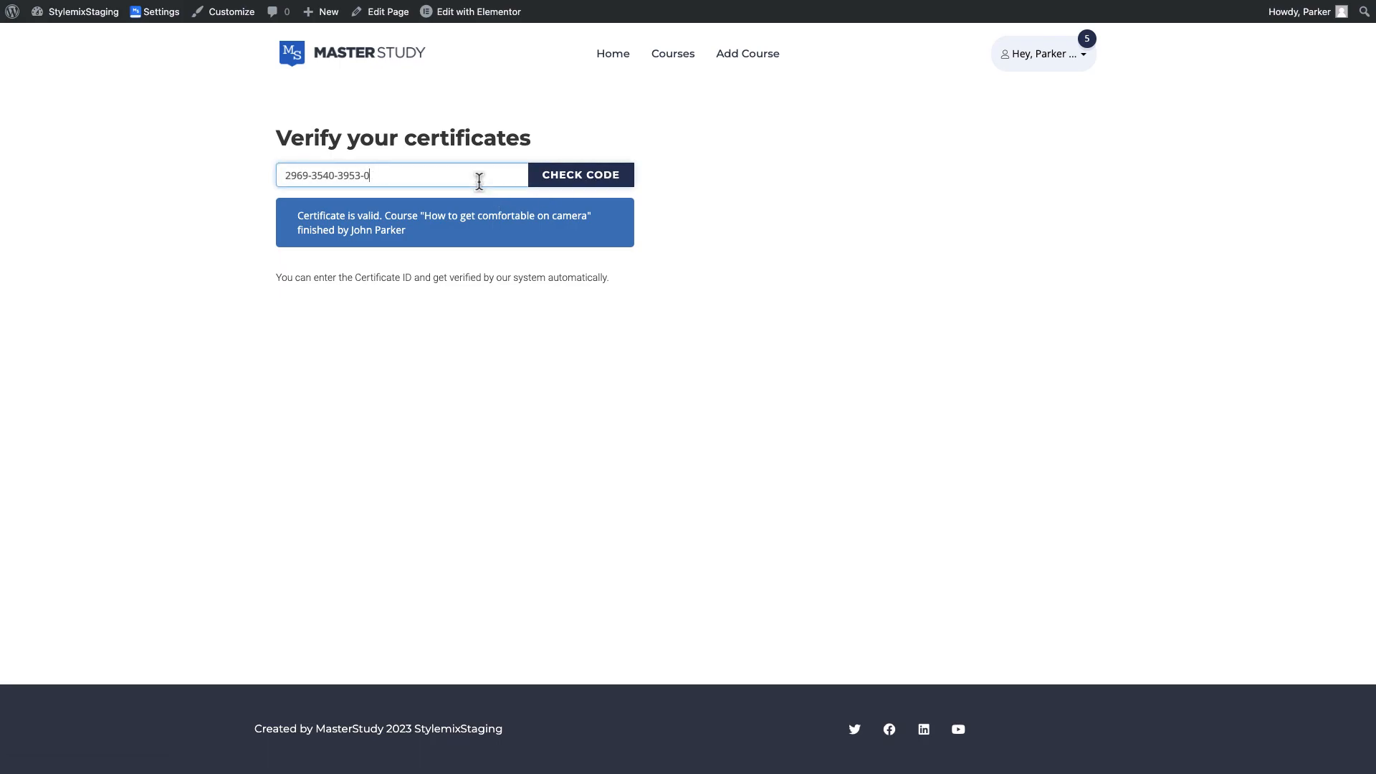
click(580, 175)
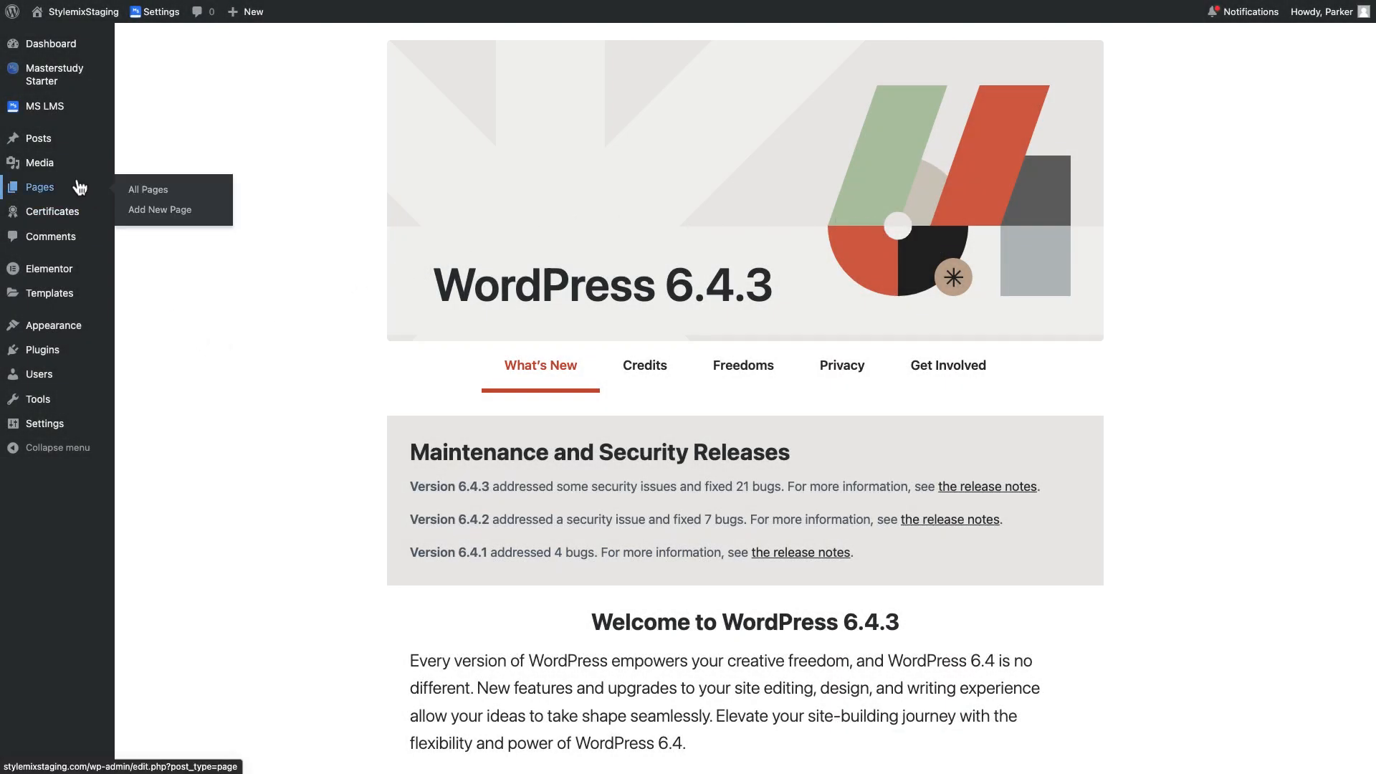
click(159, 210)
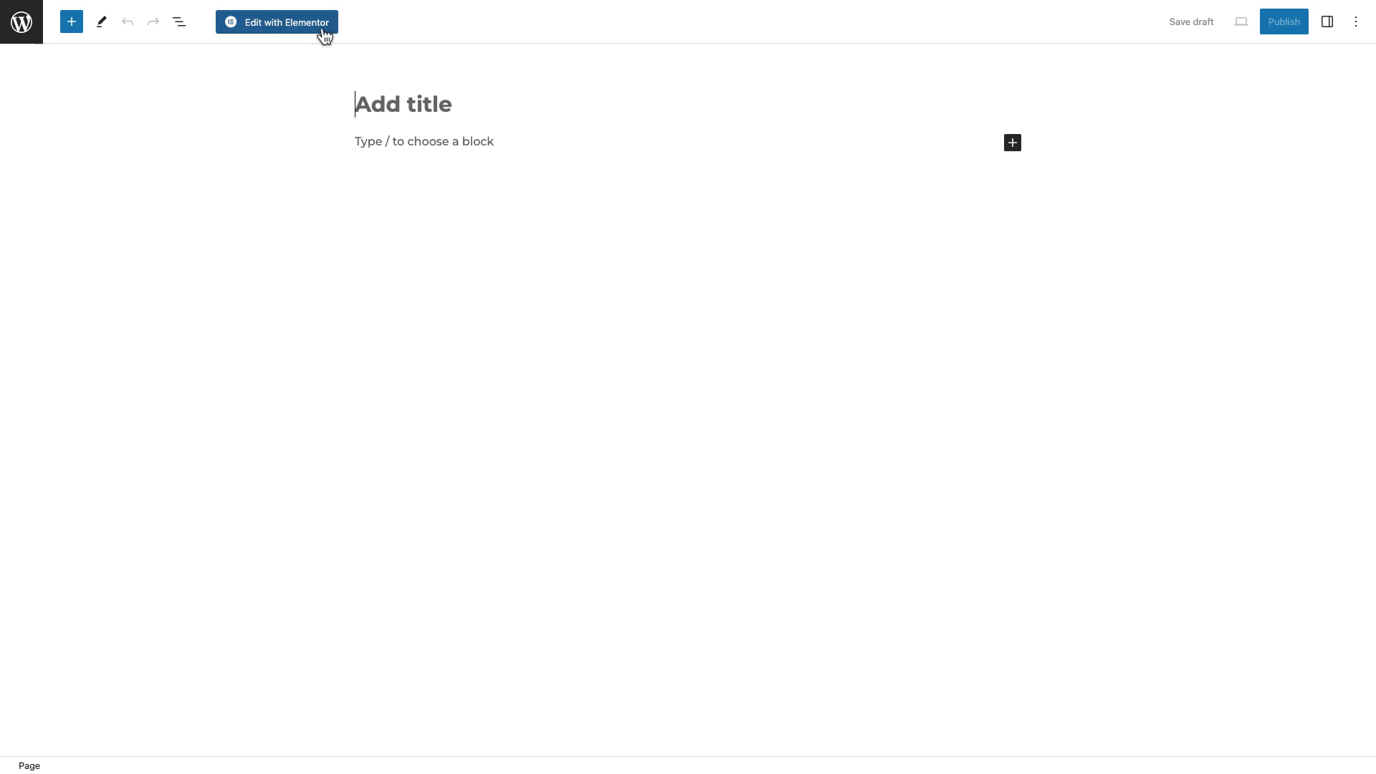
click(275, 21)
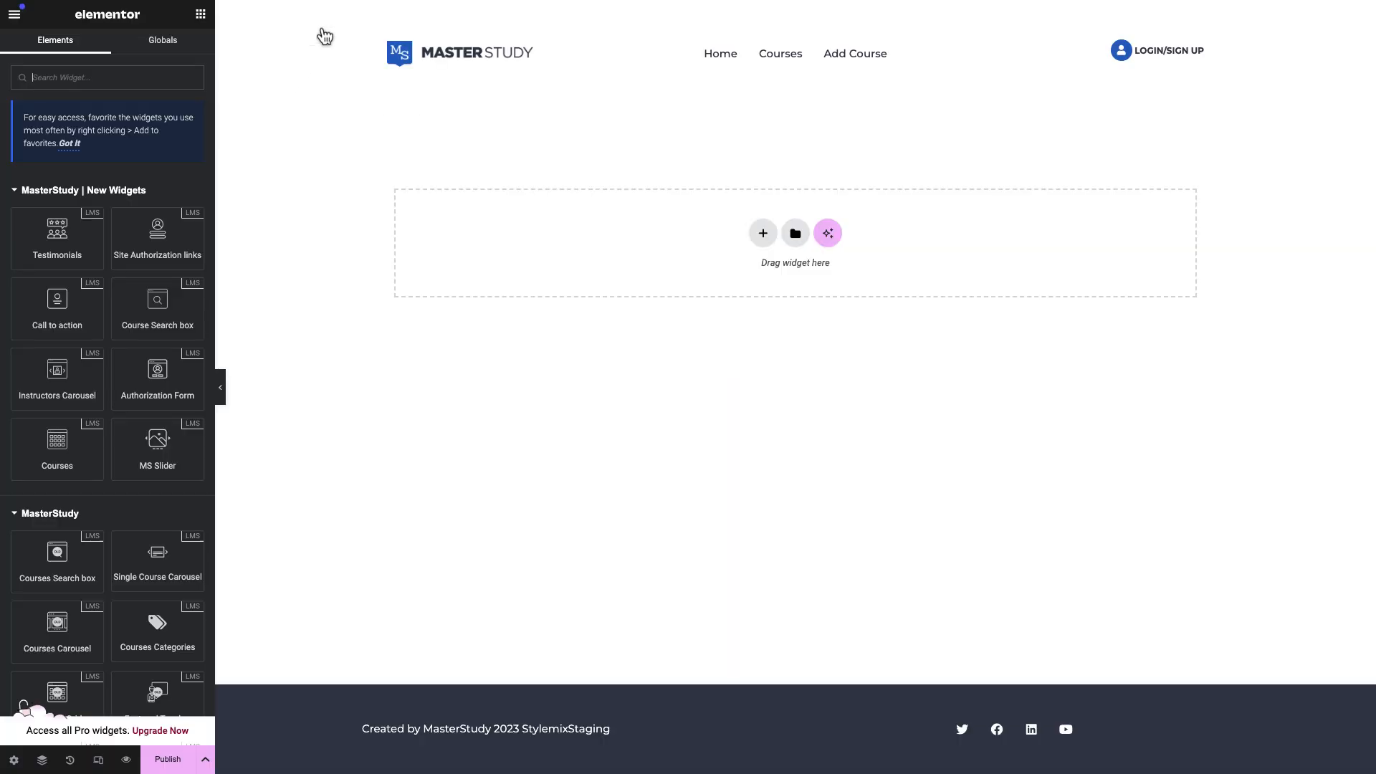
- Add the certificate checker widget and explanatory heading to the 'Verify your certificates' page and publish it
text(cert)
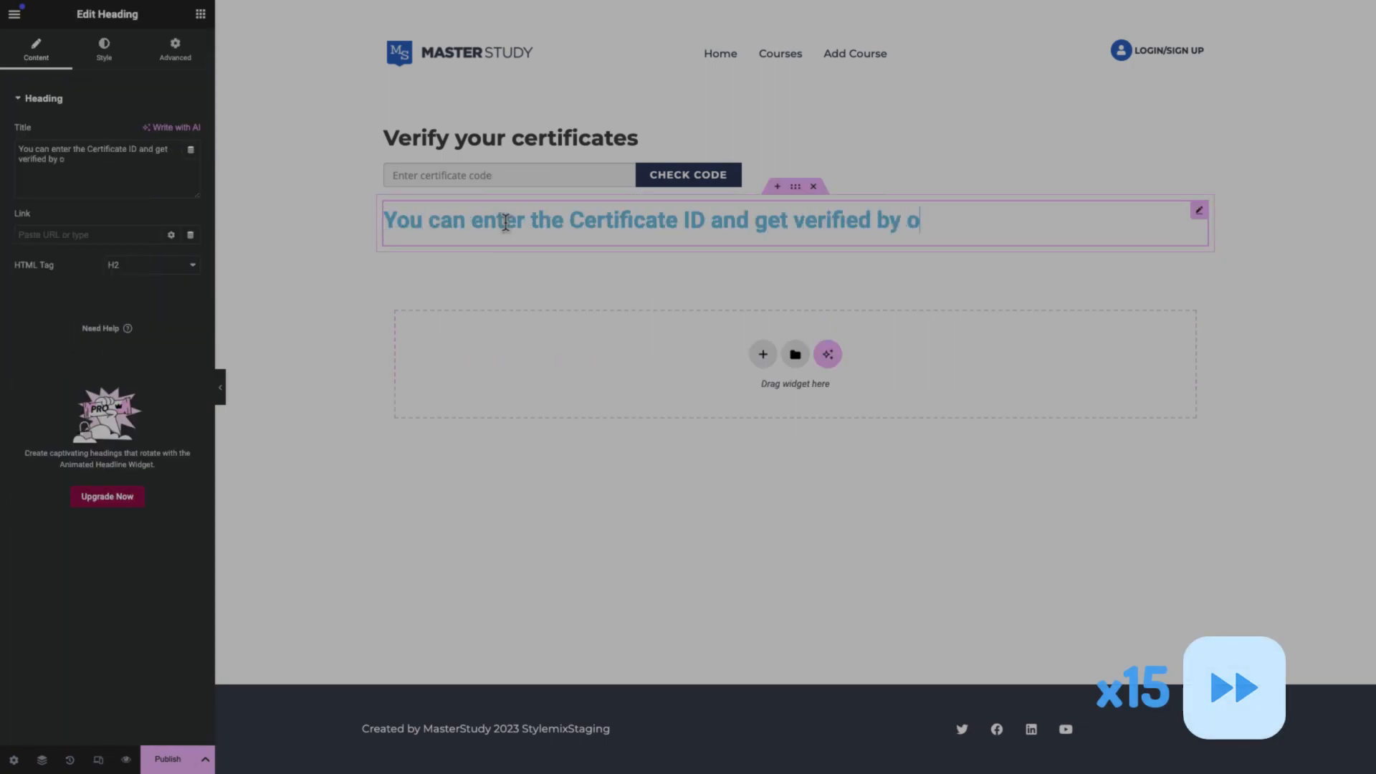
click(103, 49)
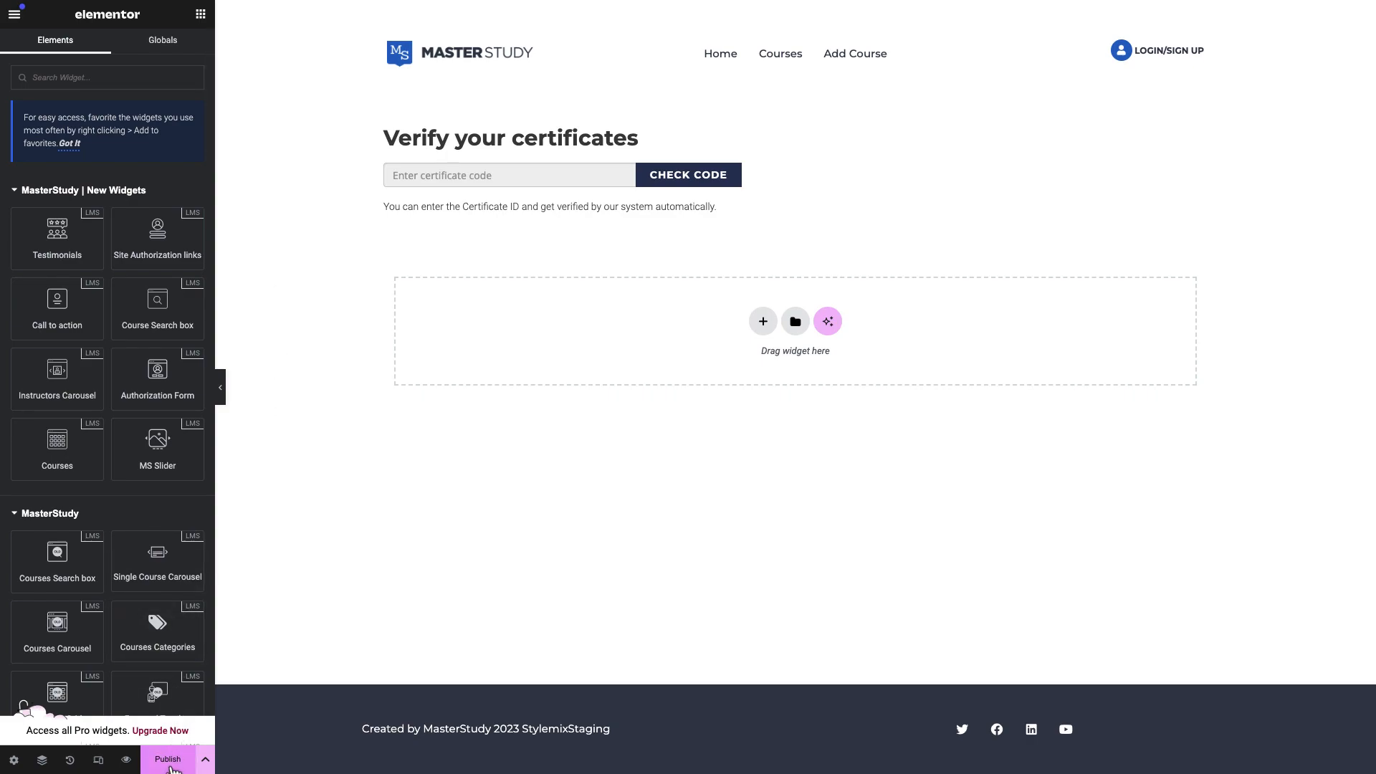
click(166, 760)
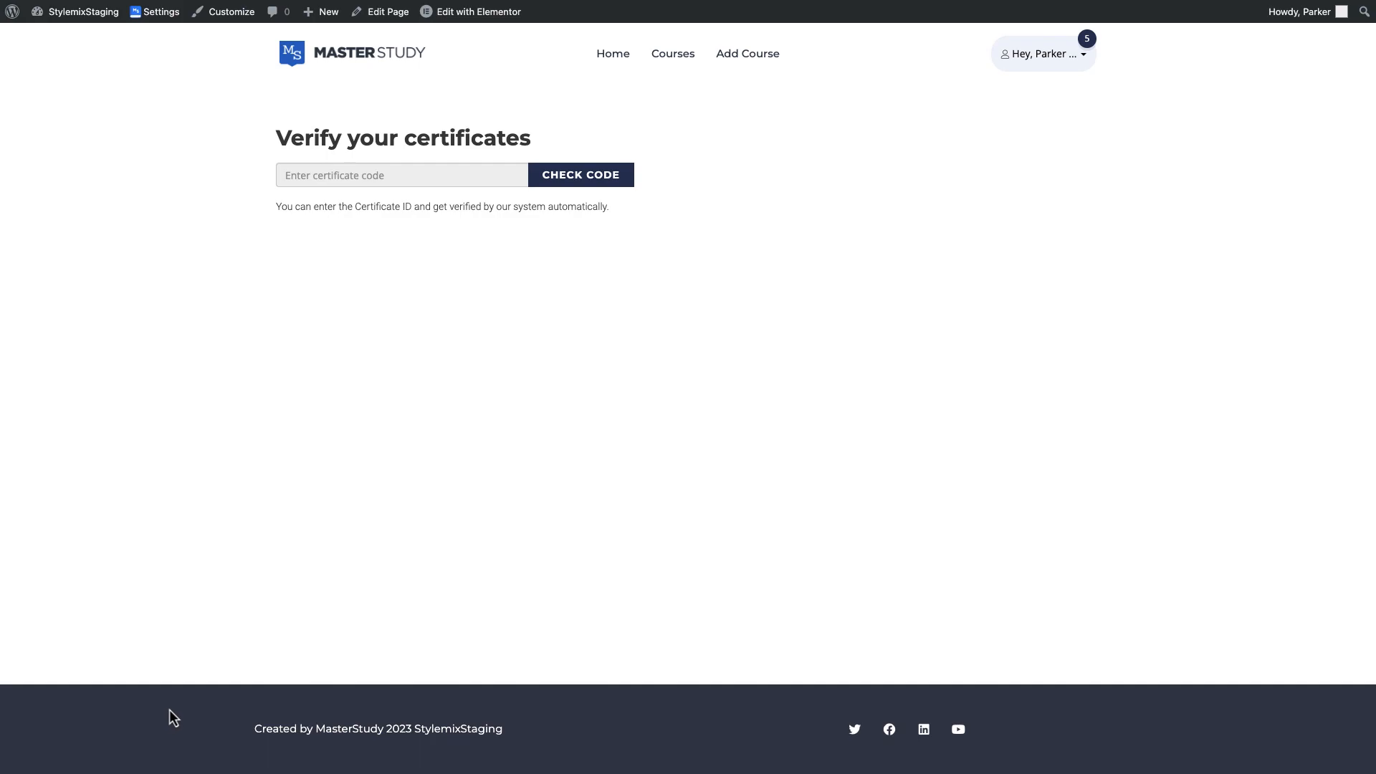
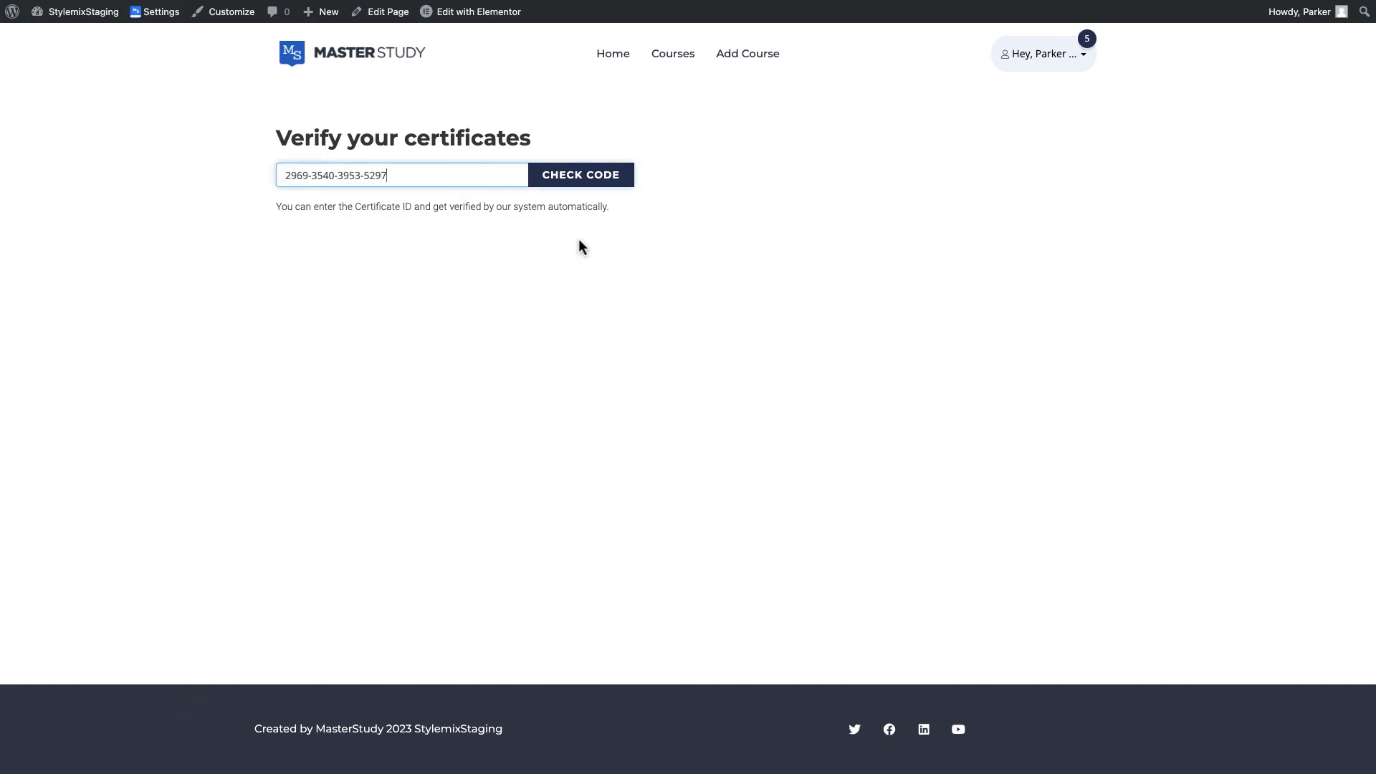
click(581, 175)
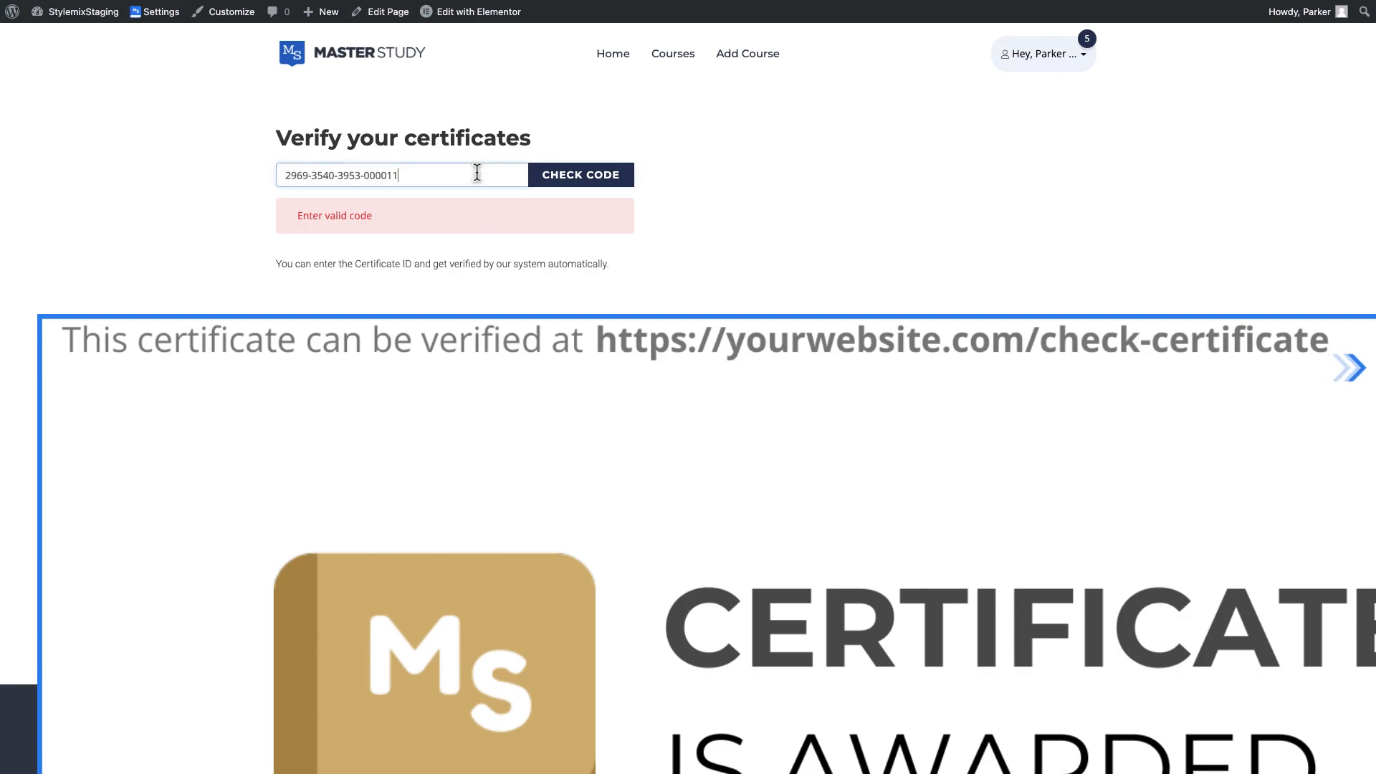
click(580, 175)
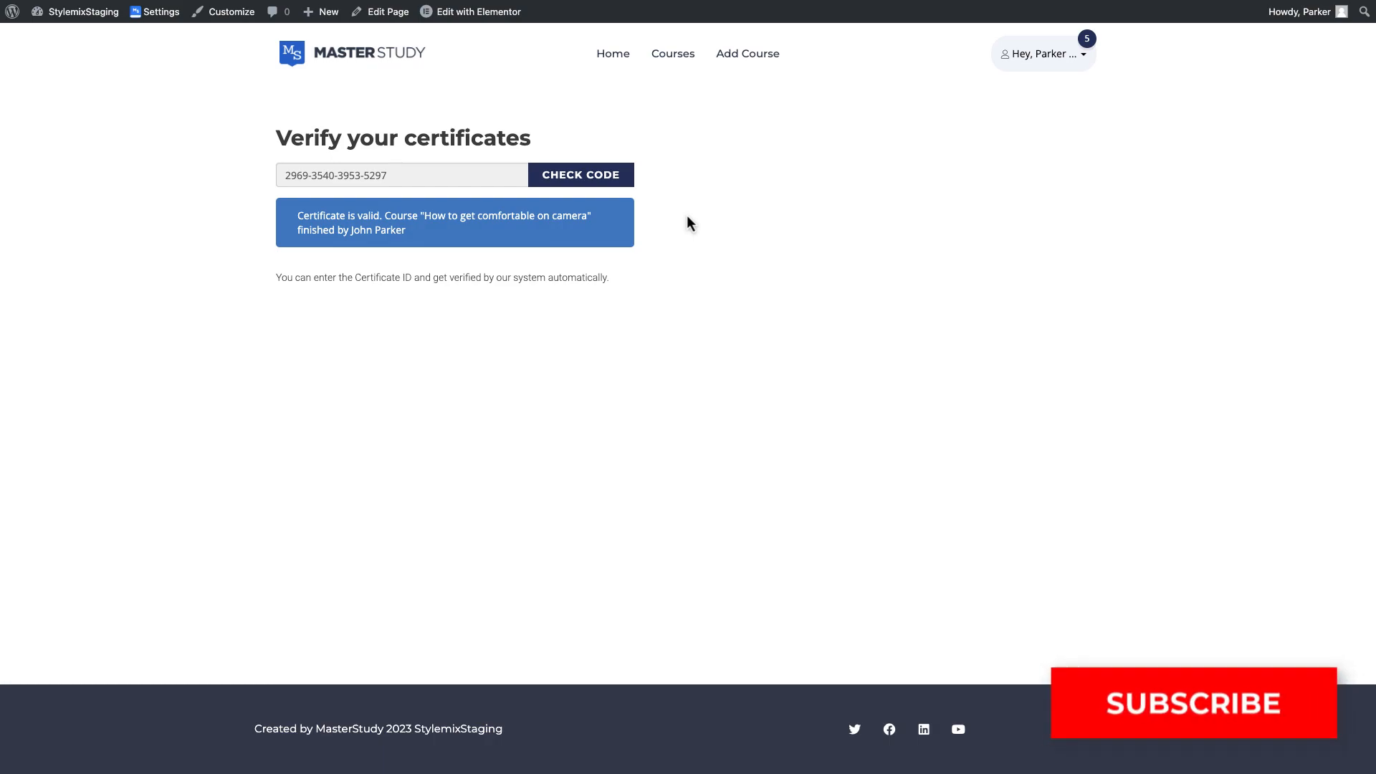
click(1192, 702)
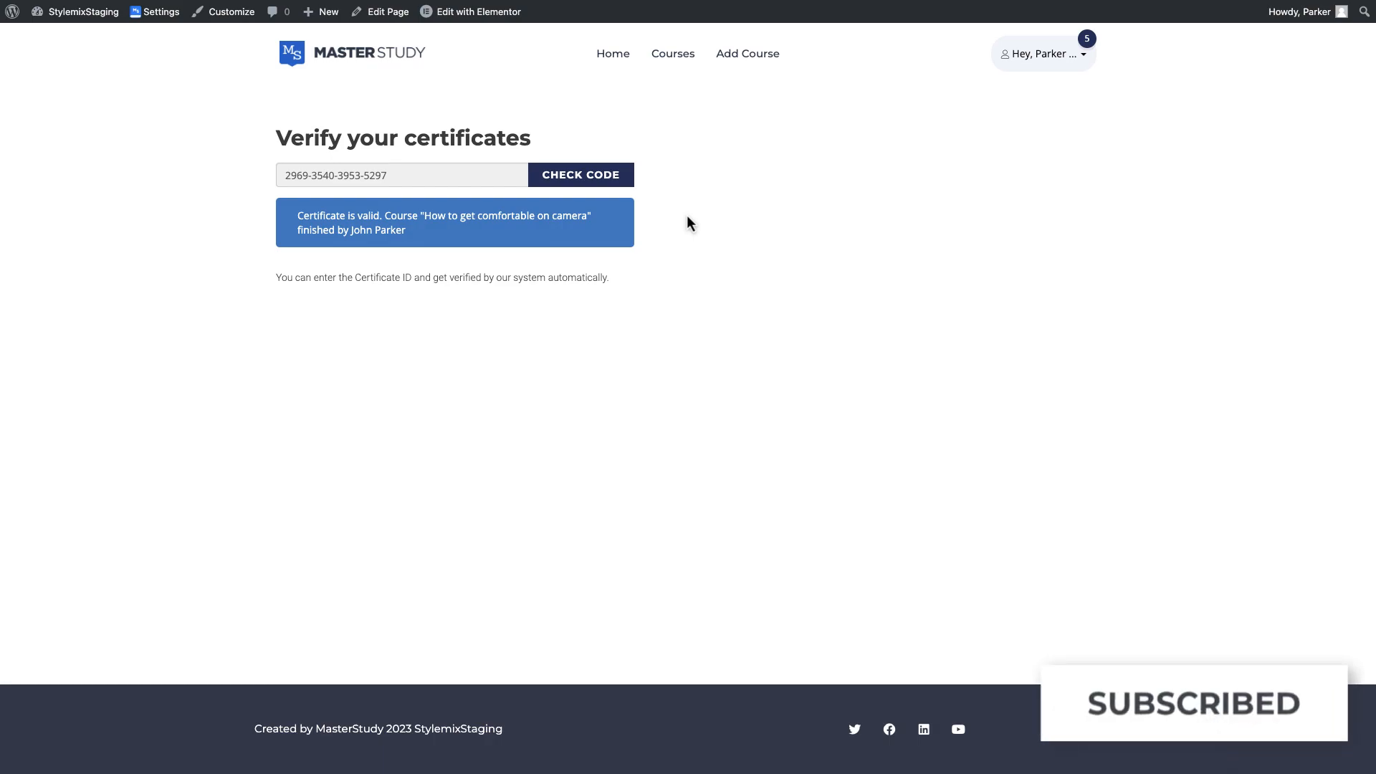